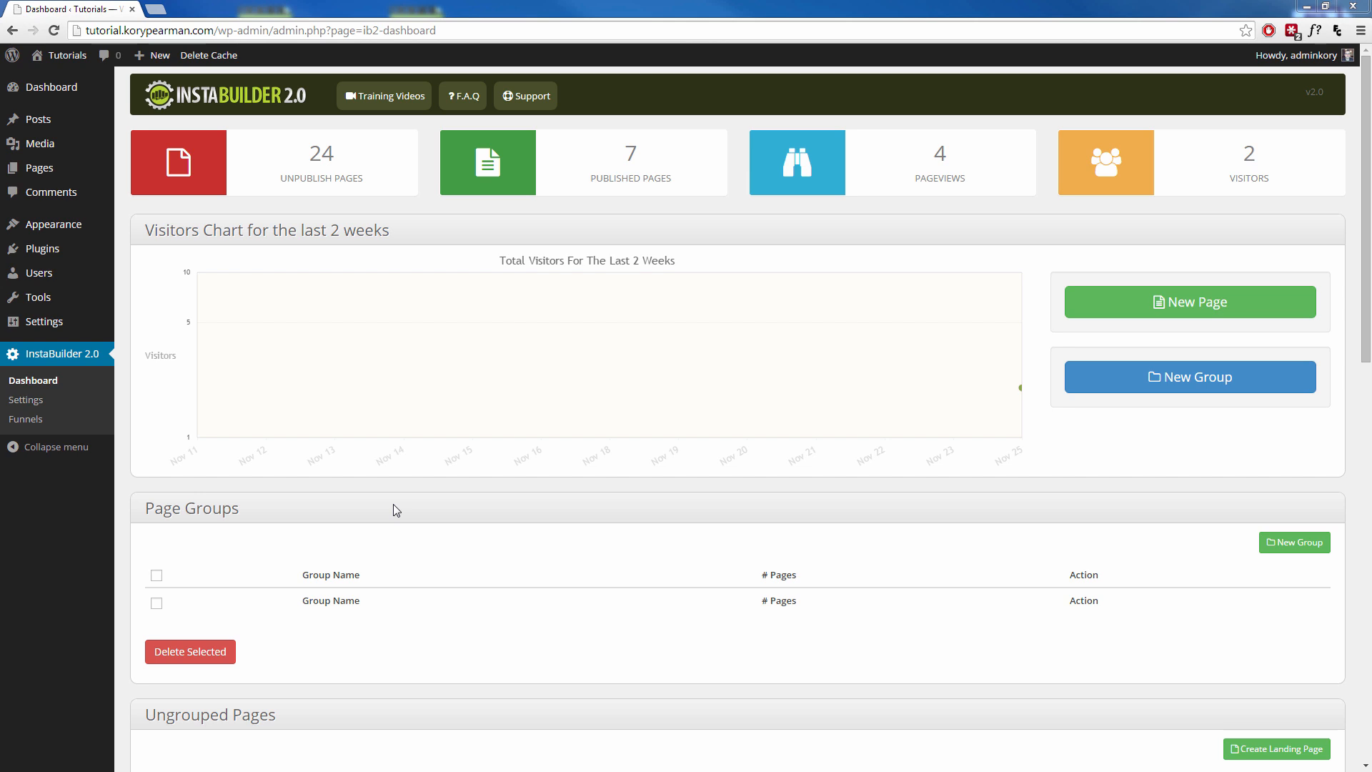
mouse_move(104, 360)
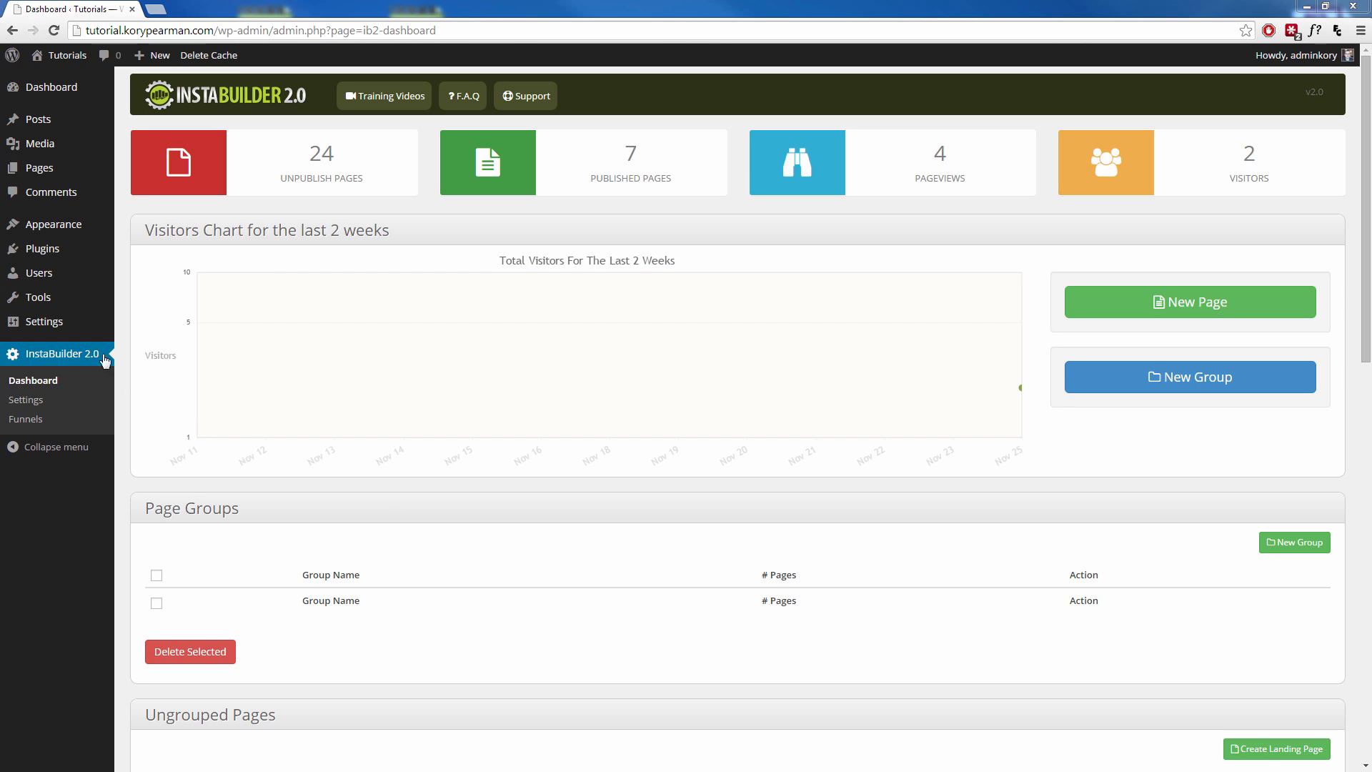
Reach the InstaBuilder dashboard from the WordPress plugins area
left_click(41, 248)
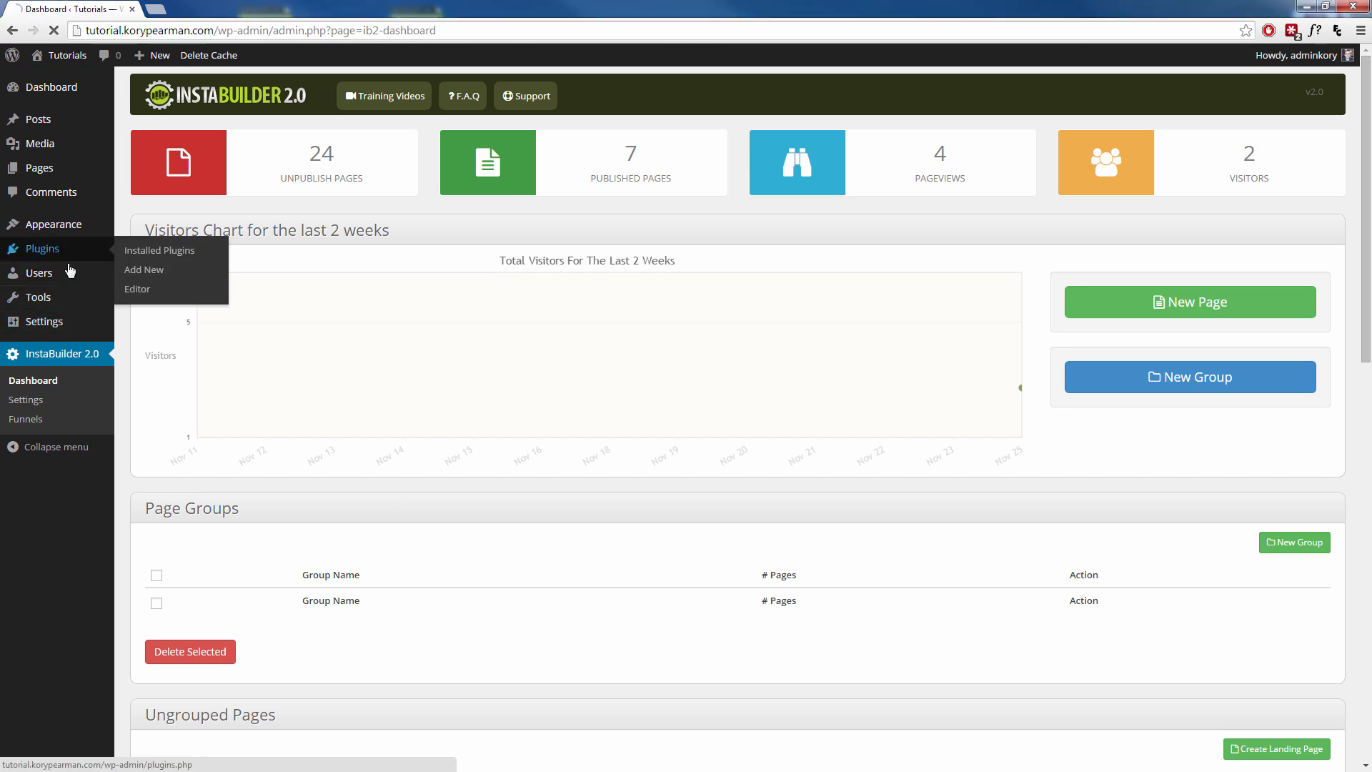
left_click(159, 251)
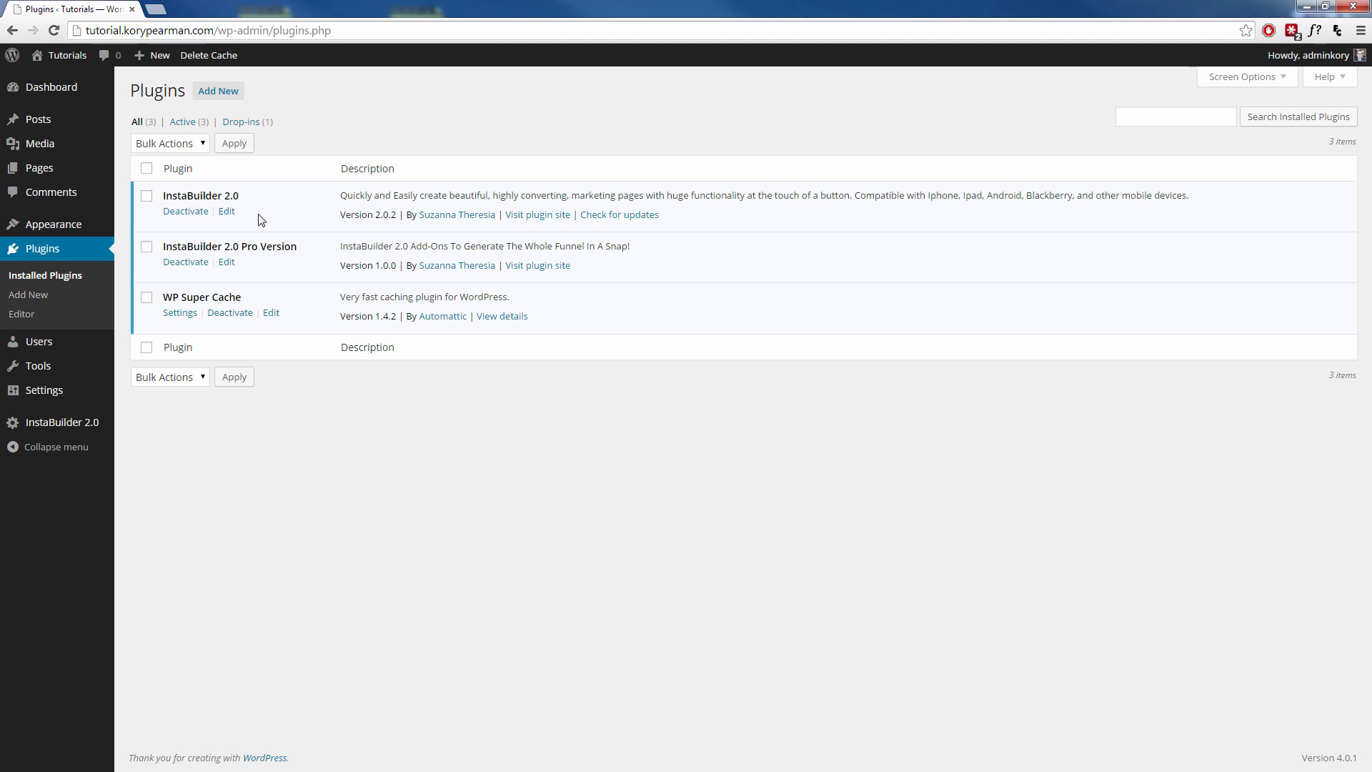
mouse_move(281, 246)
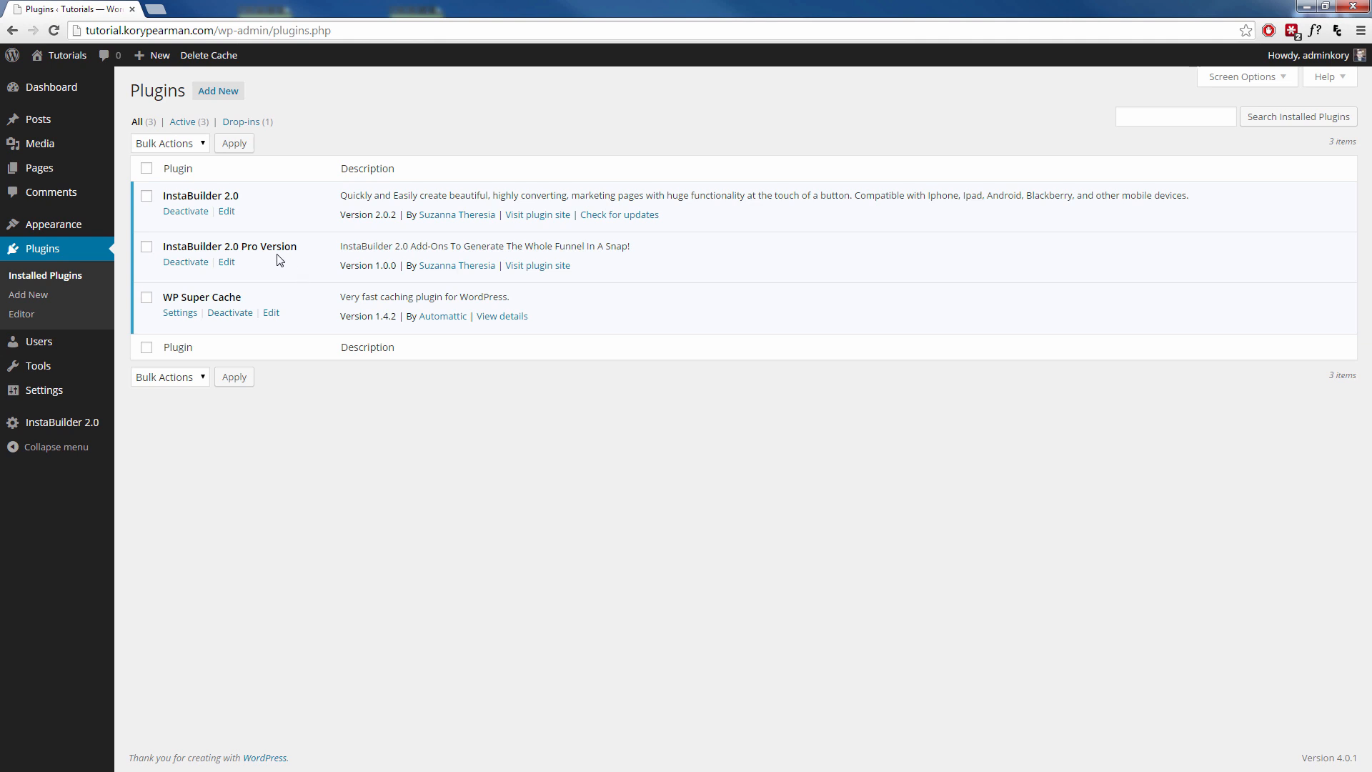
mouse_move(62, 422)
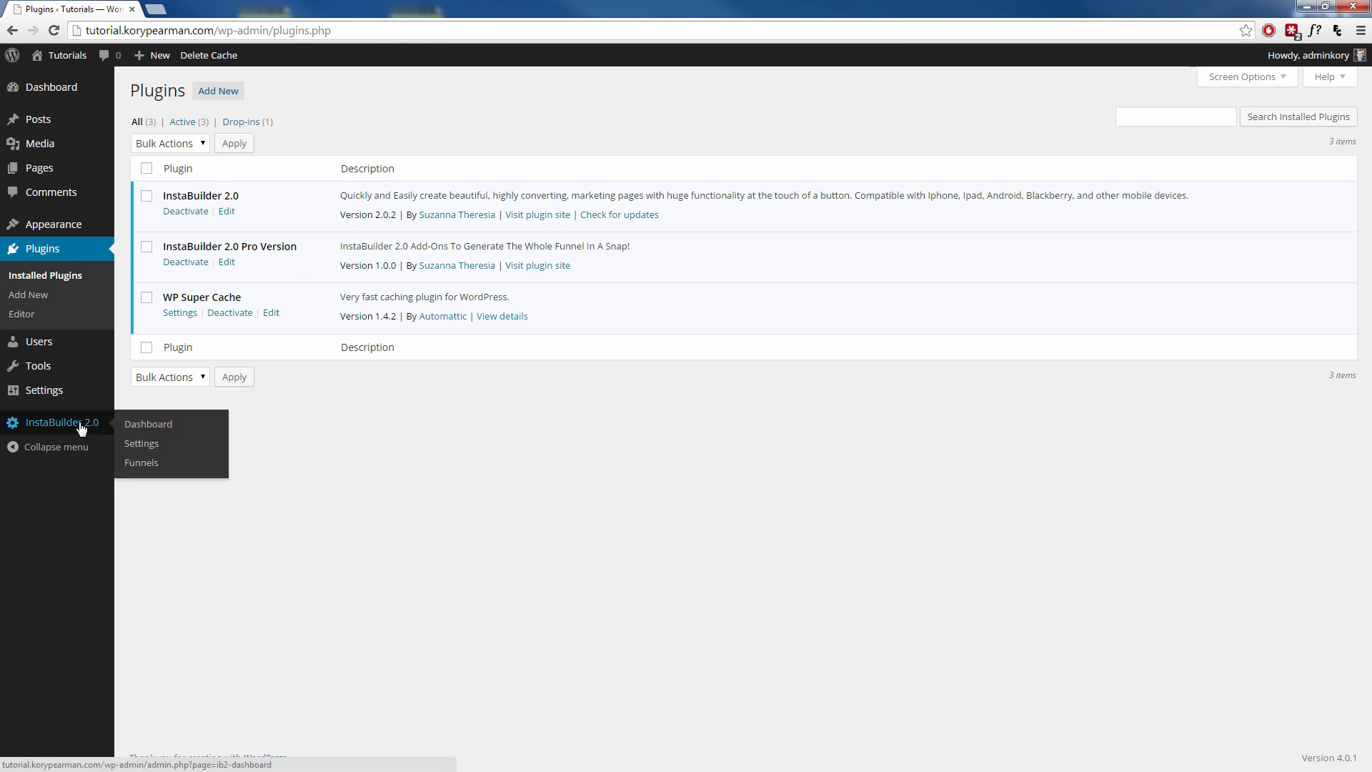
left_click(147, 423)
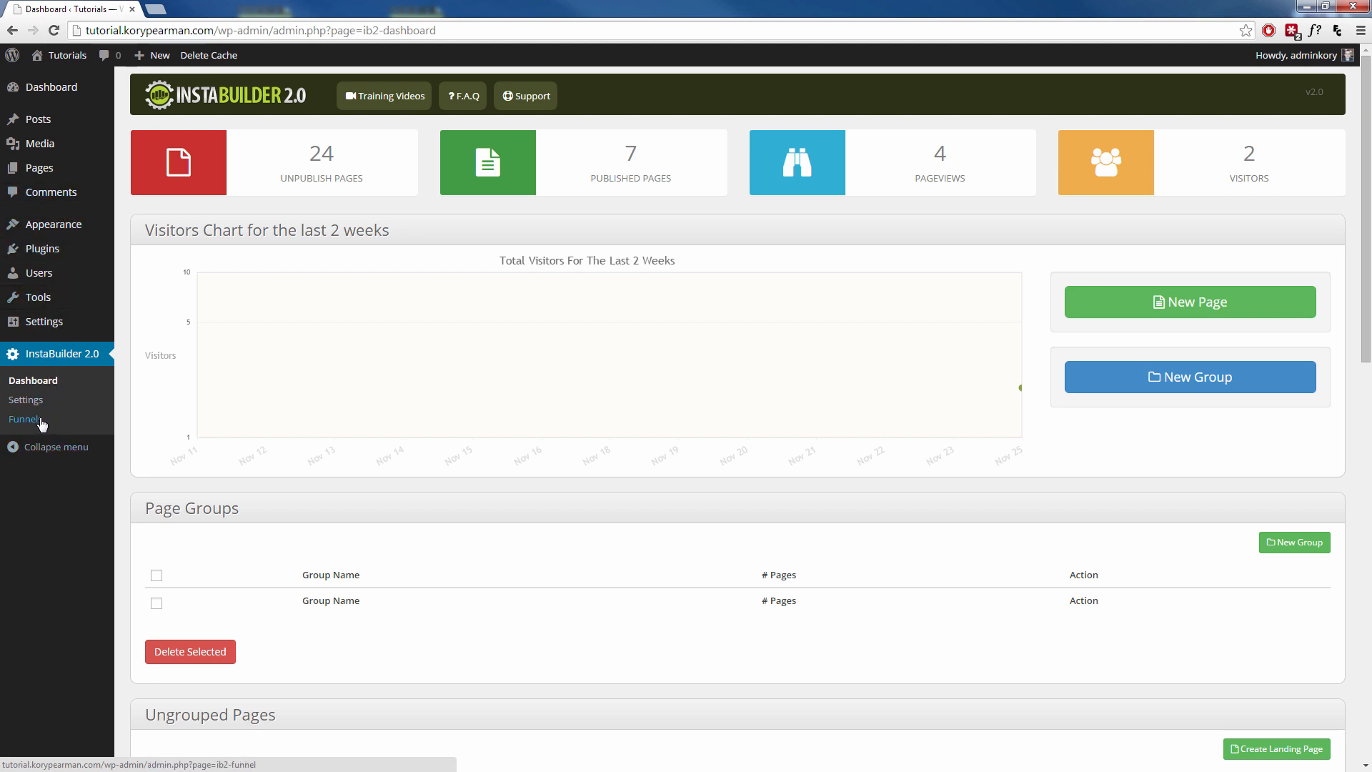
mouse_move(26, 418)
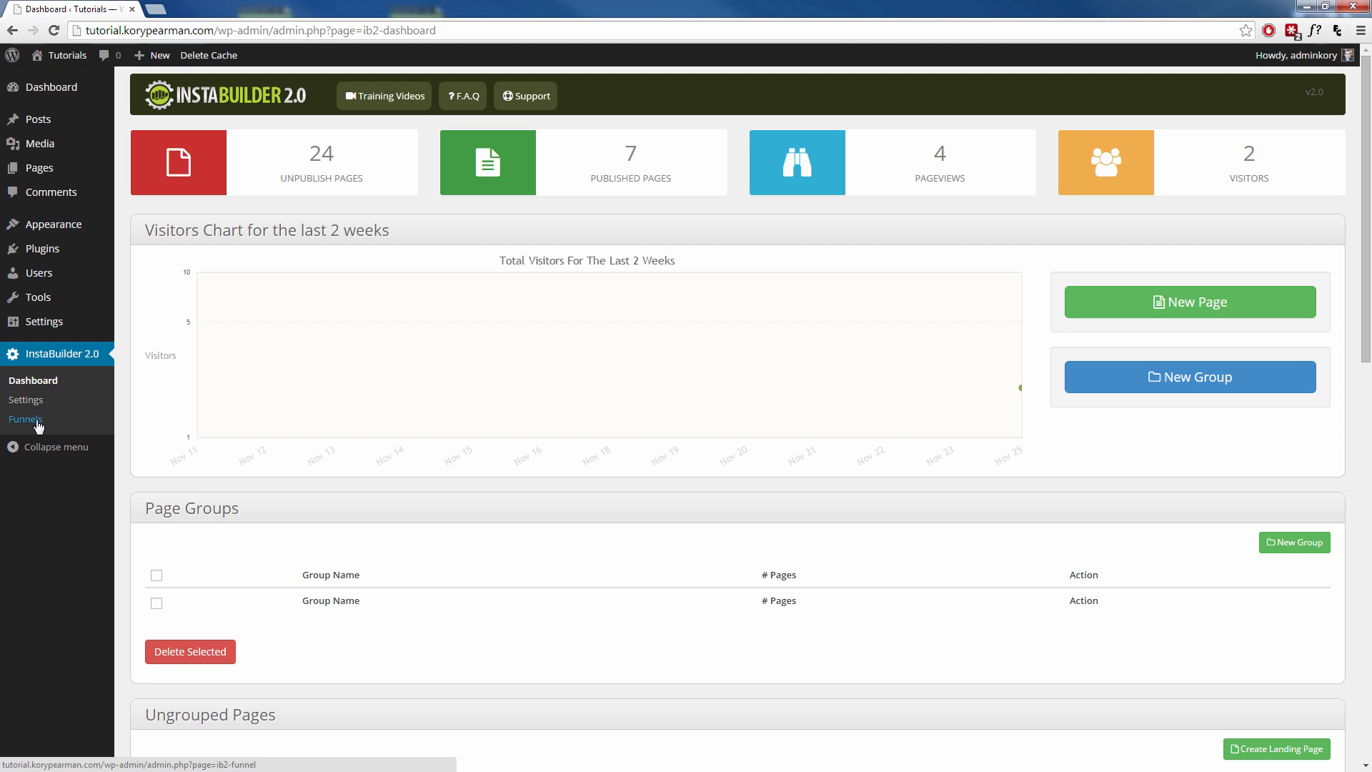
From Funnels, begin a new funnel and enter the name 'Sales Funnel #2'
left_click(26, 418)
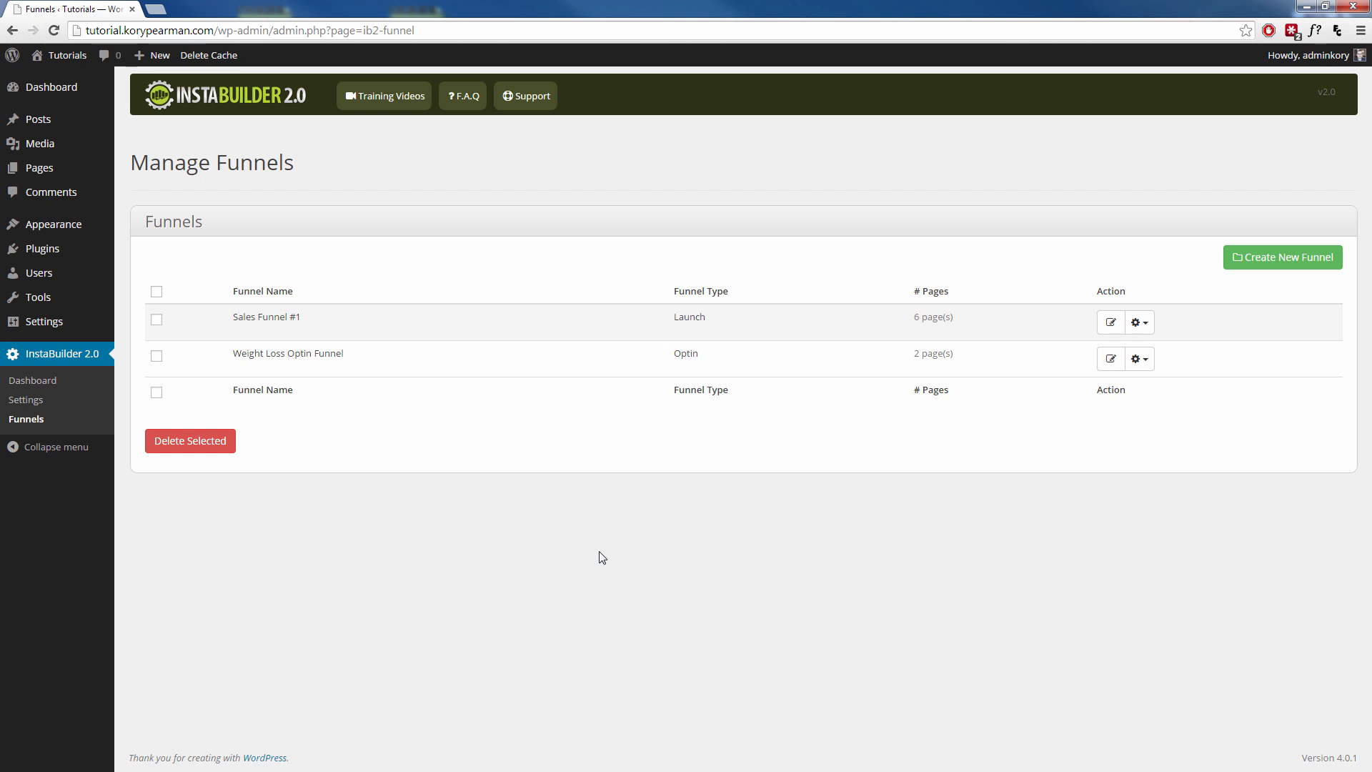
mouse_move(954, 523)
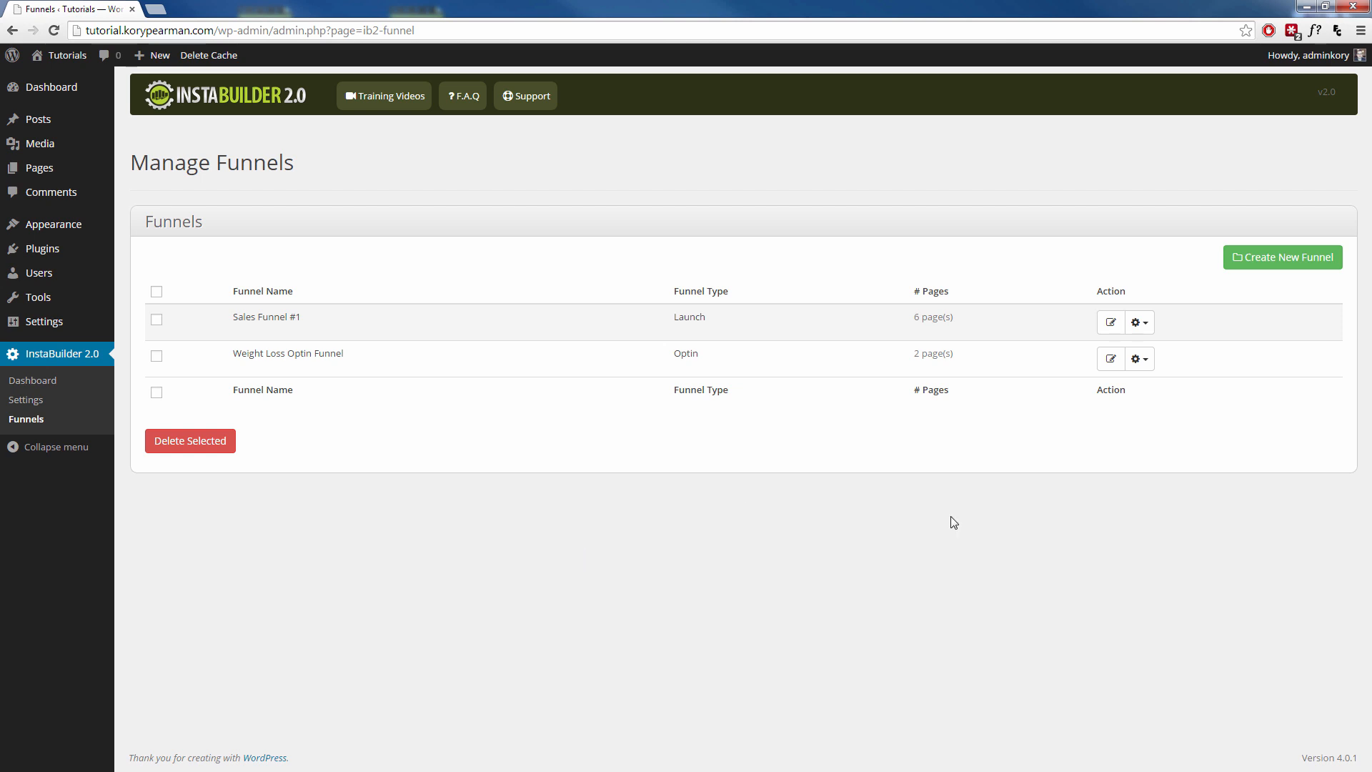
left_click(1284, 258)
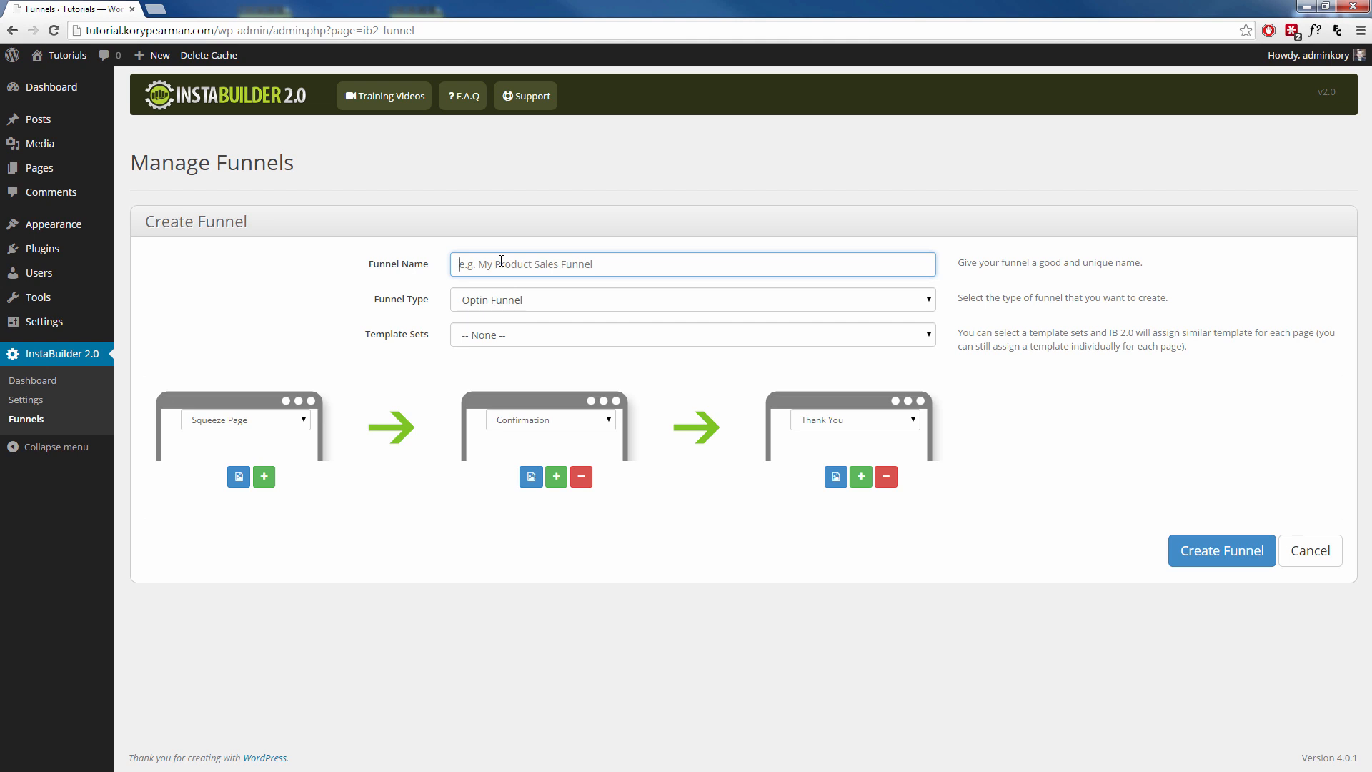
type("Sales Funnel #2")
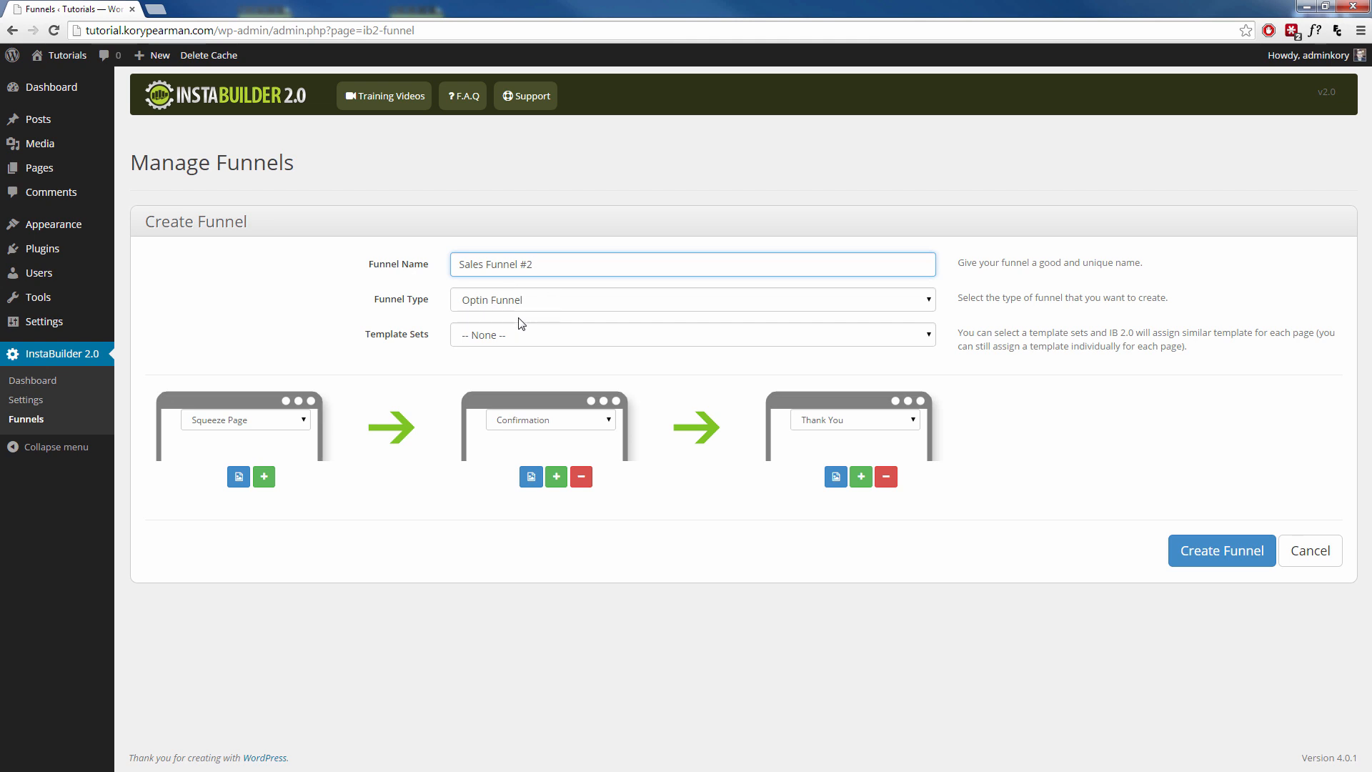
mouse_move(548, 312)
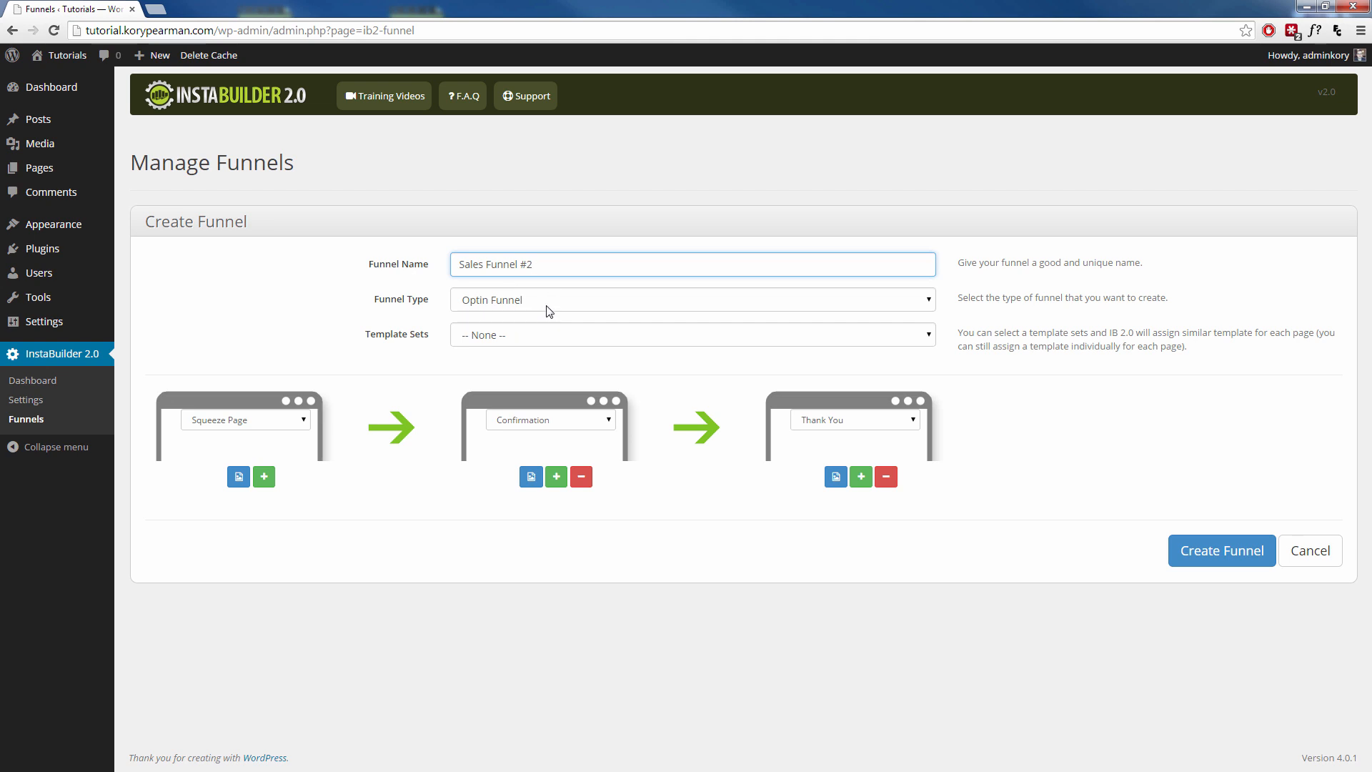
Set the funnel type to Sales Funnel
left_click(692, 299)
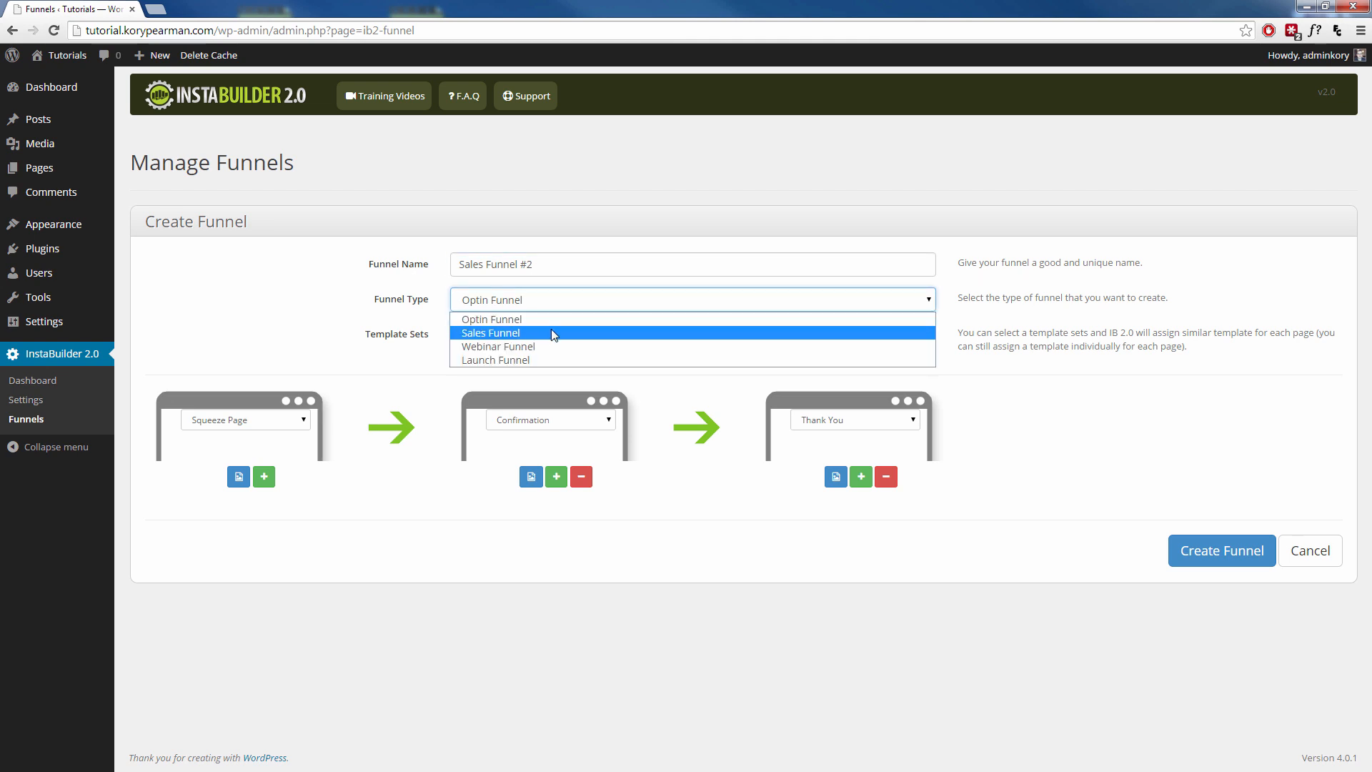
mouse_move(560, 346)
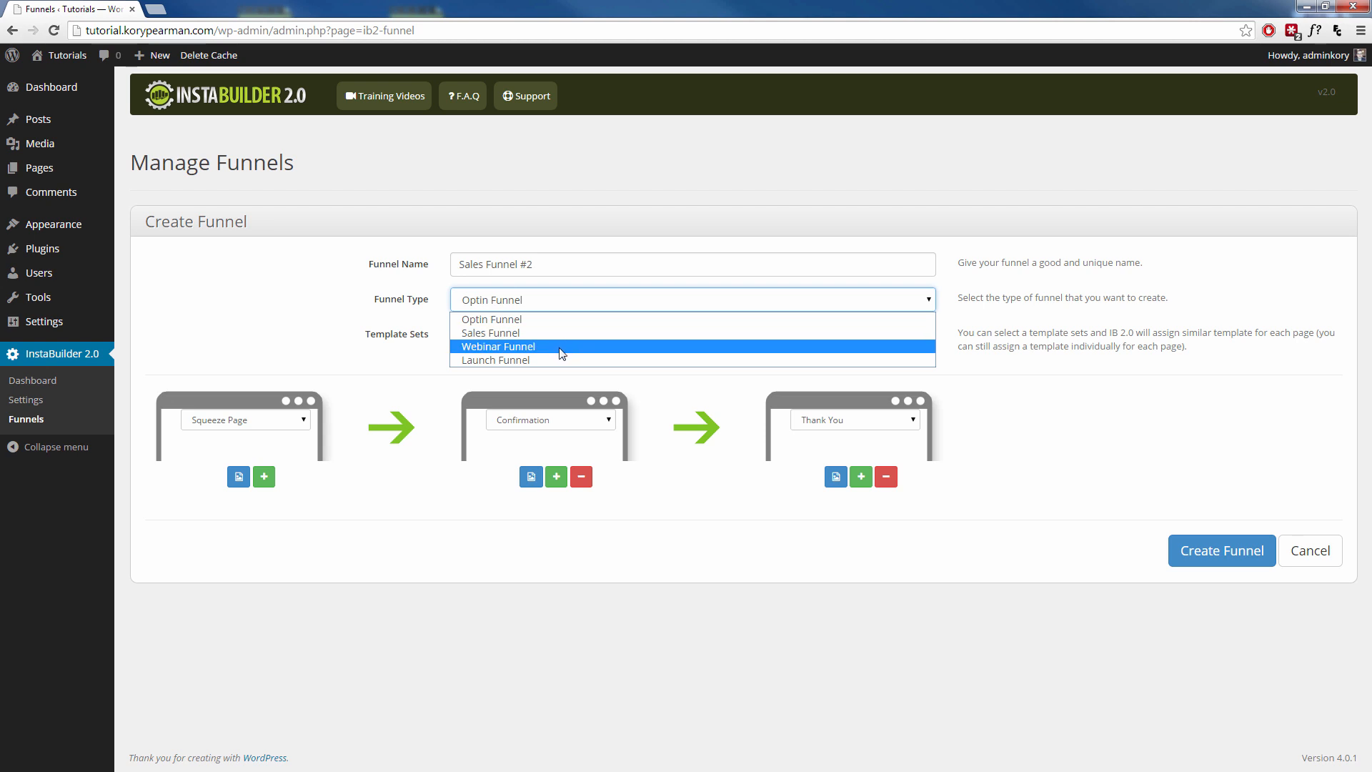
mouse_move(529, 341)
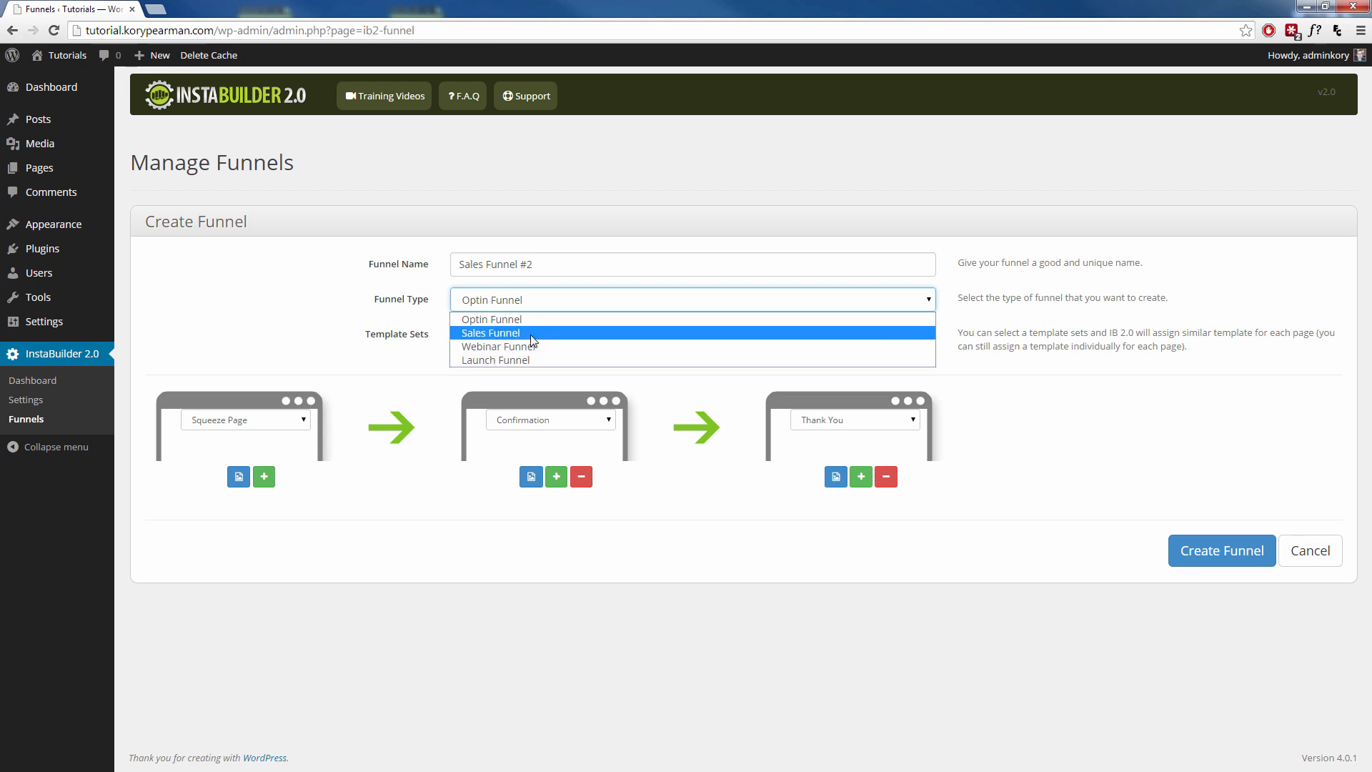
left_click(490, 333)
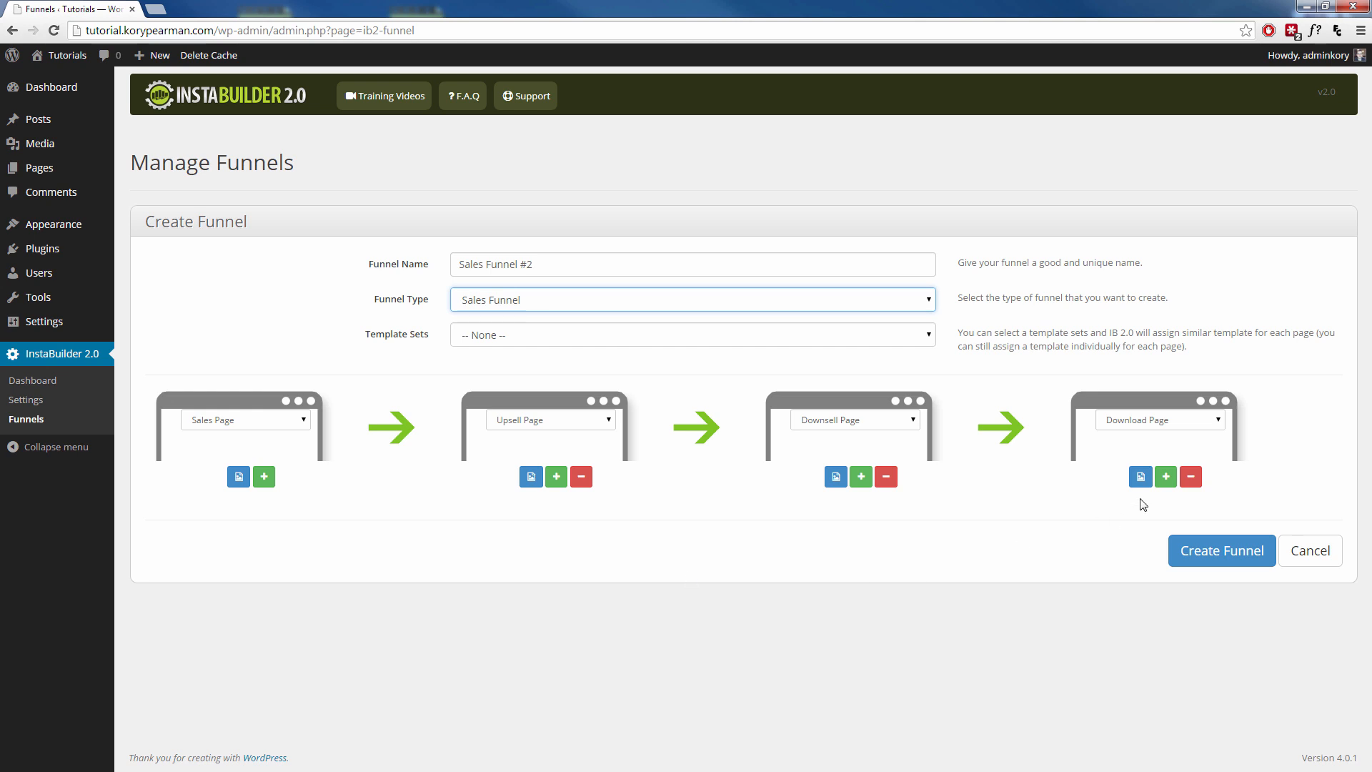
mouse_move(511, 493)
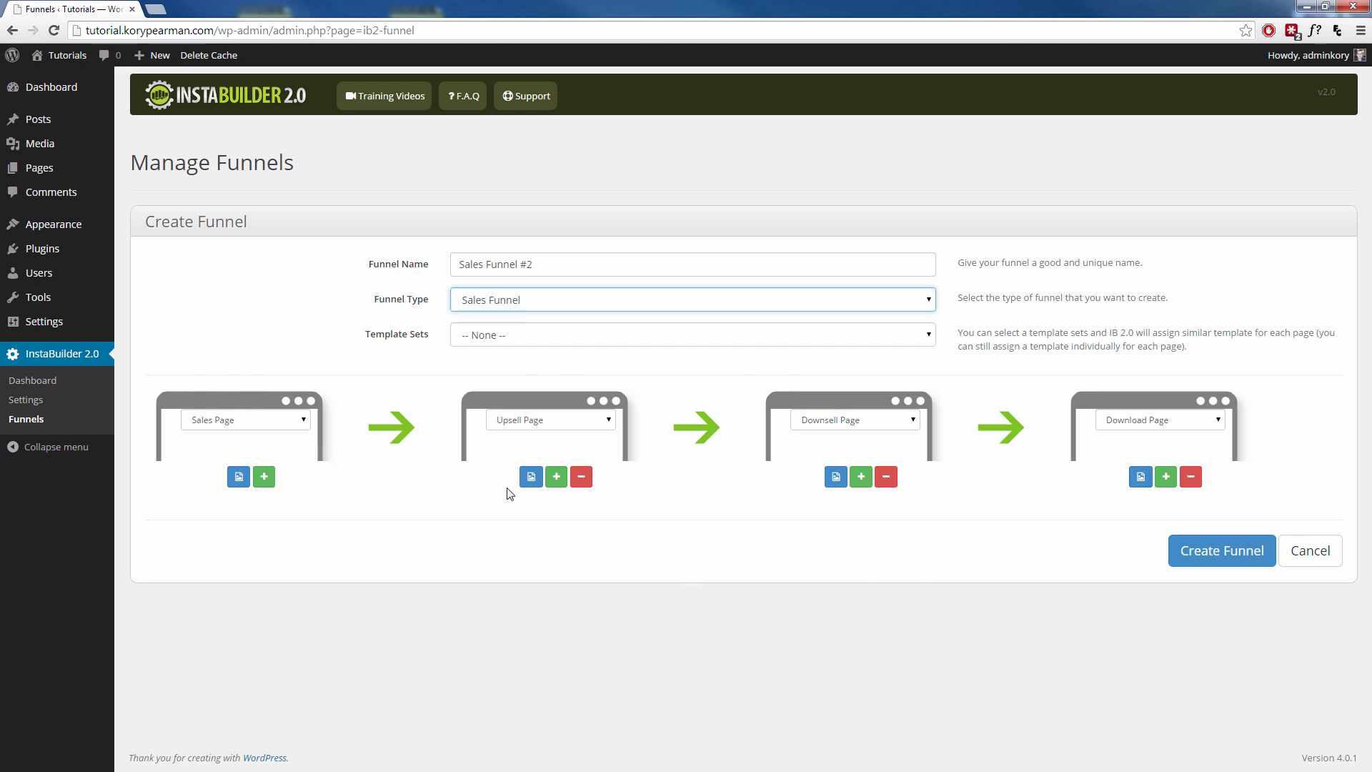
mouse_move(403, 502)
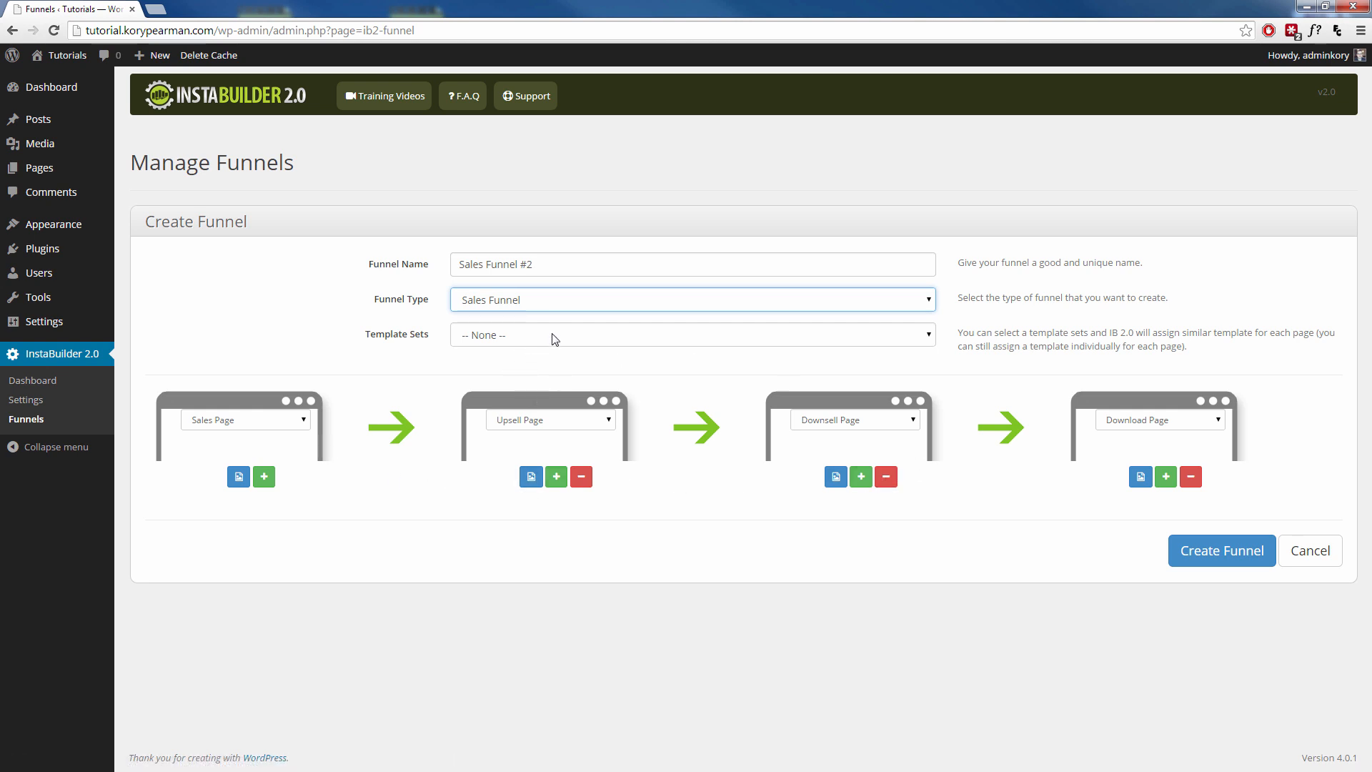
Try Clean Set (Green) and Classic Set (Grey), then settle on Clean Set (Orange) templates
left_click(691, 334)
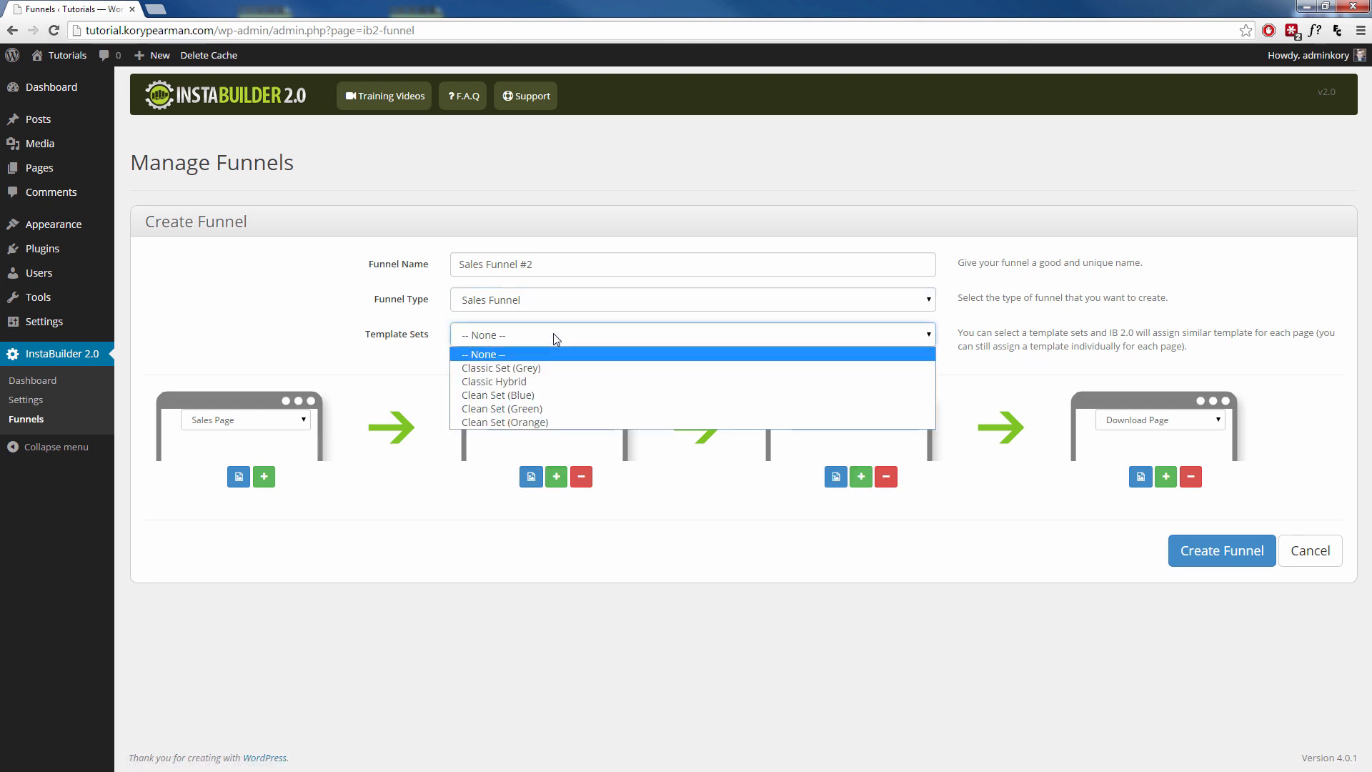
mouse_move(500, 367)
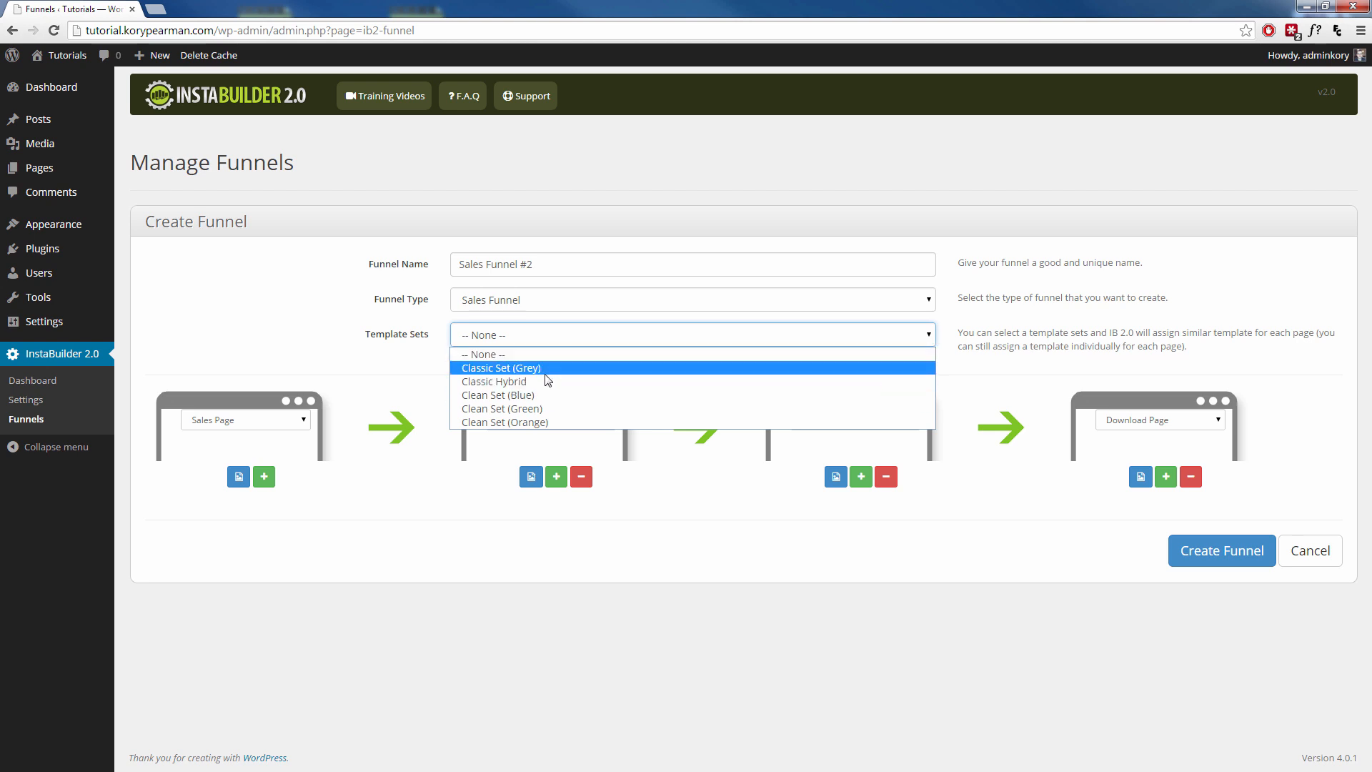
mouse_move(552, 408)
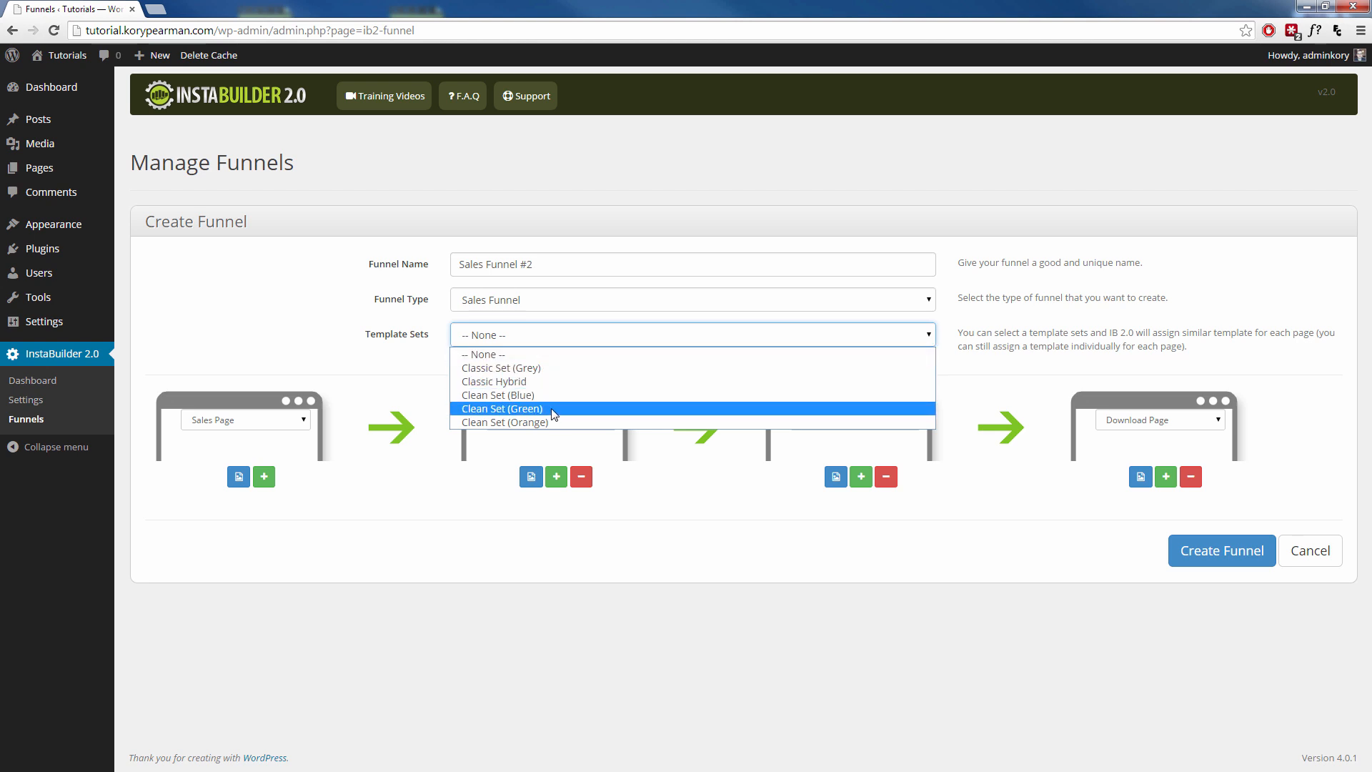
left_click(502, 409)
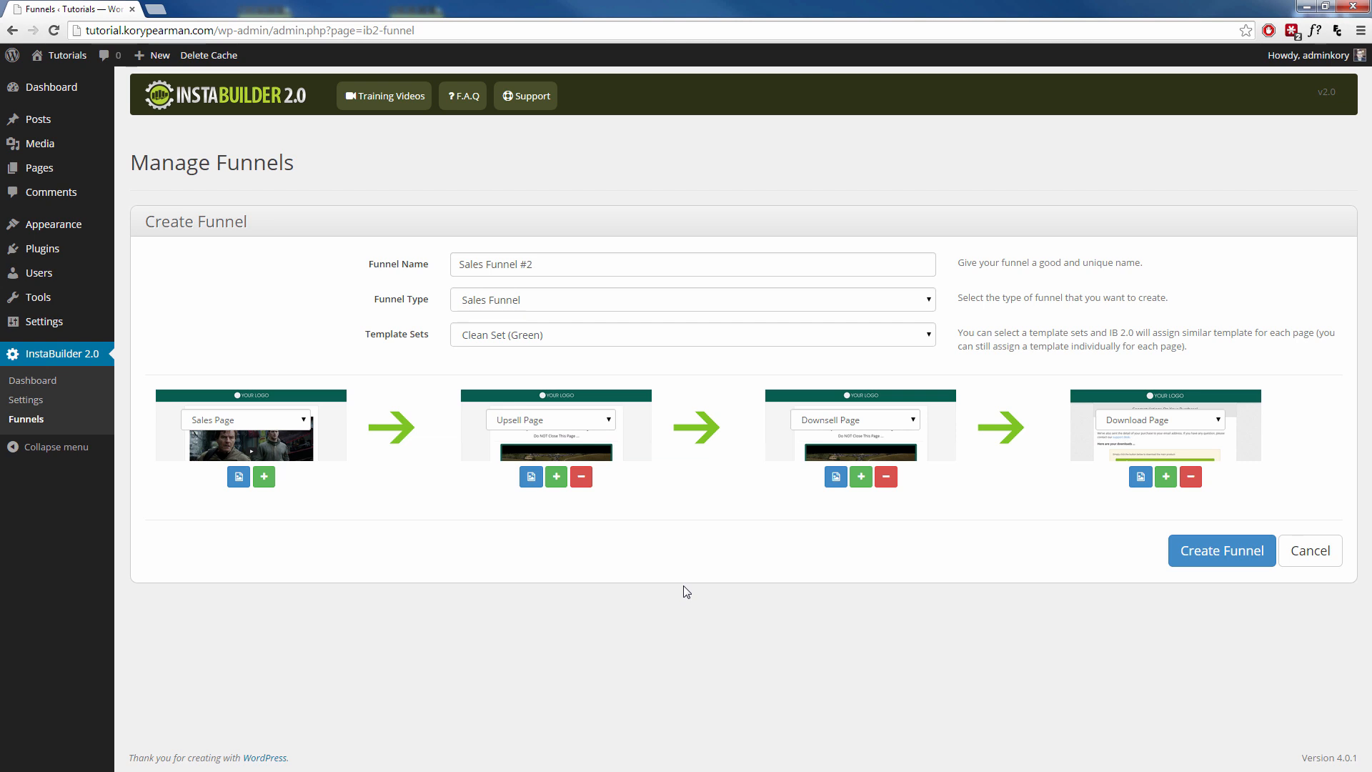
mouse_move(646, 459)
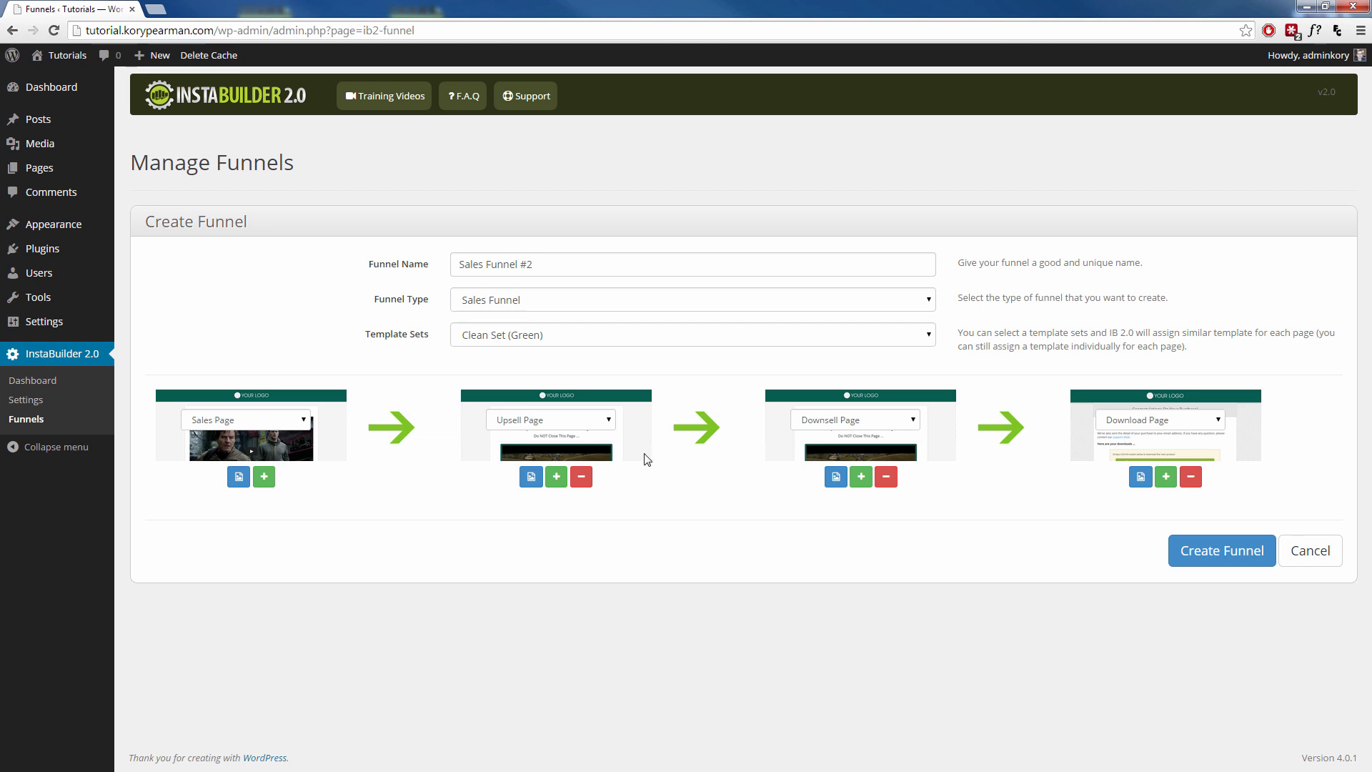
left_click(692, 334)
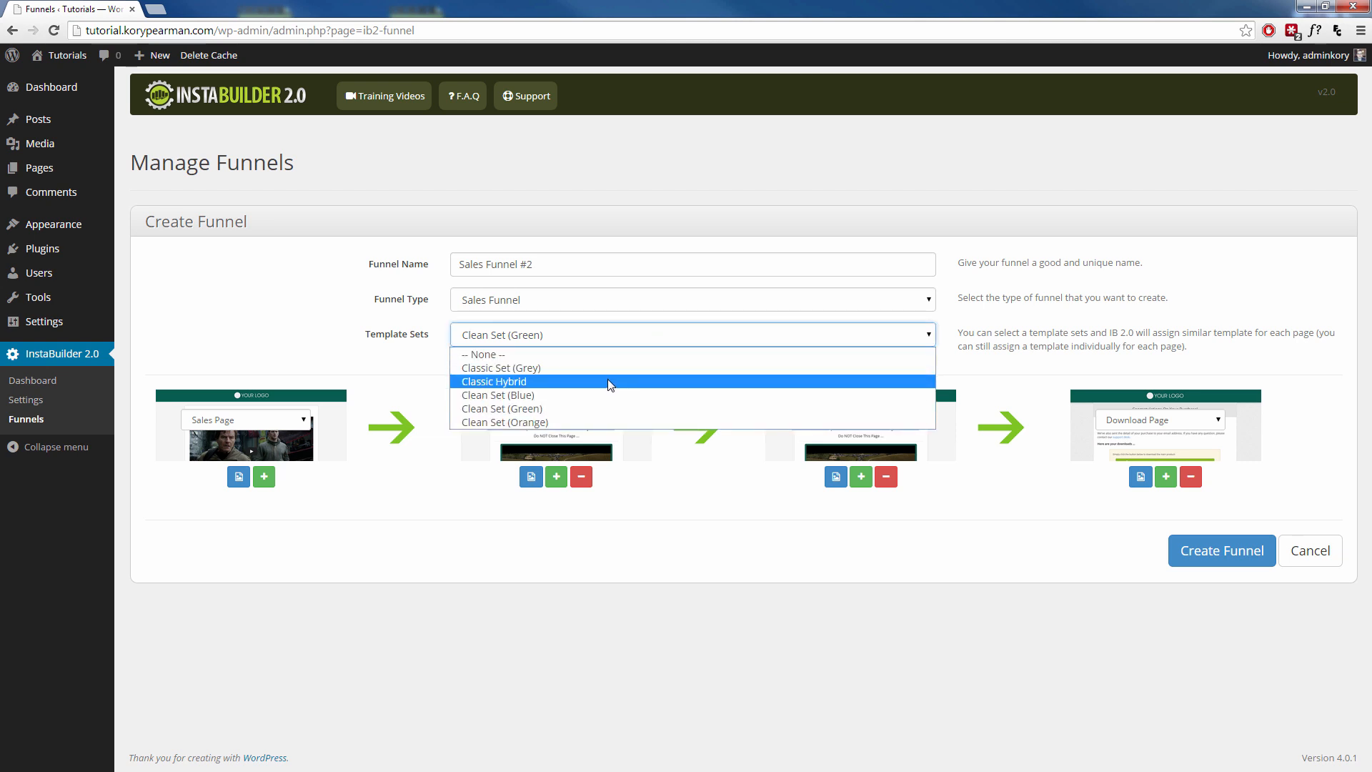
left_click(500, 367)
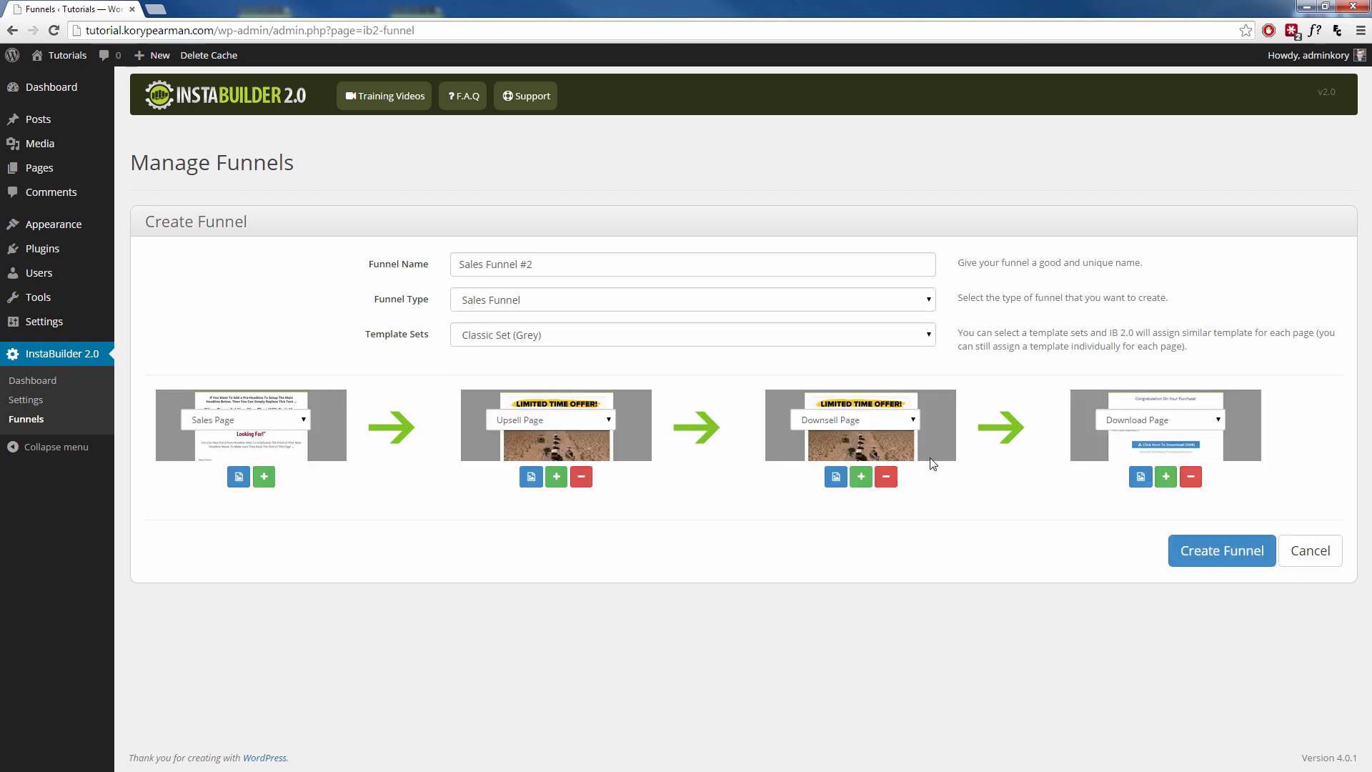
mouse_move(1146, 494)
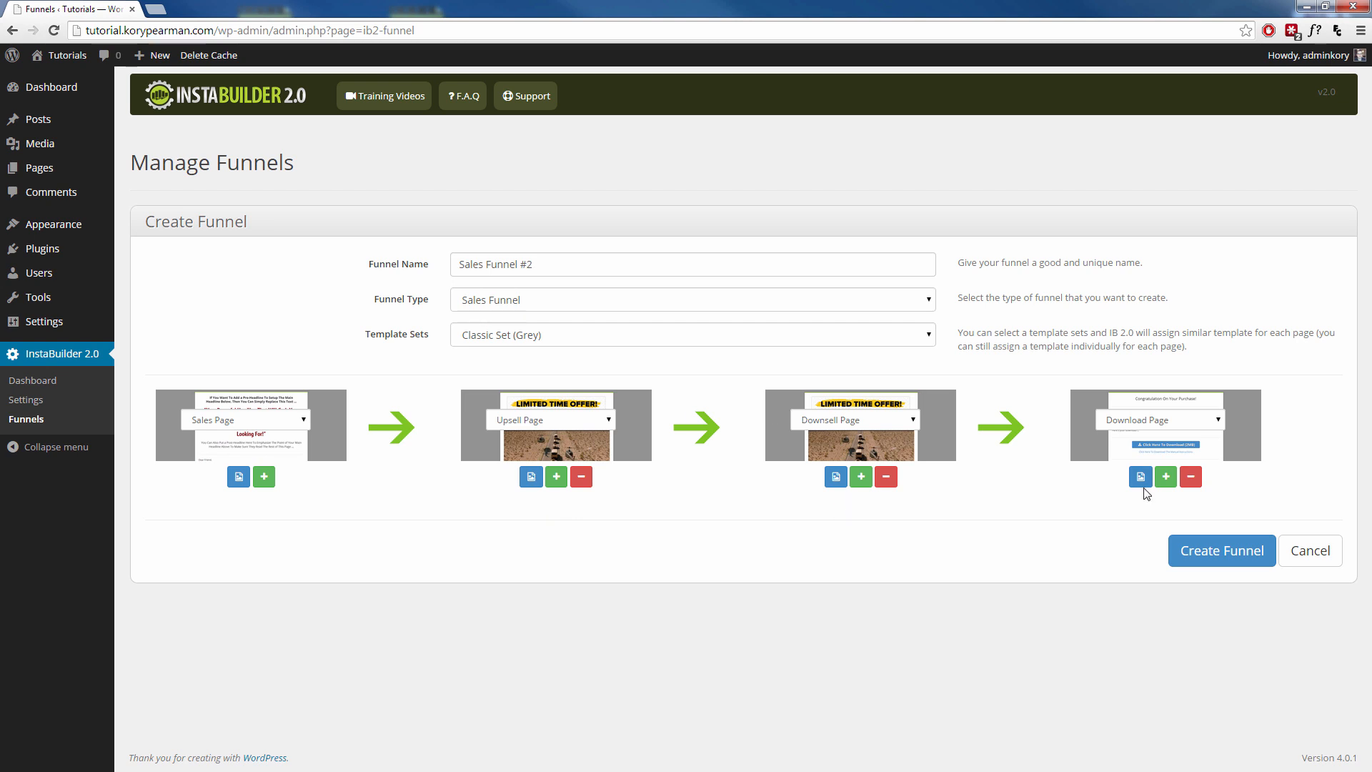
left_click(692, 334)
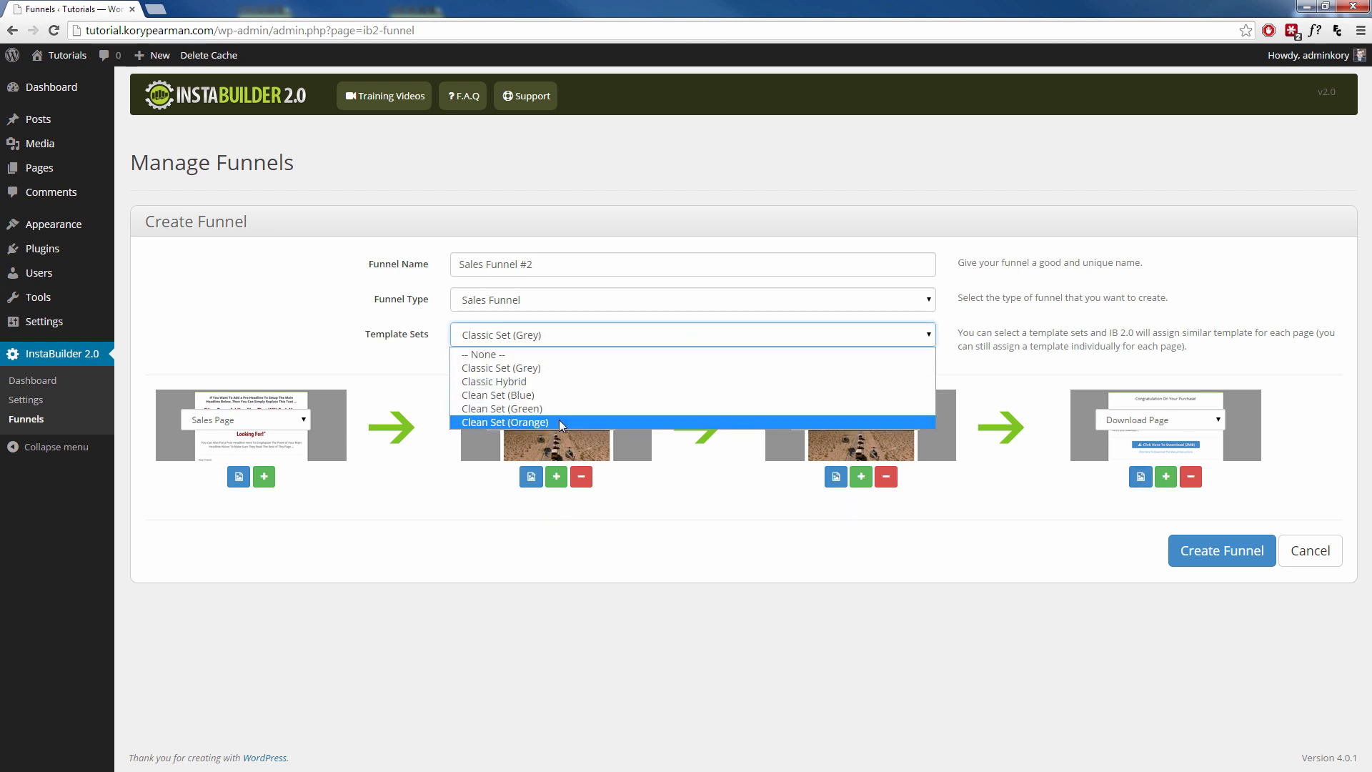
left_click(505, 422)
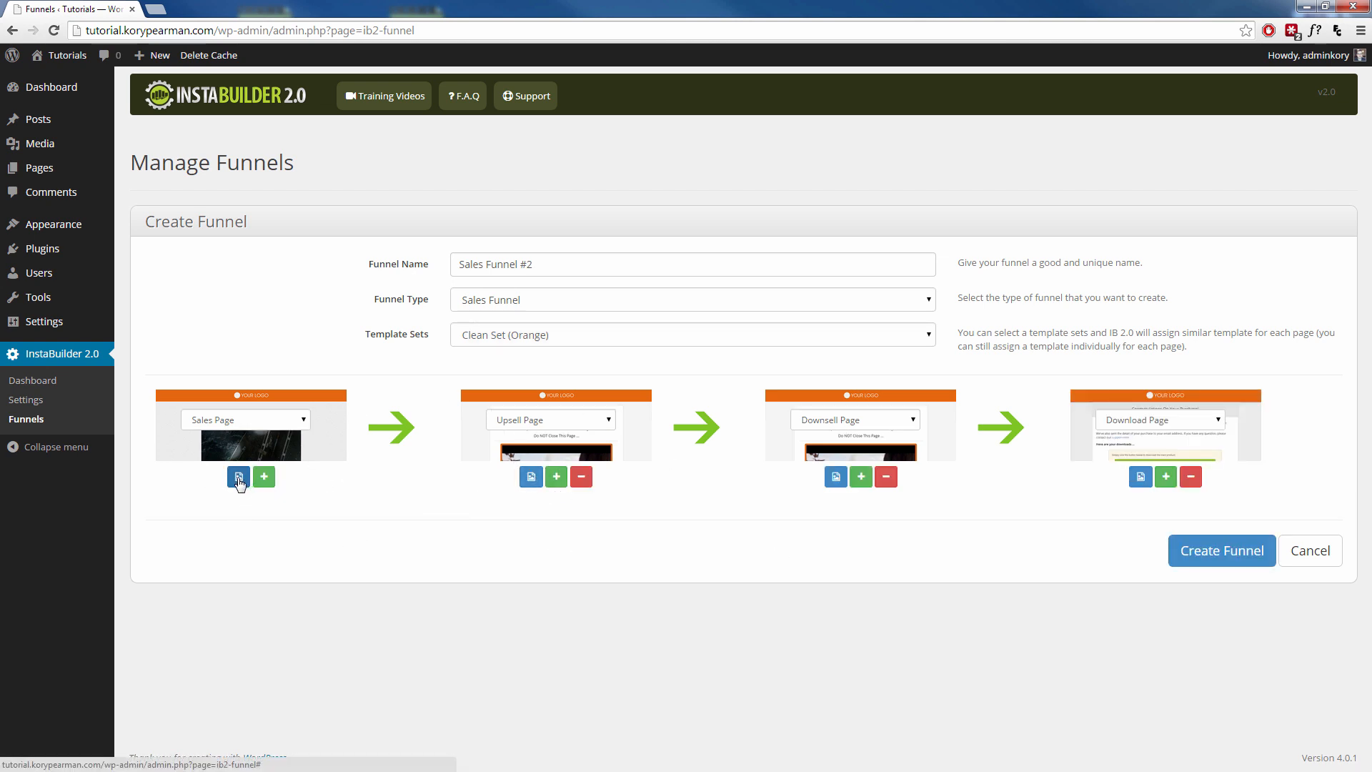
Browse the sales page template gallery without changing the template
left_click(238, 476)
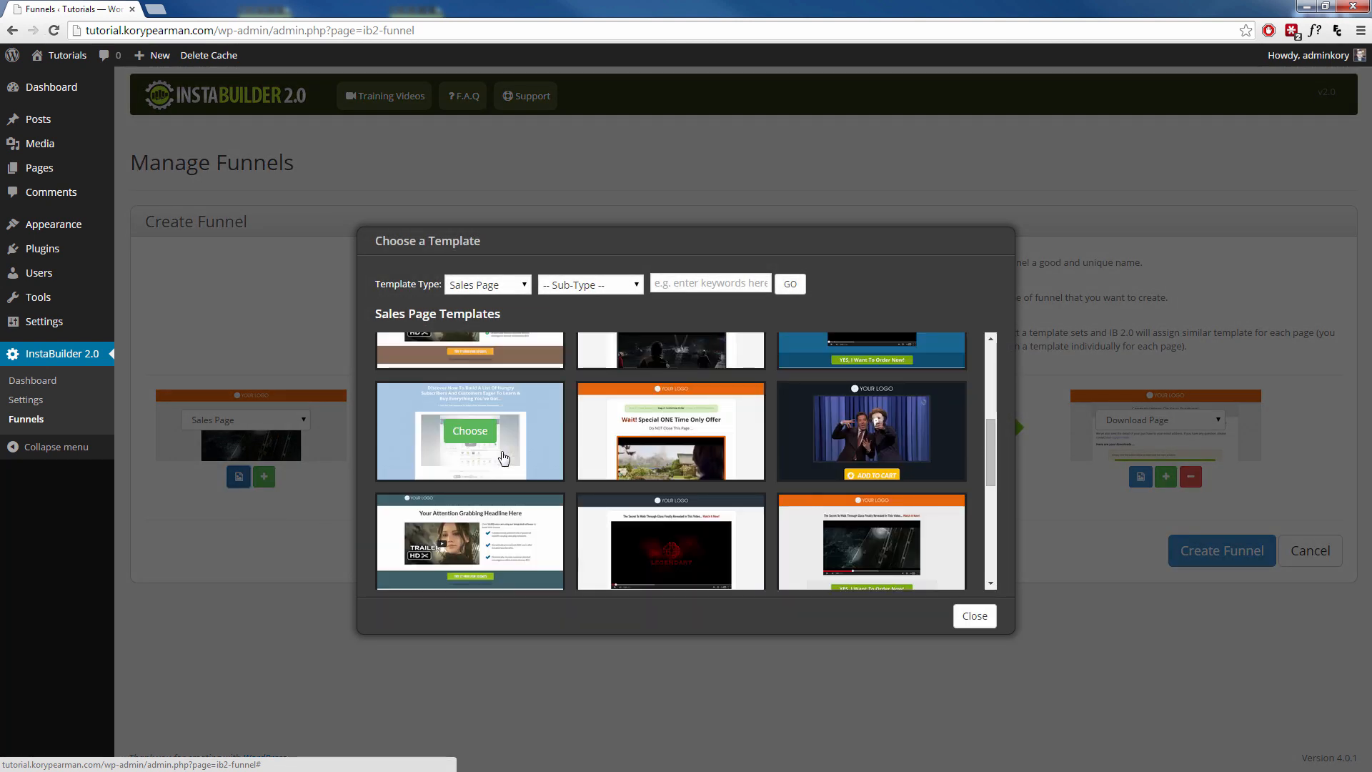
scroll("down", 3)
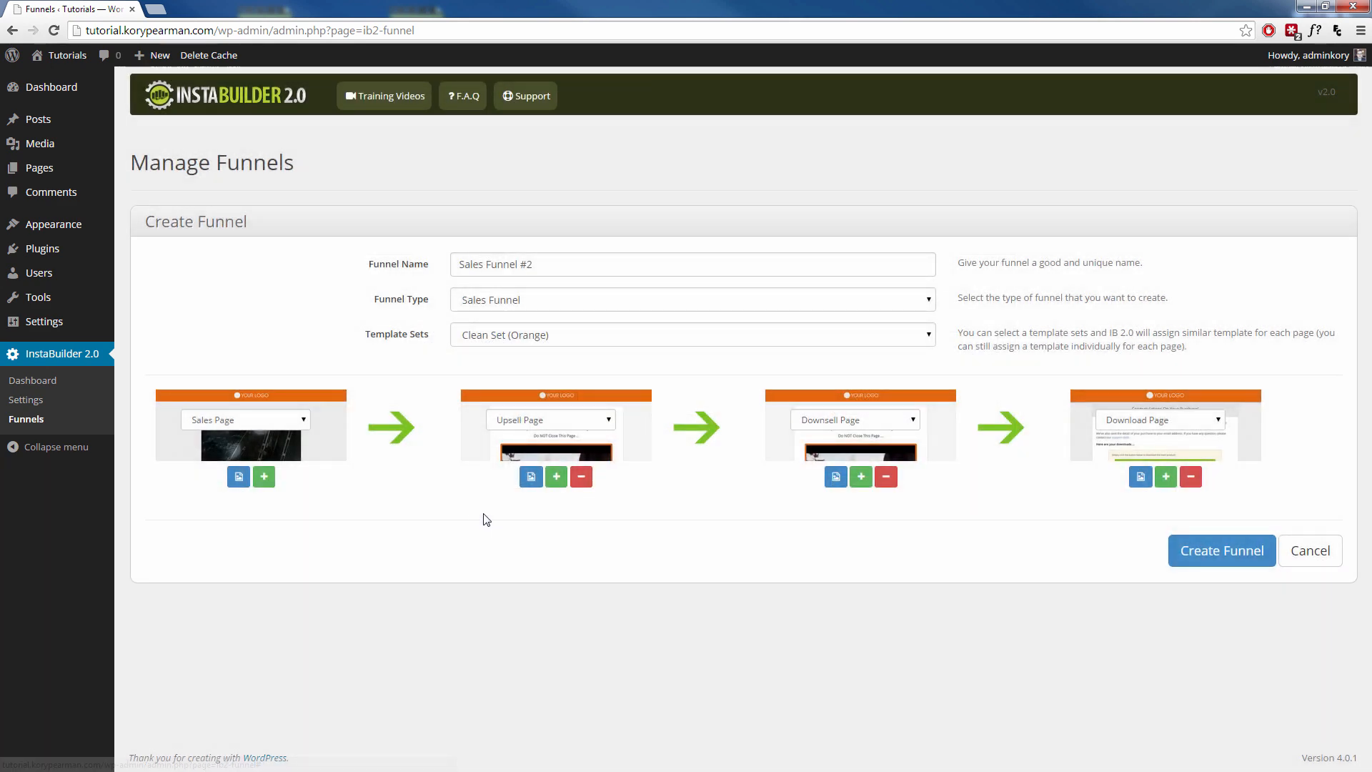
mouse_move(244, 459)
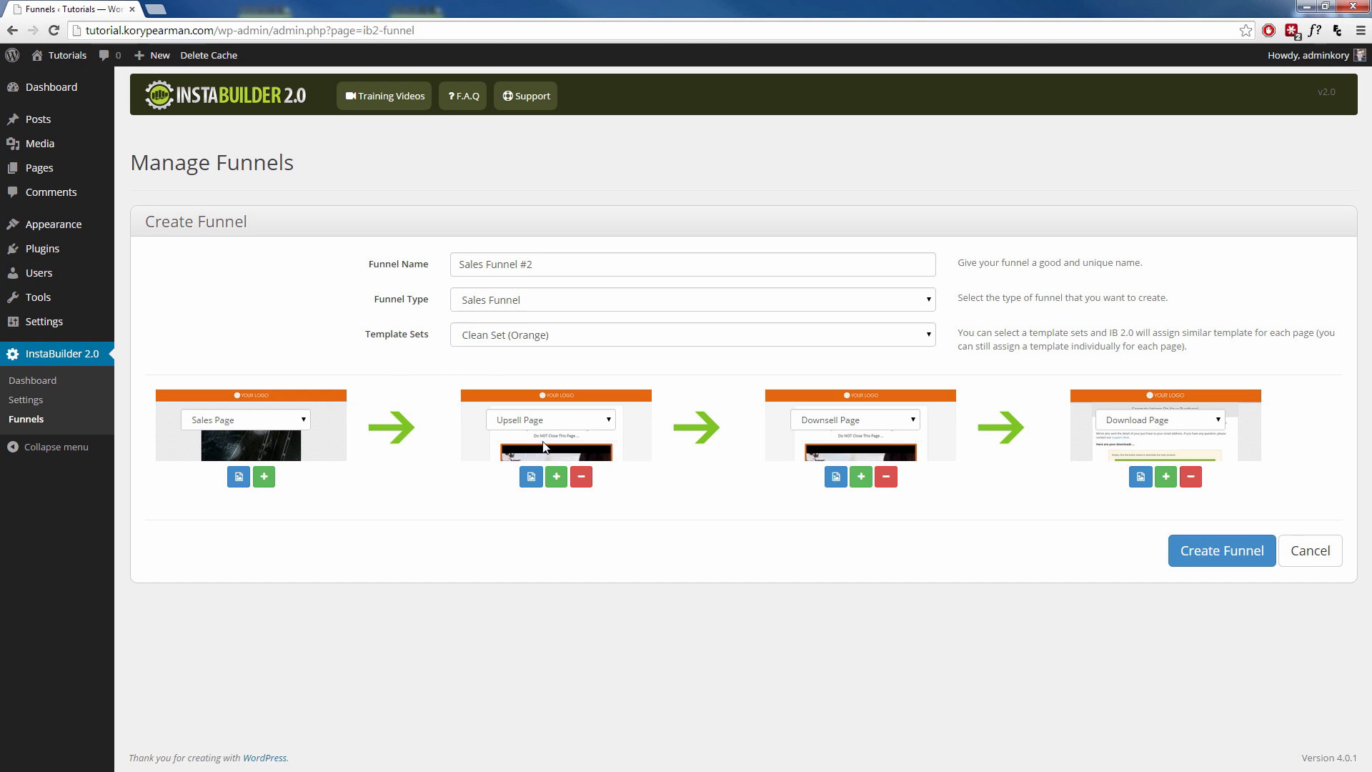
mouse_move(1115, 500)
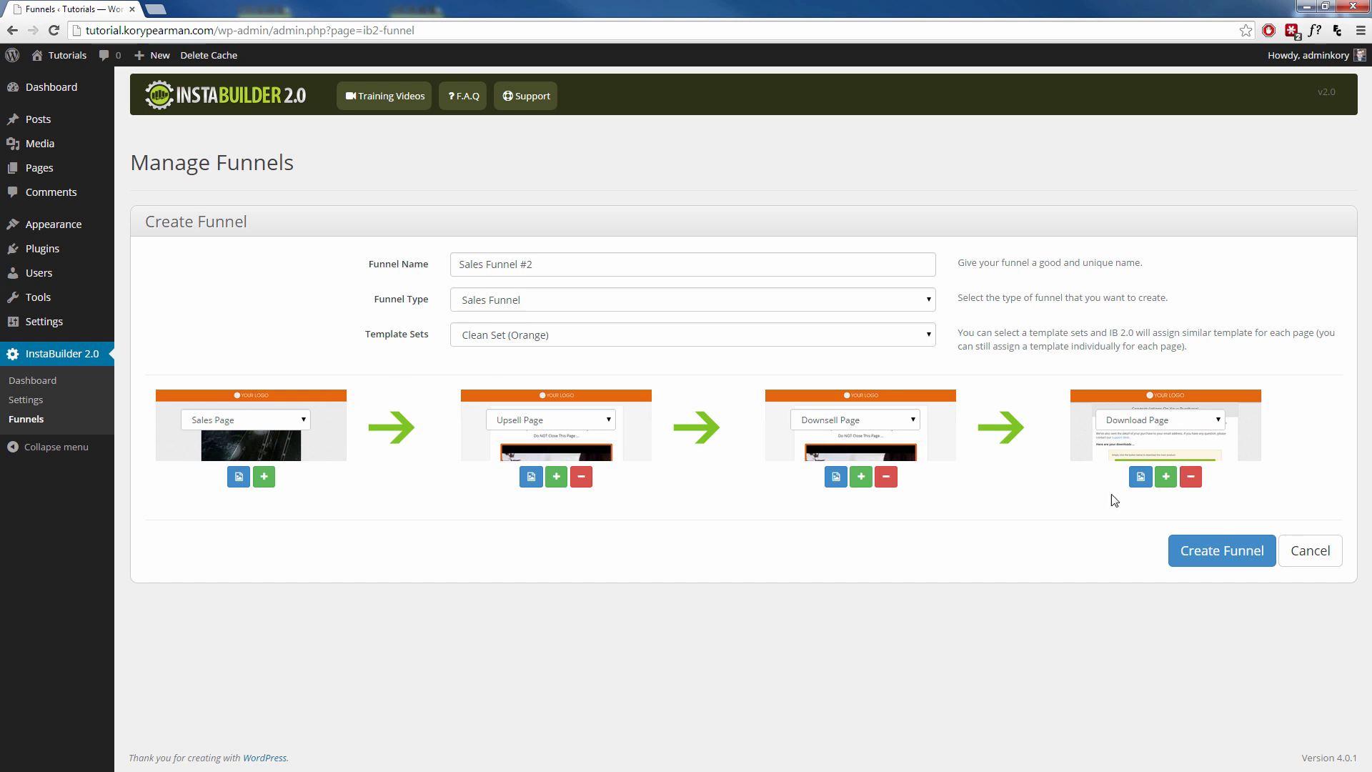
mouse_move(676, 560)
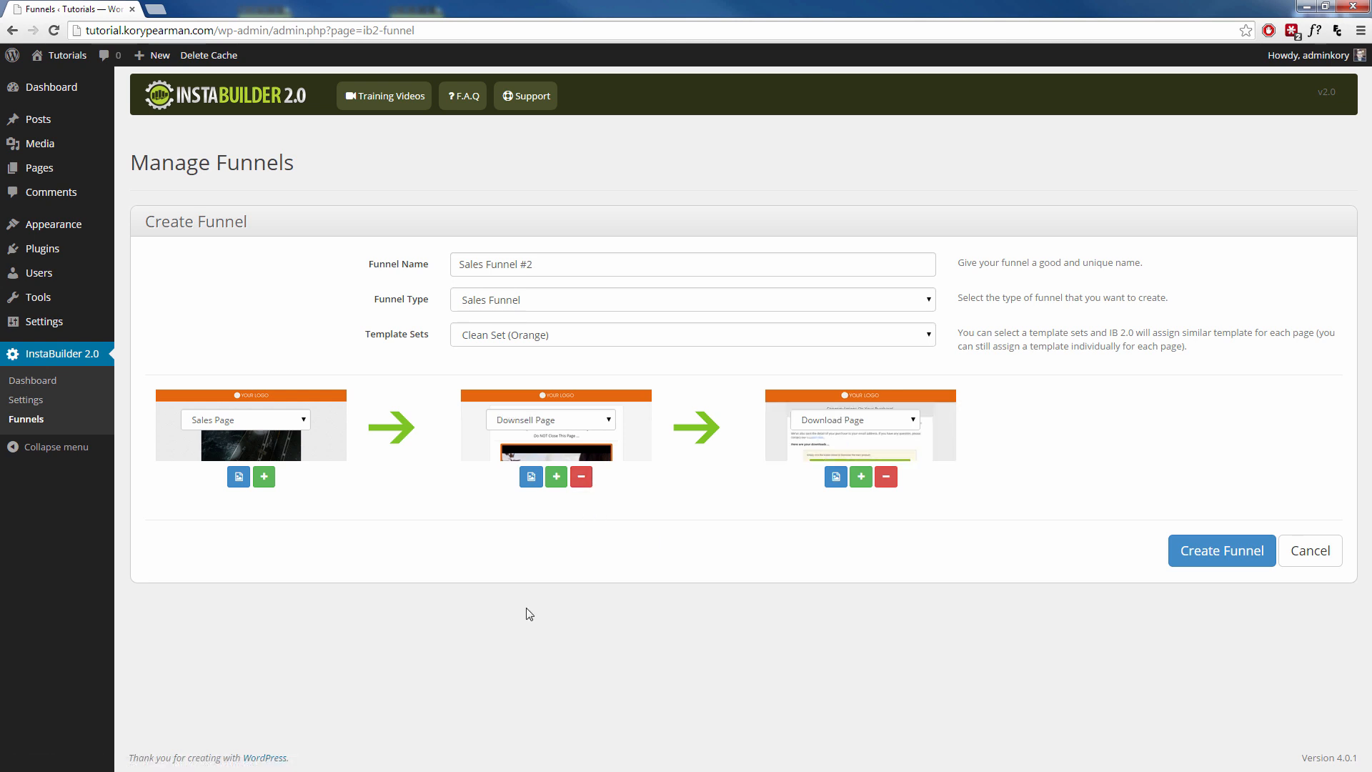
mouse_move(292, 410)
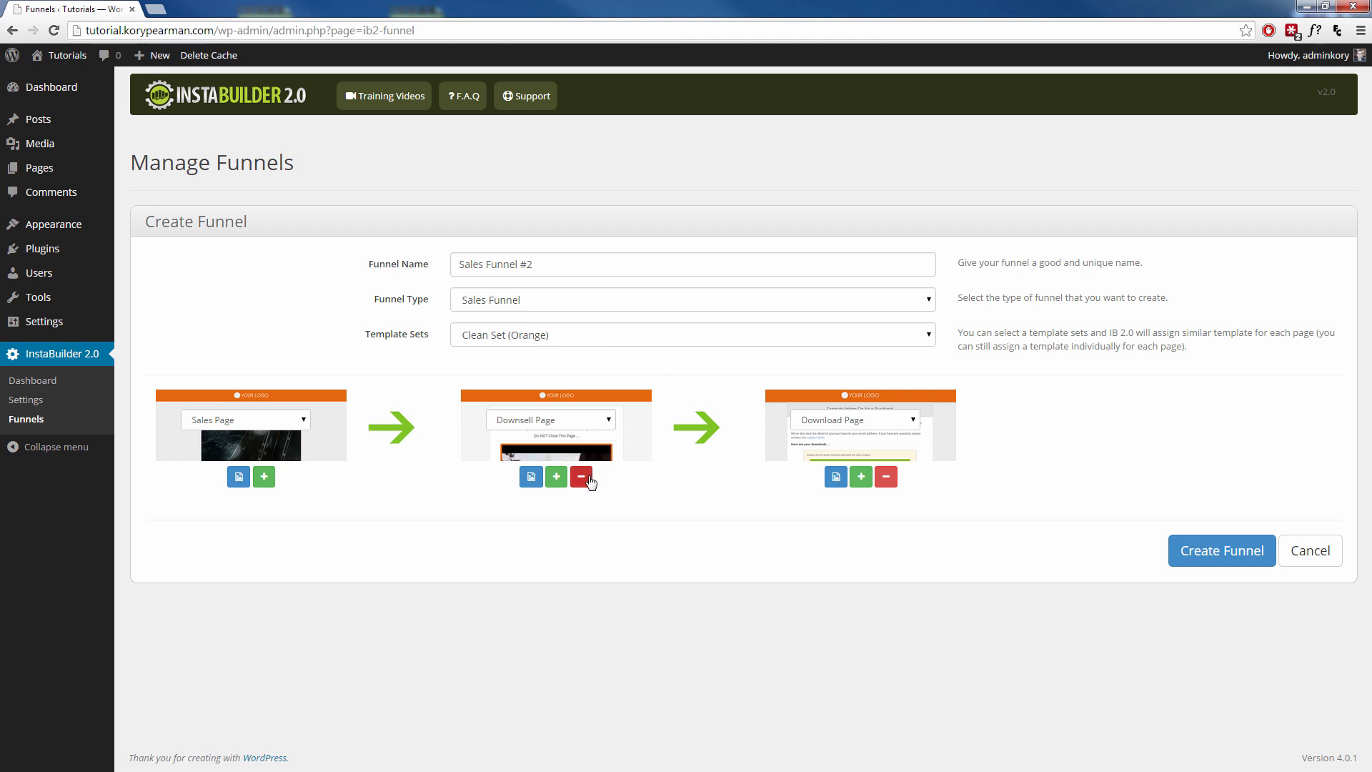
Remove the Downsell page and insert a new Upsell Page before Download
left_click(581, 476)
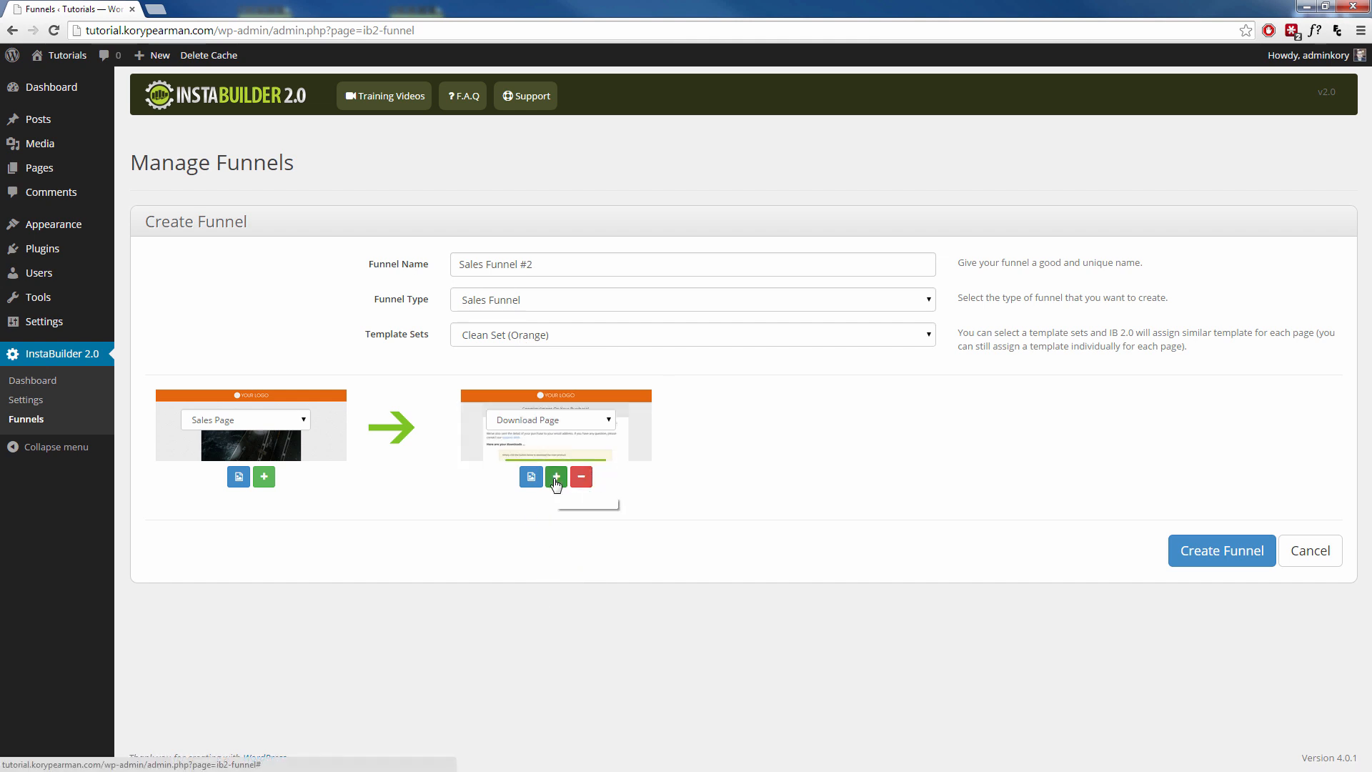
left_click(556, 476)
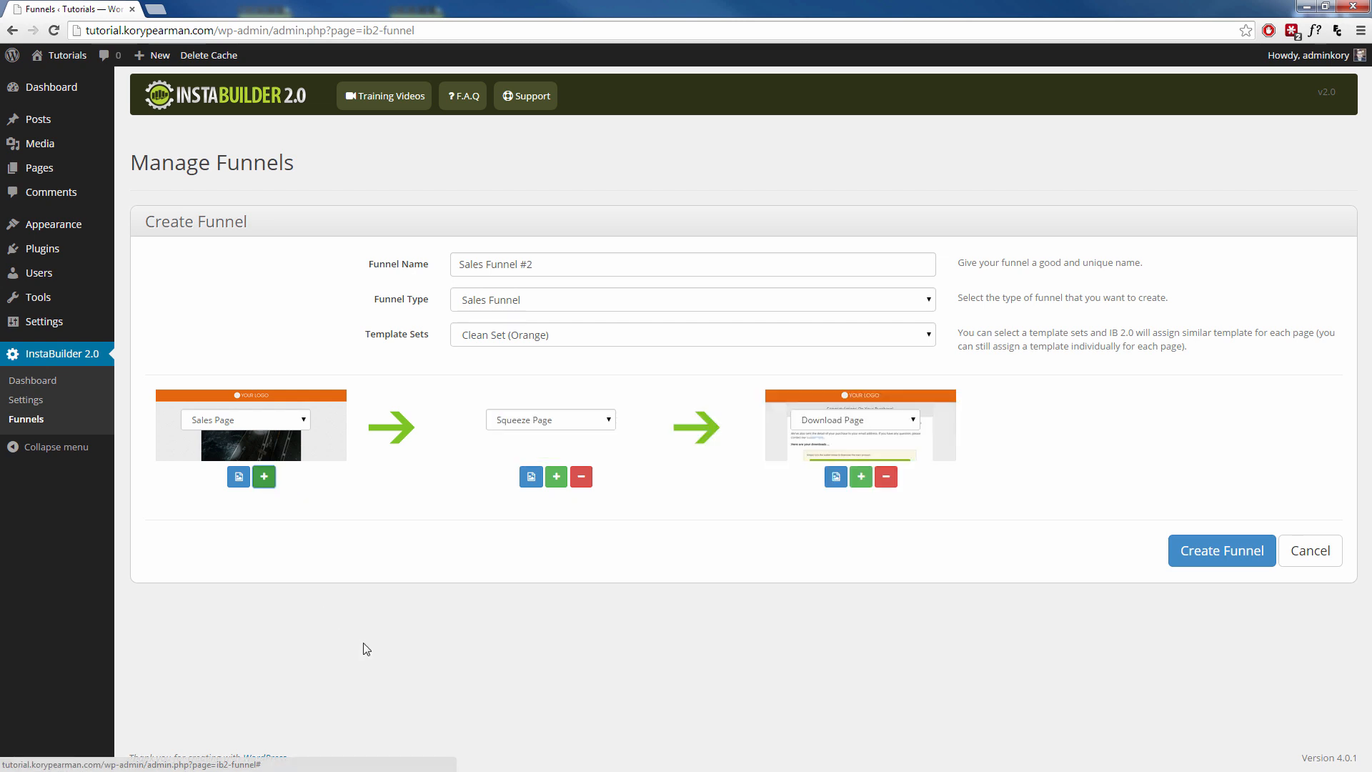
left_click(549, 419)
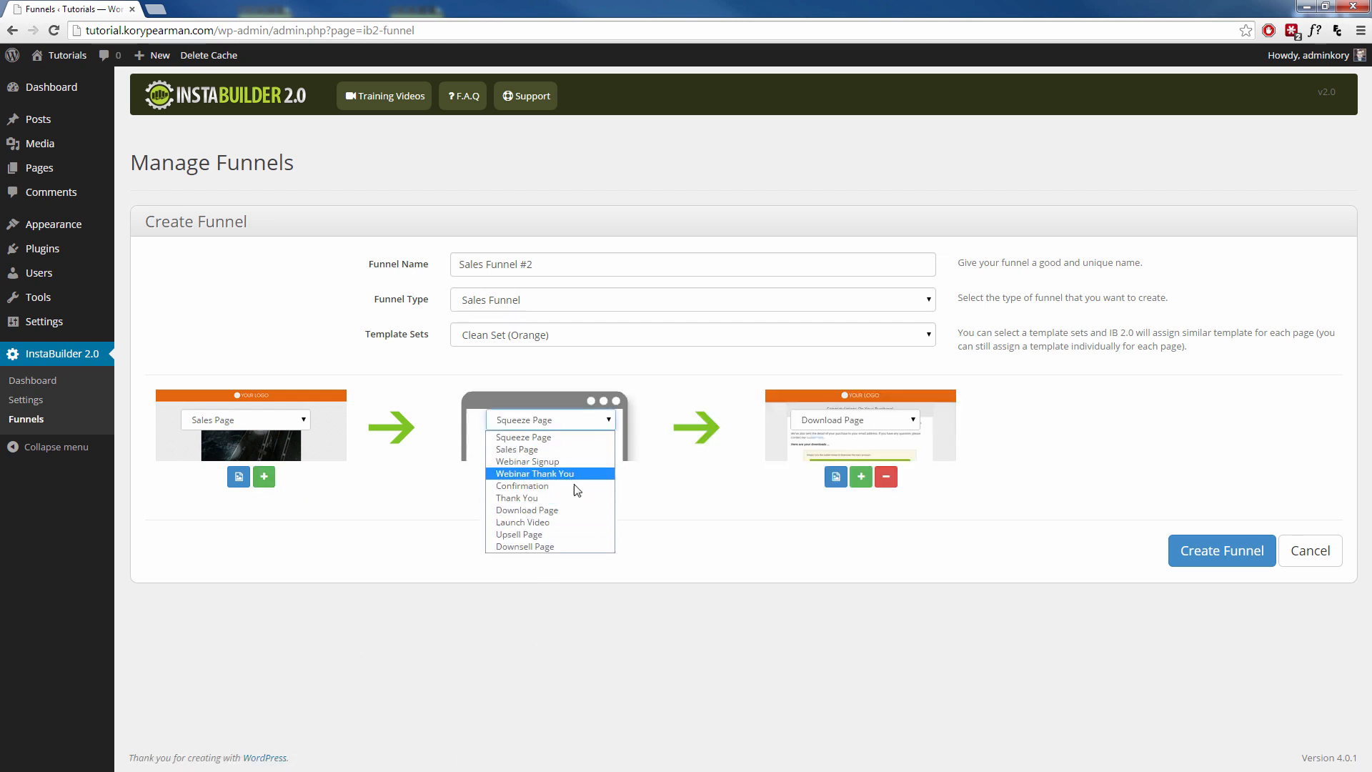
left_click(519, 533)
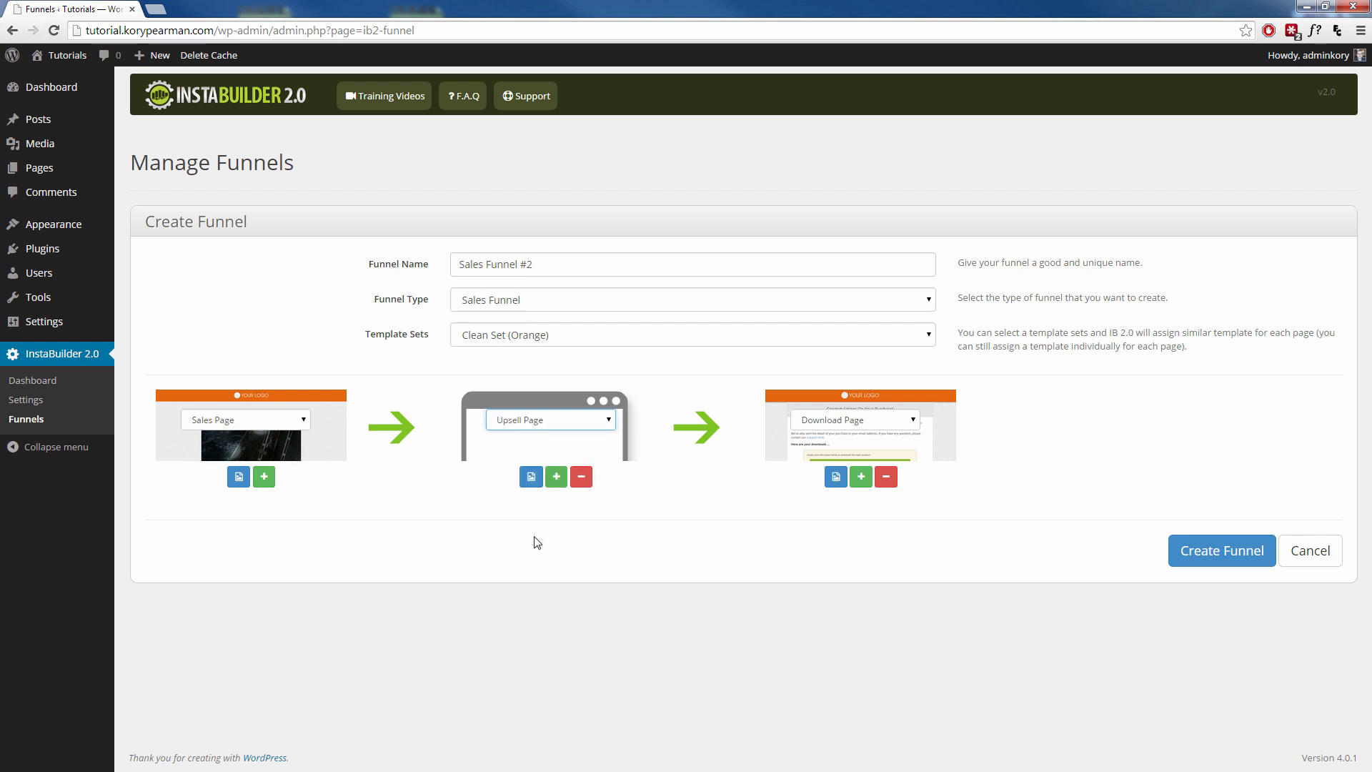
Add a second Upsell Page and a Downsell Page before the Download page
left_click(556, 478)
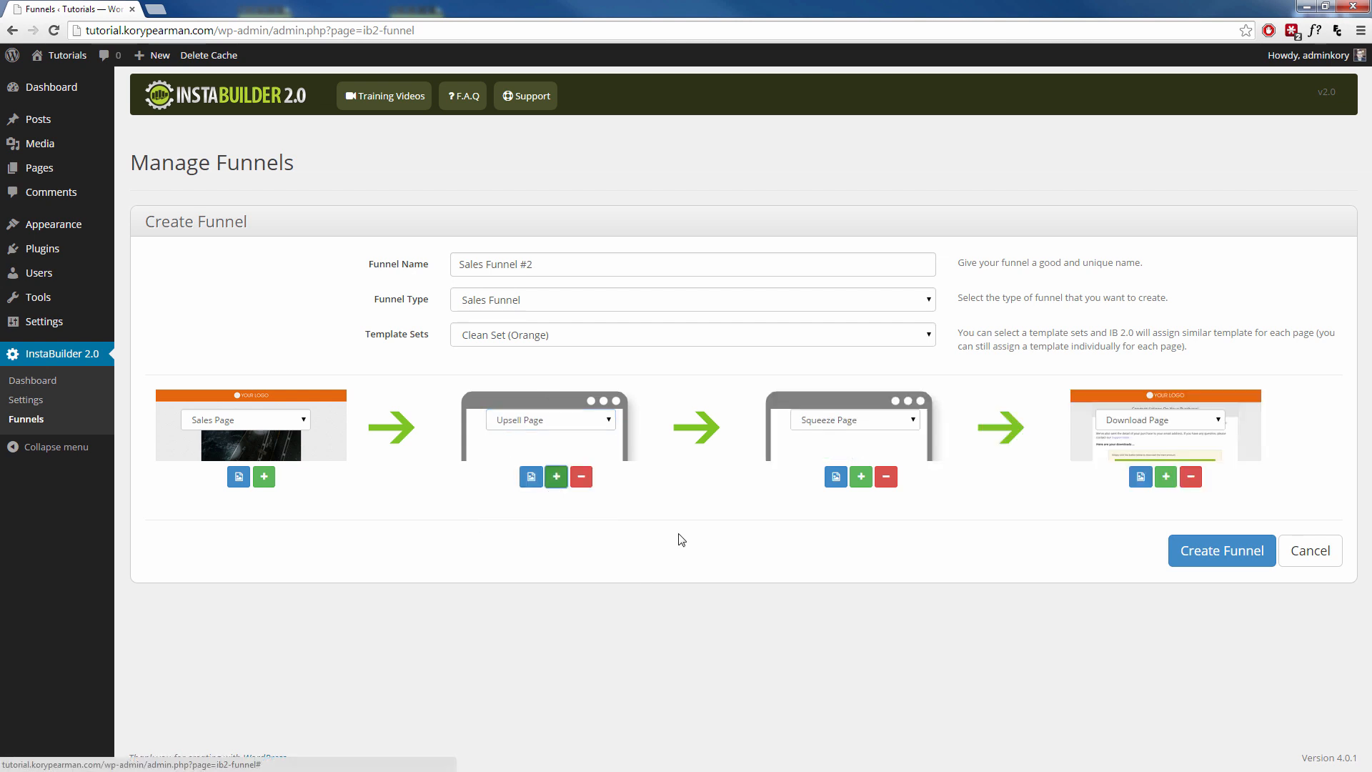
left_click(853, 419)
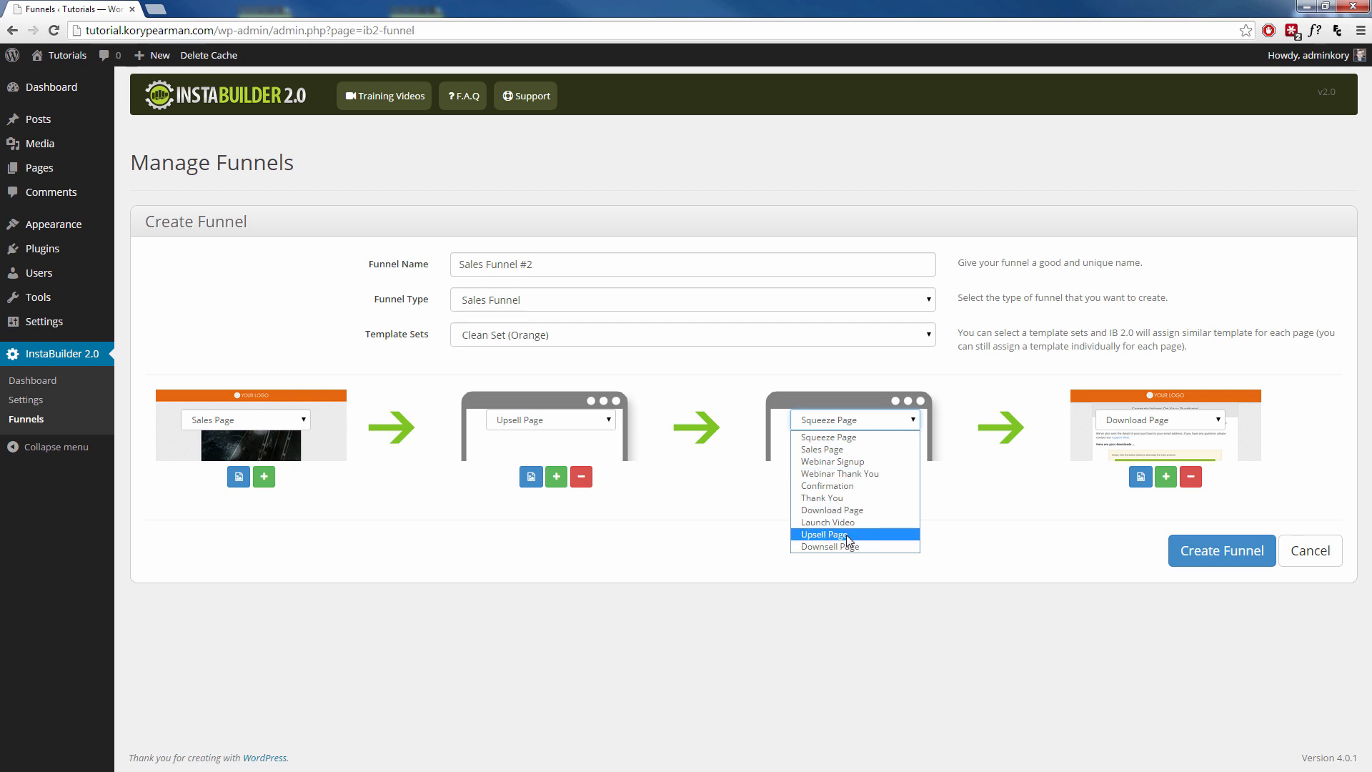
left_click(821, 533)
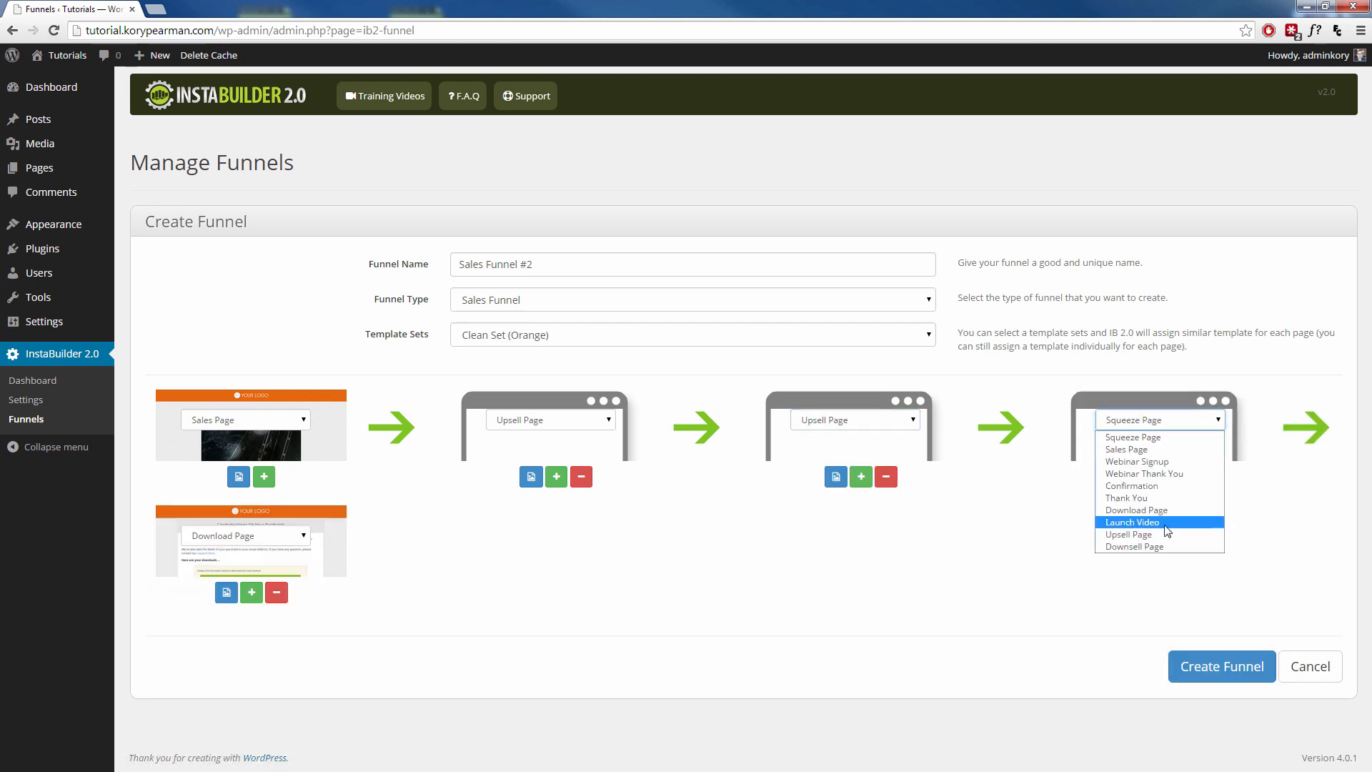
mouse_move(1132, 546)
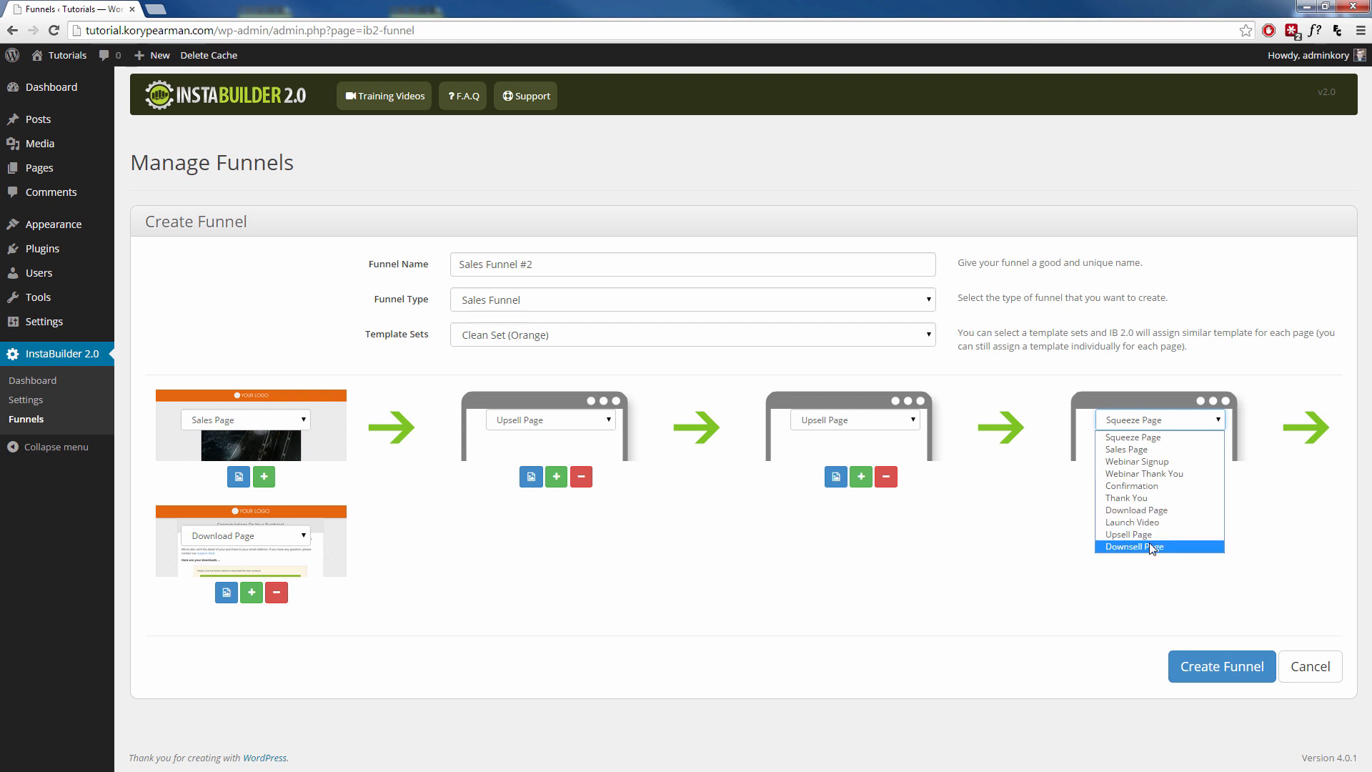
left_click(1134, 546)
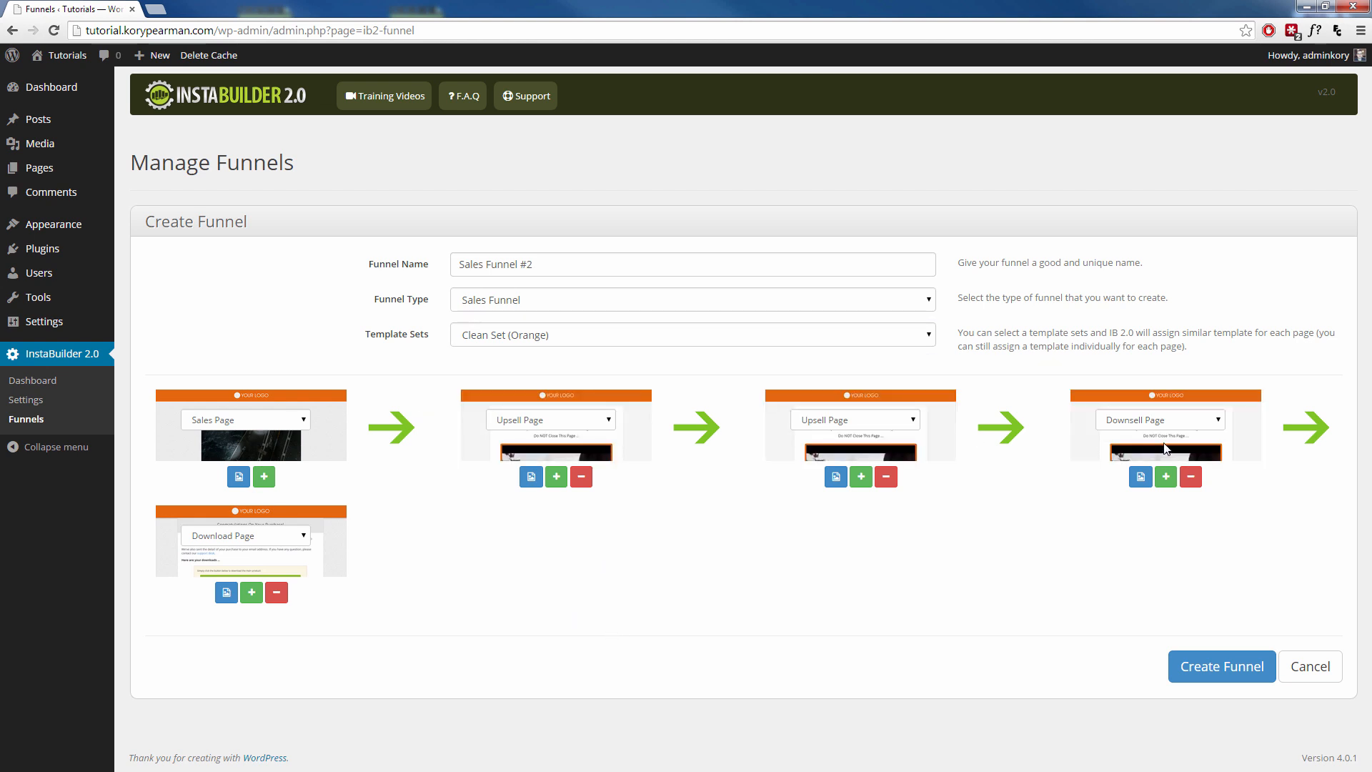
mouse_move(405, 539)
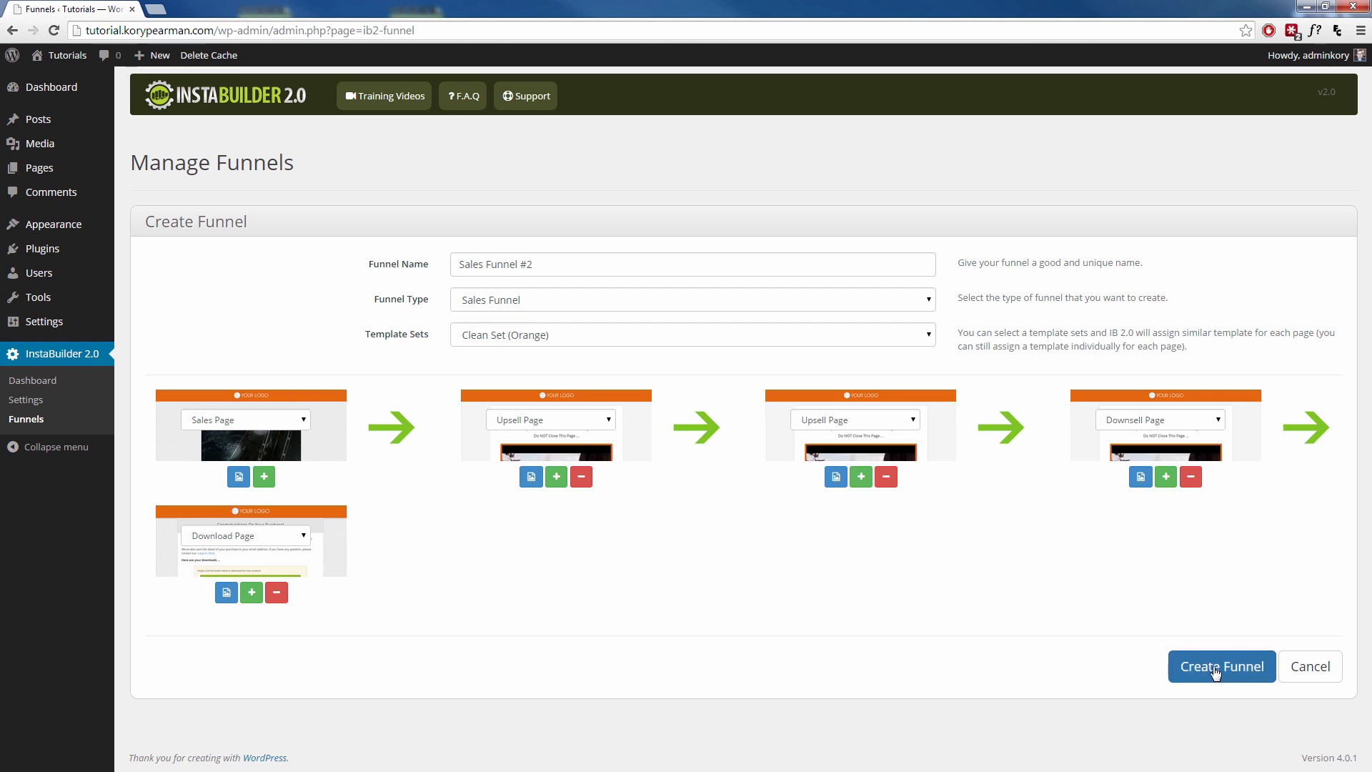
Create Sales Funnel #2 and go to edit its Sales Page
left_click(1222, 666)
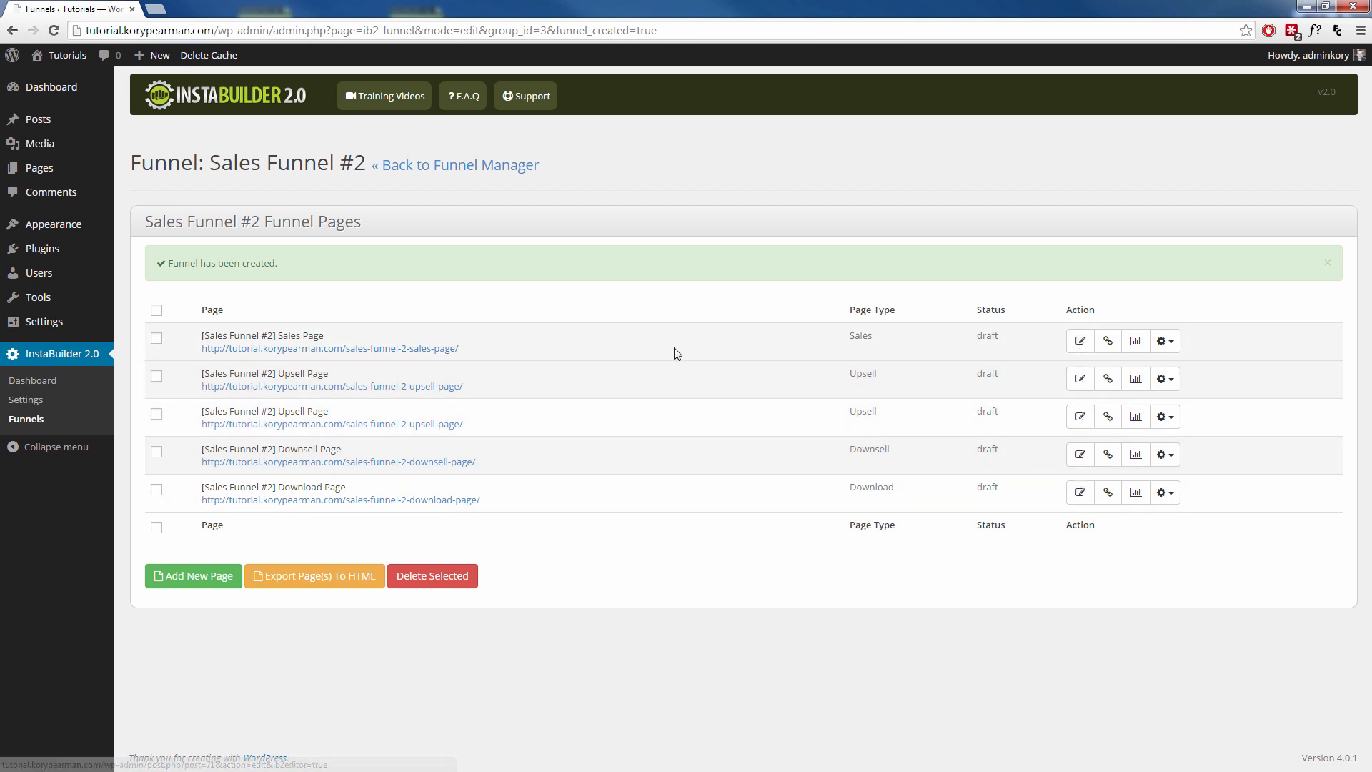
left_click(1081, 340)
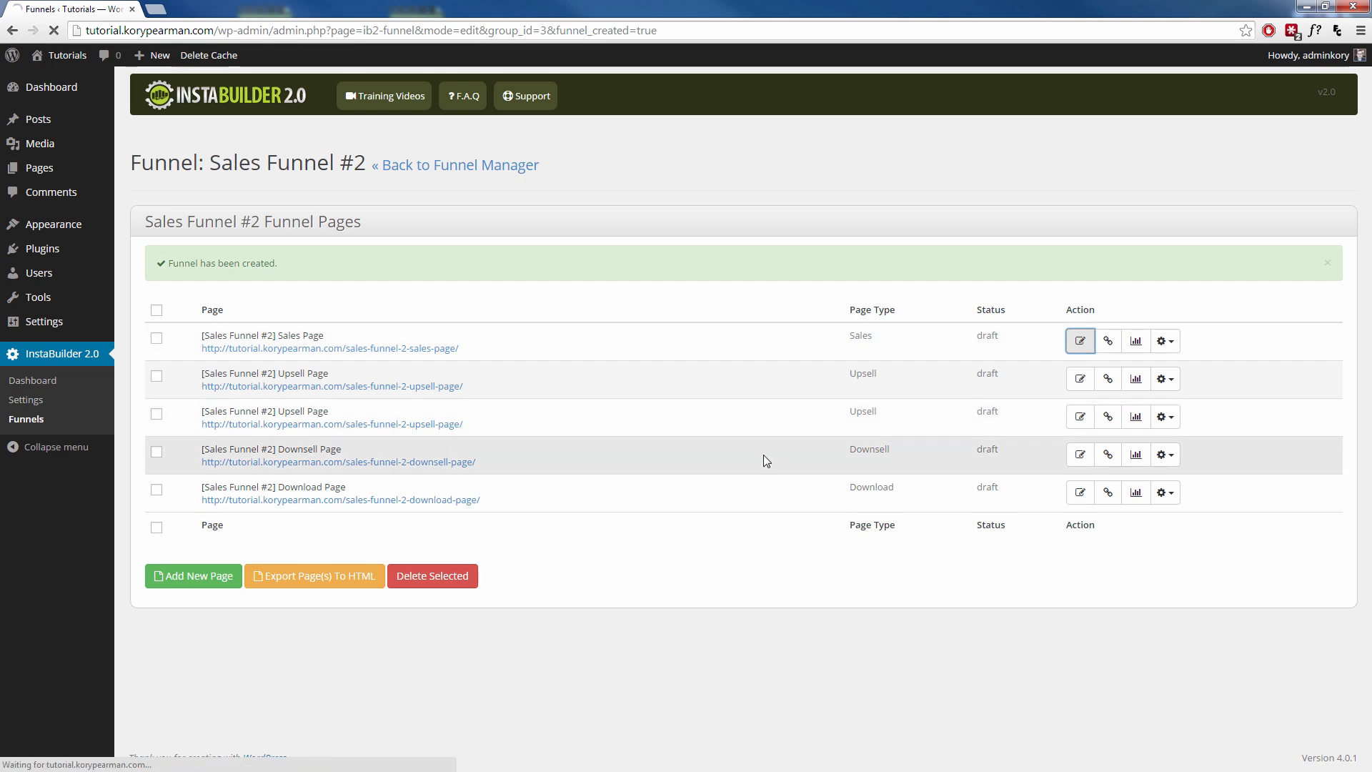
left_click(1081, 340)
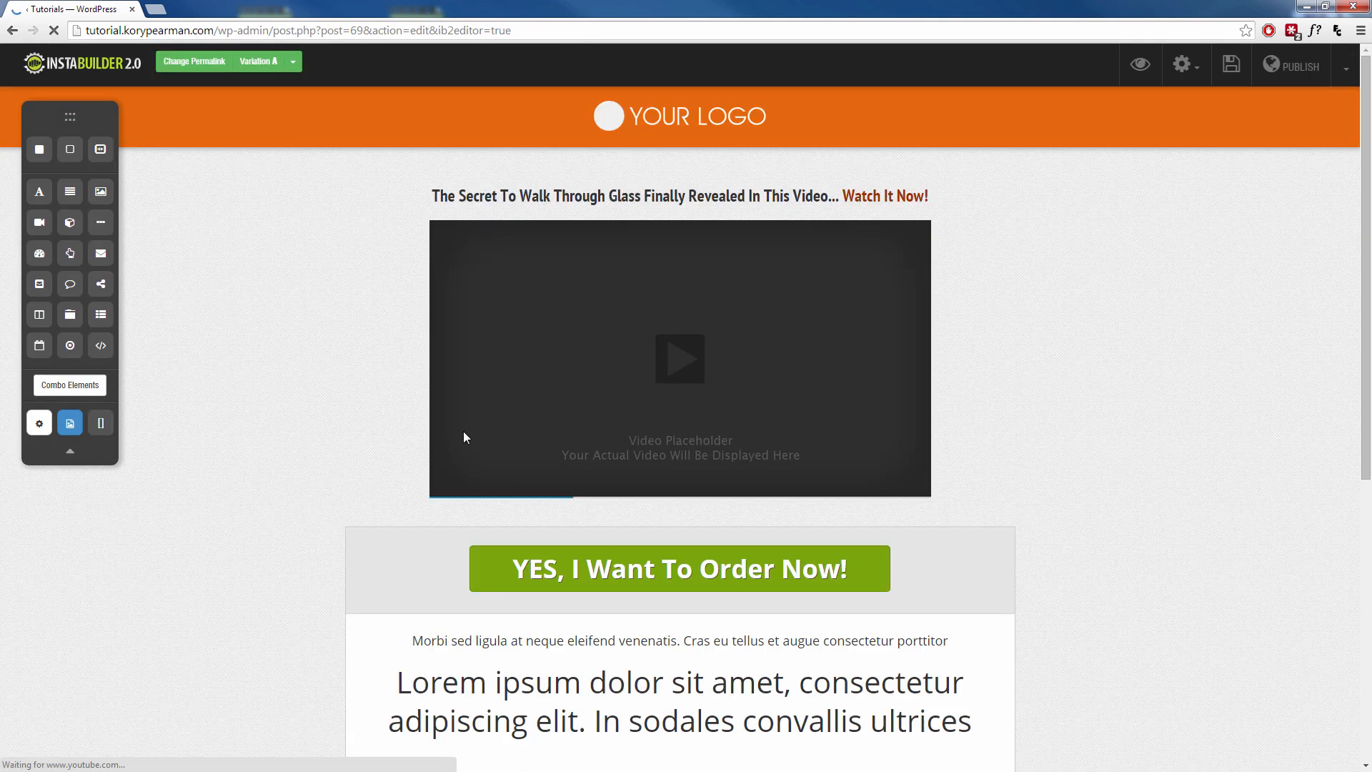
scroll("down", 3)
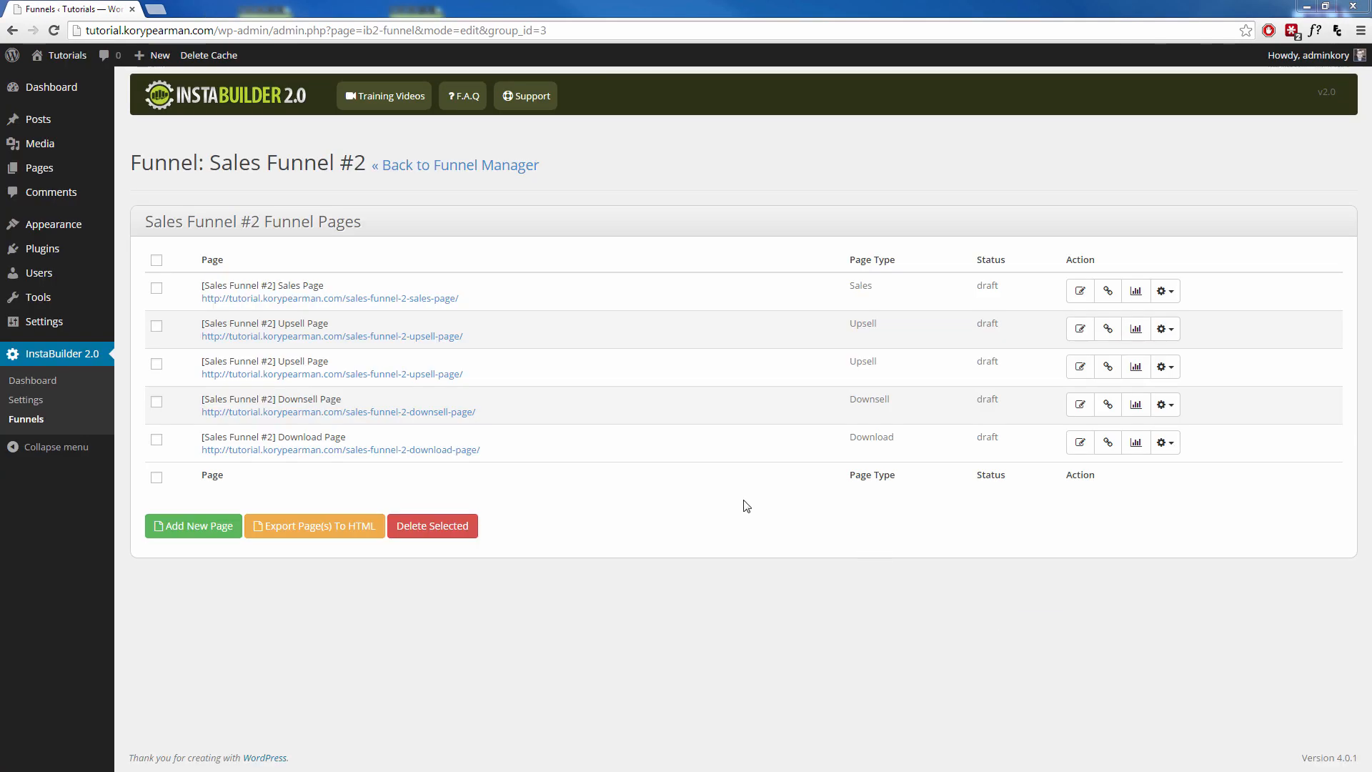
mouse_move(463, 473)
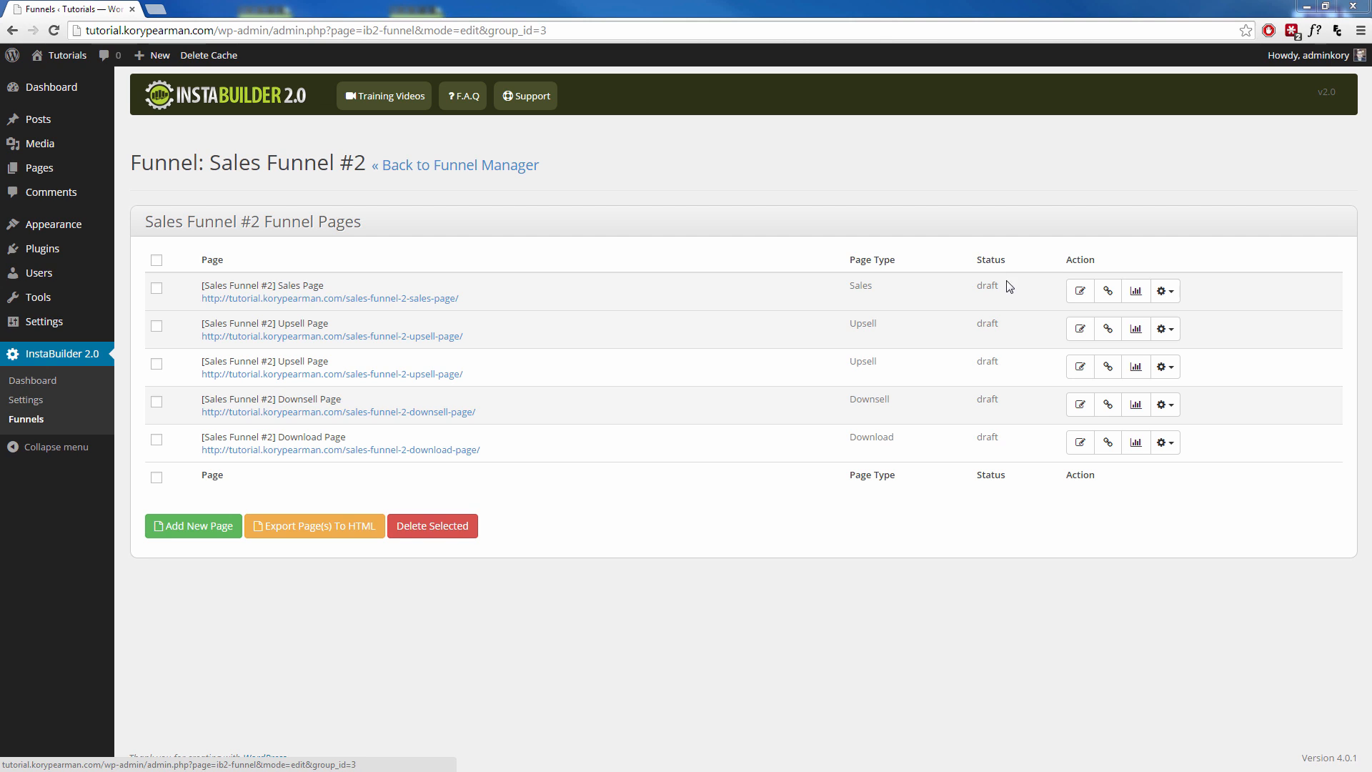
mouse_move(1067, 312)
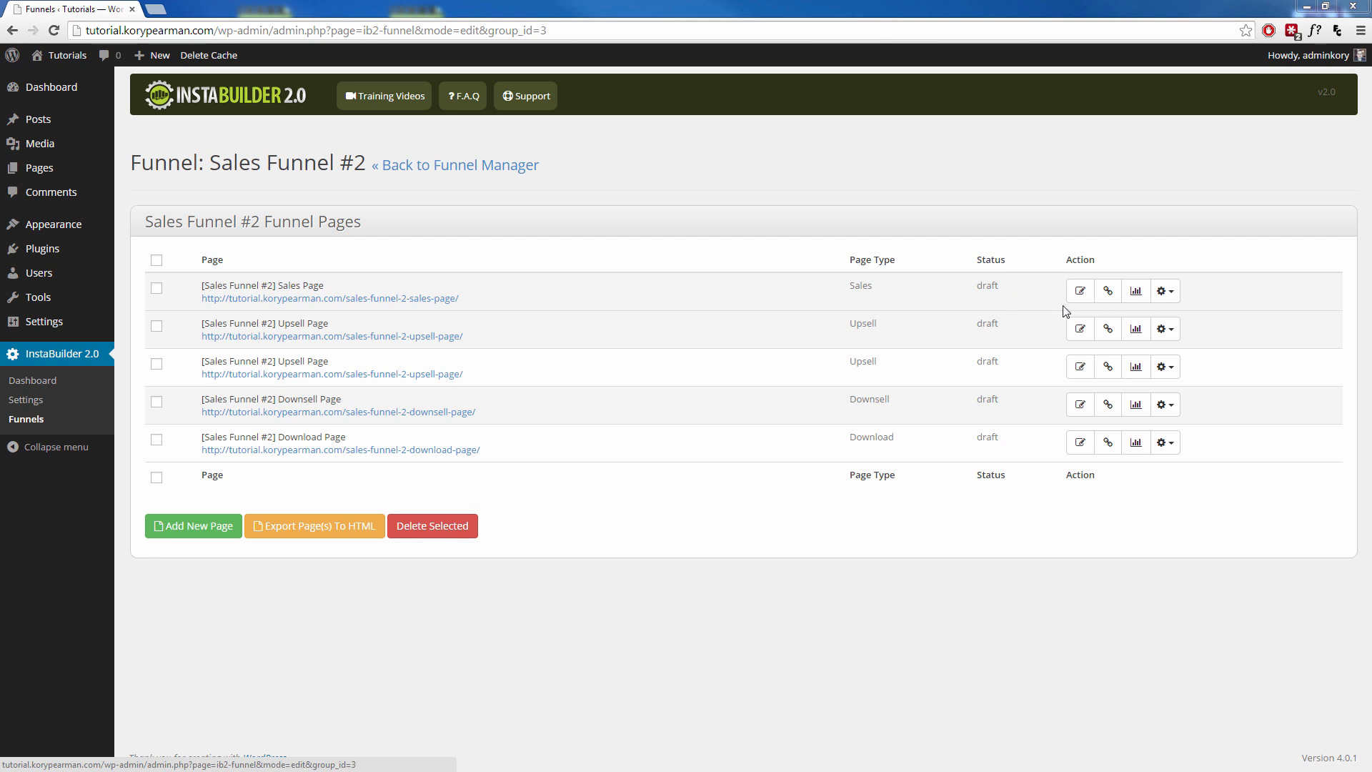
Publish the Sales Page of Sales Funnel #2
left_click(1165, 291)
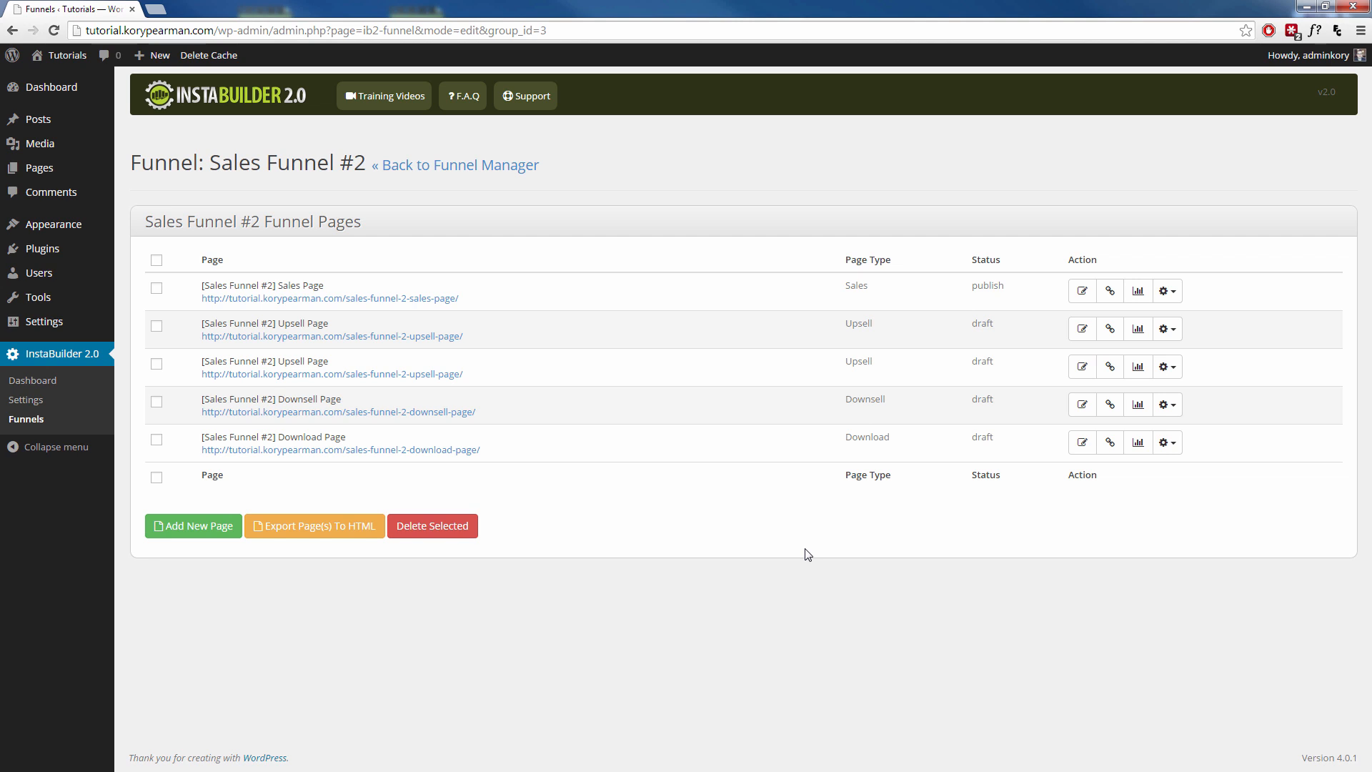
mouse_move(331, 293)
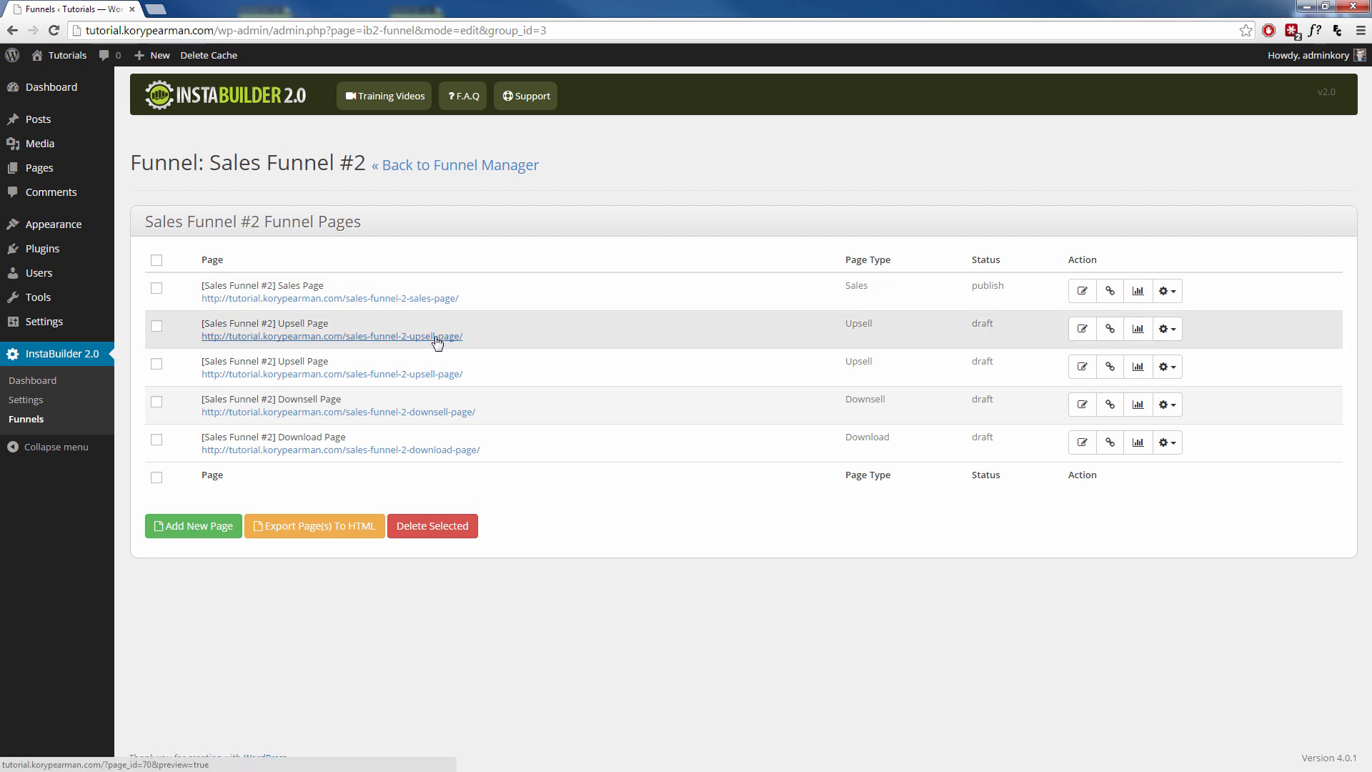
mouse_move(512, 357)
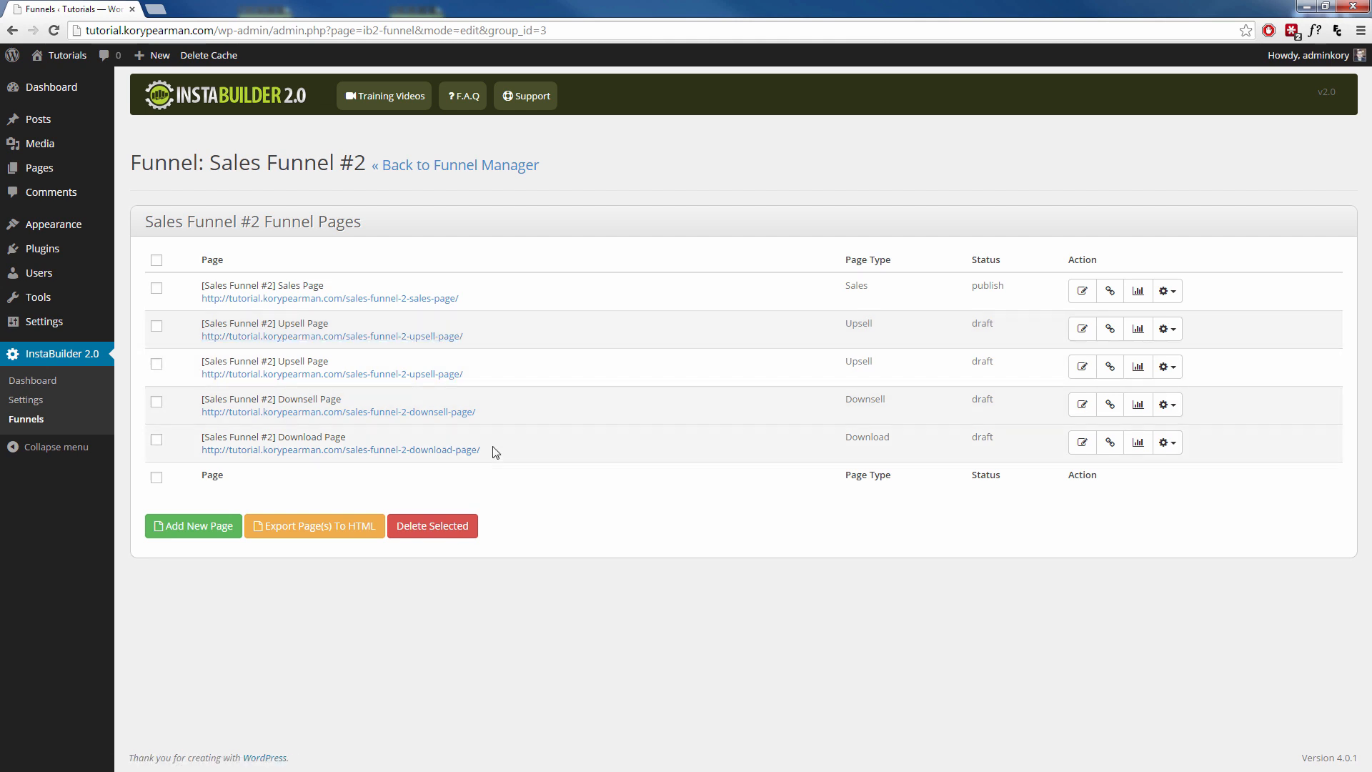
mouse_move(450, 411)
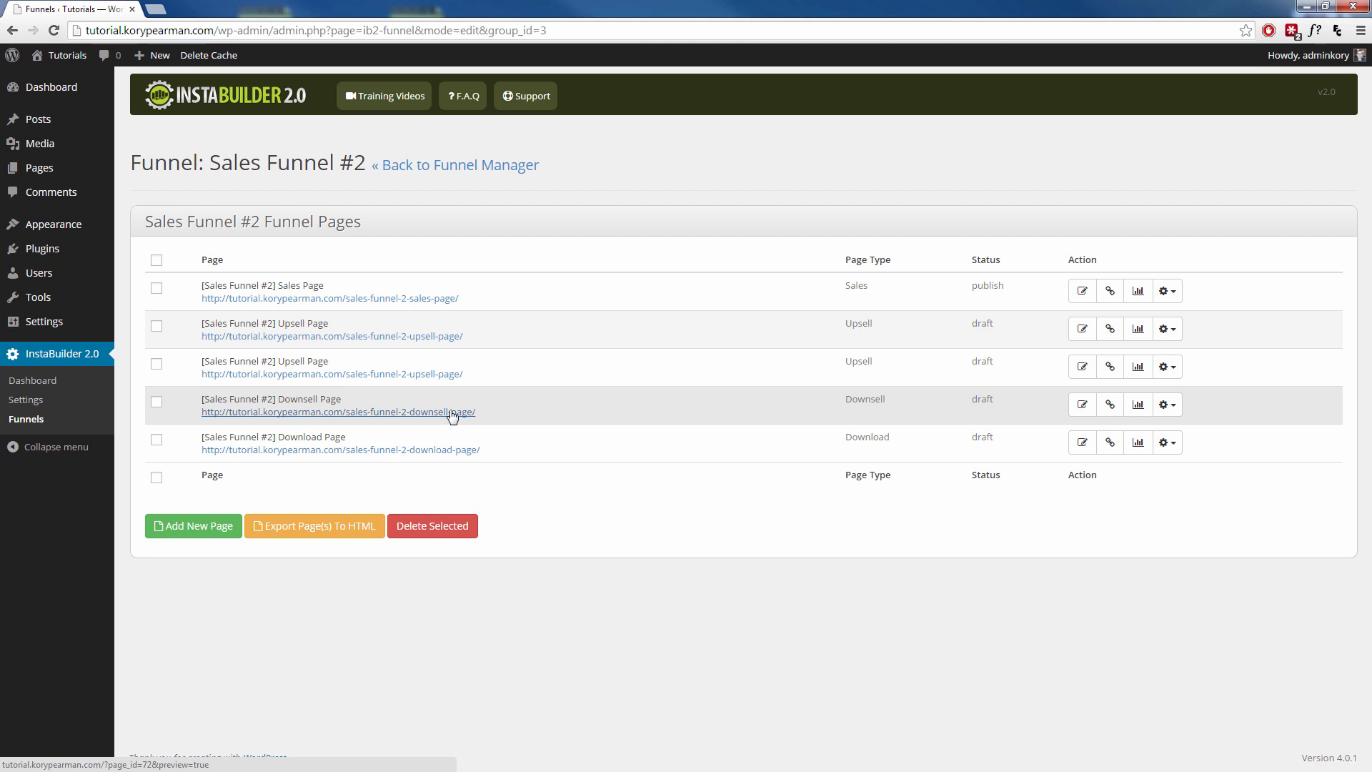
mouse_move(806, 416)
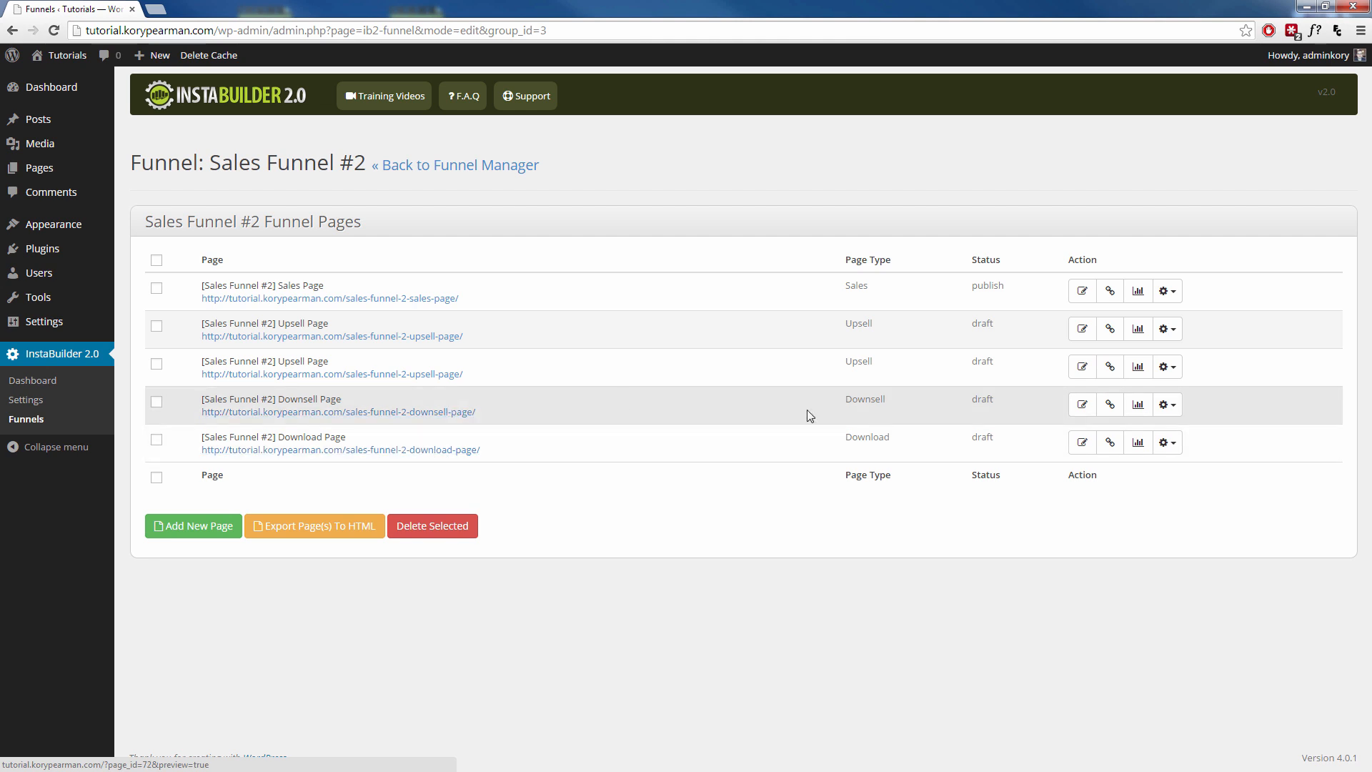
Edit the Downsell Page and start adding a link to its skip-this-offer text
left_click(1081, 442)
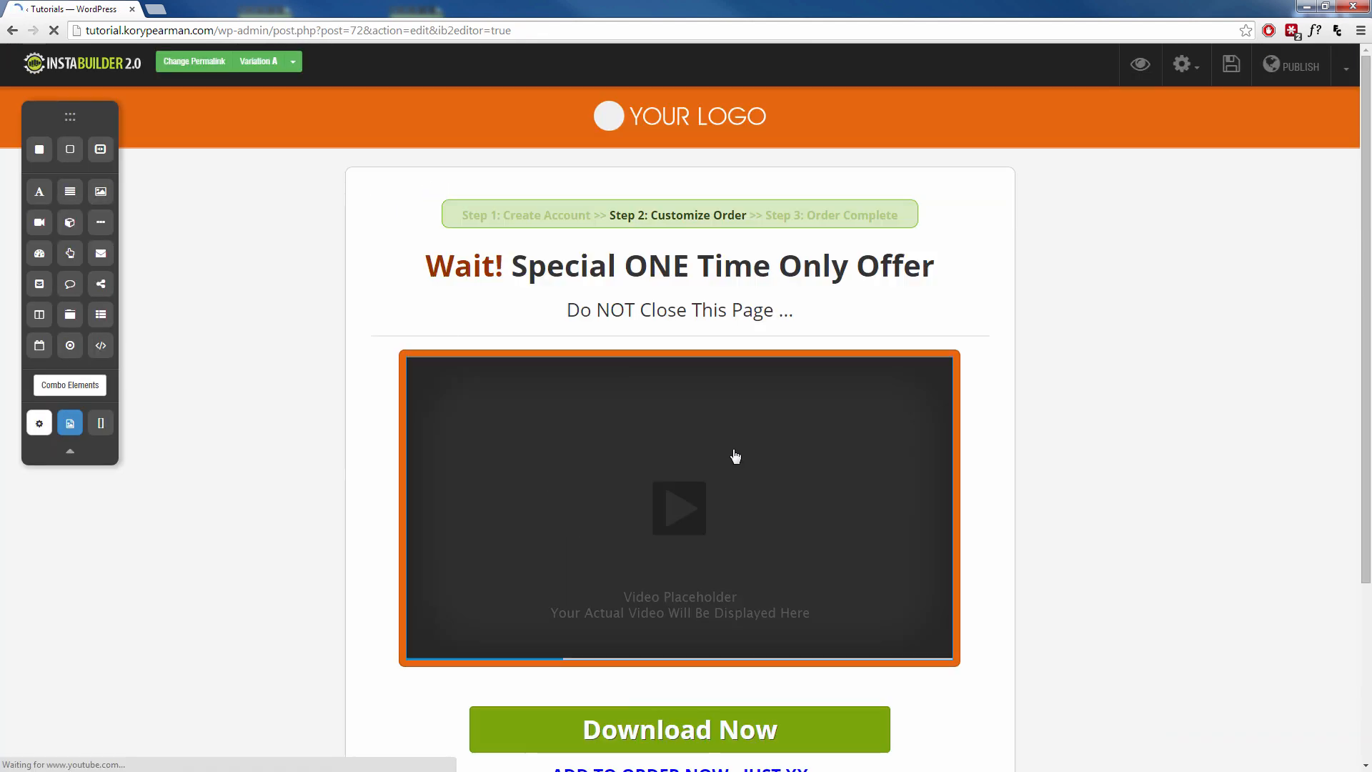
scroll("down", 3)
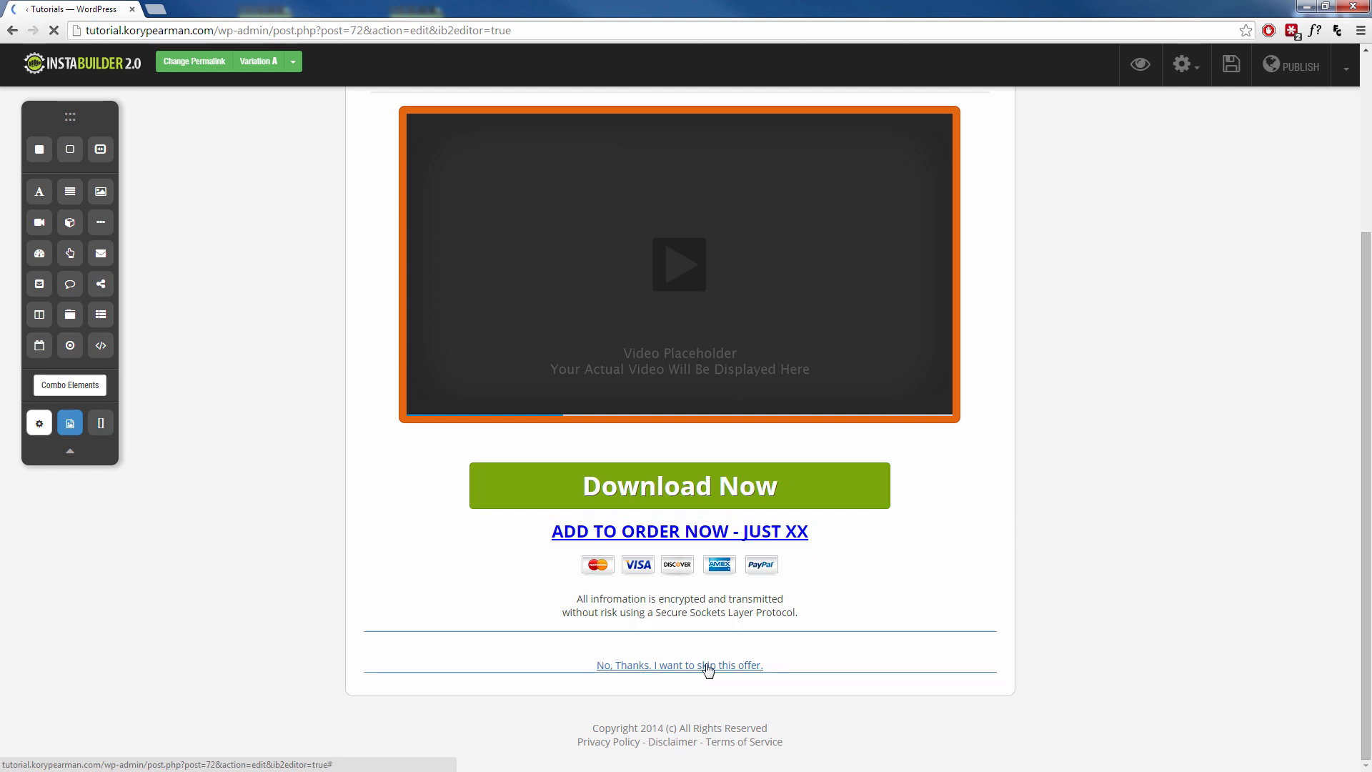
left_click(679, 665)
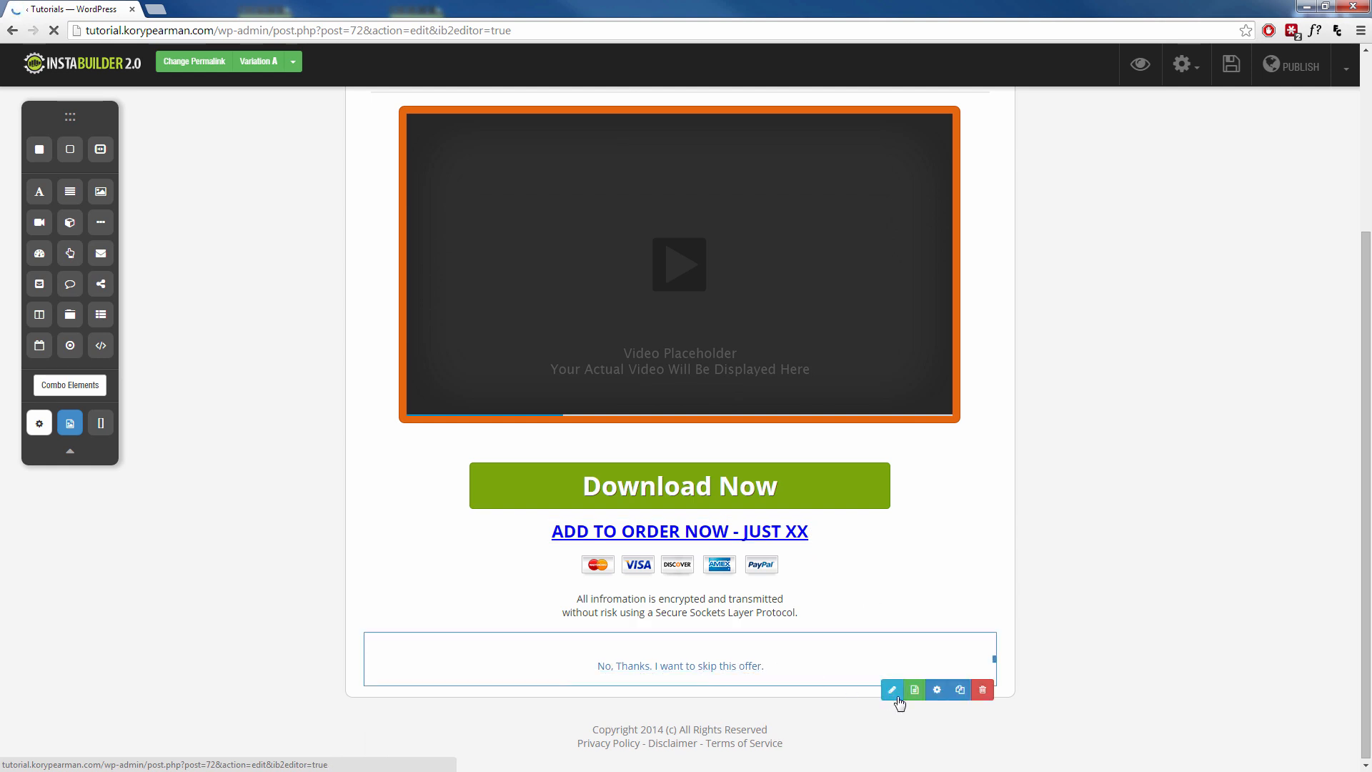
left_click(892, 691)
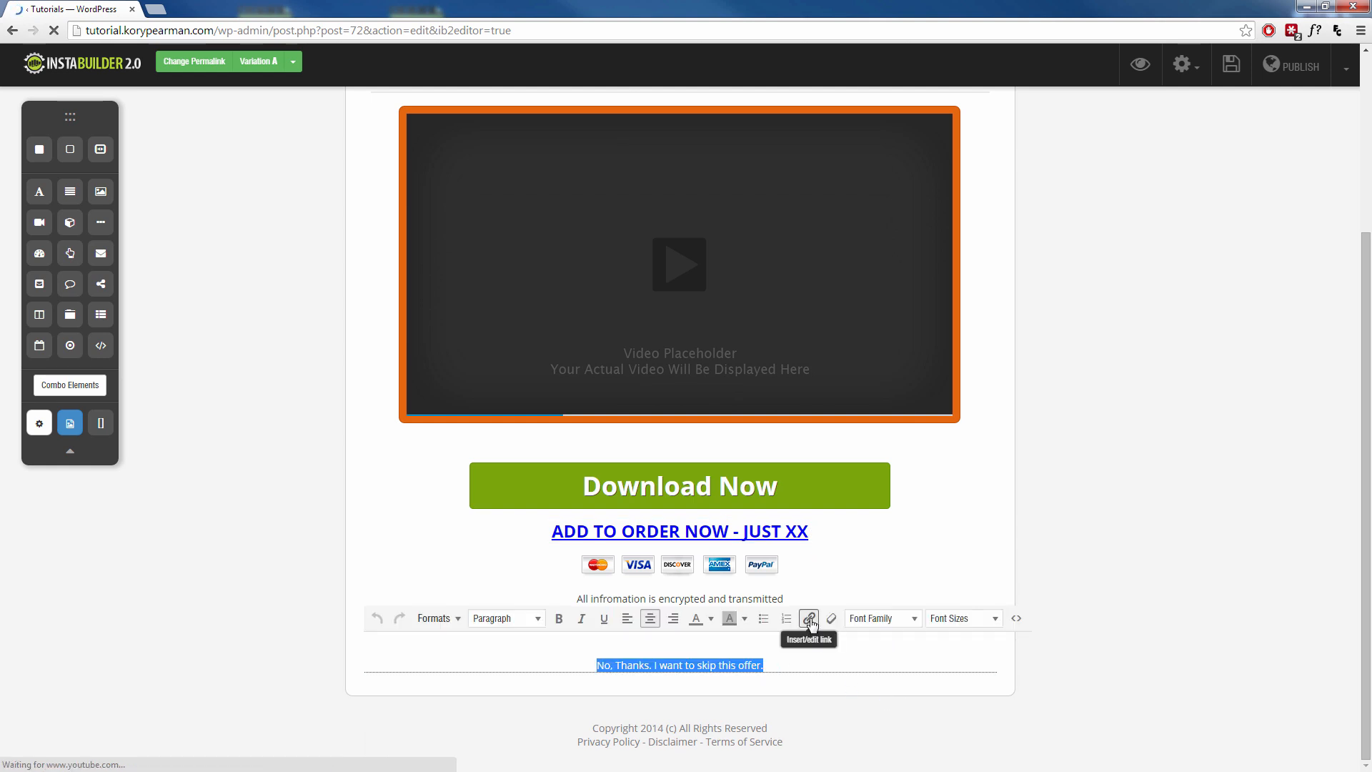
left_click(808, 619)
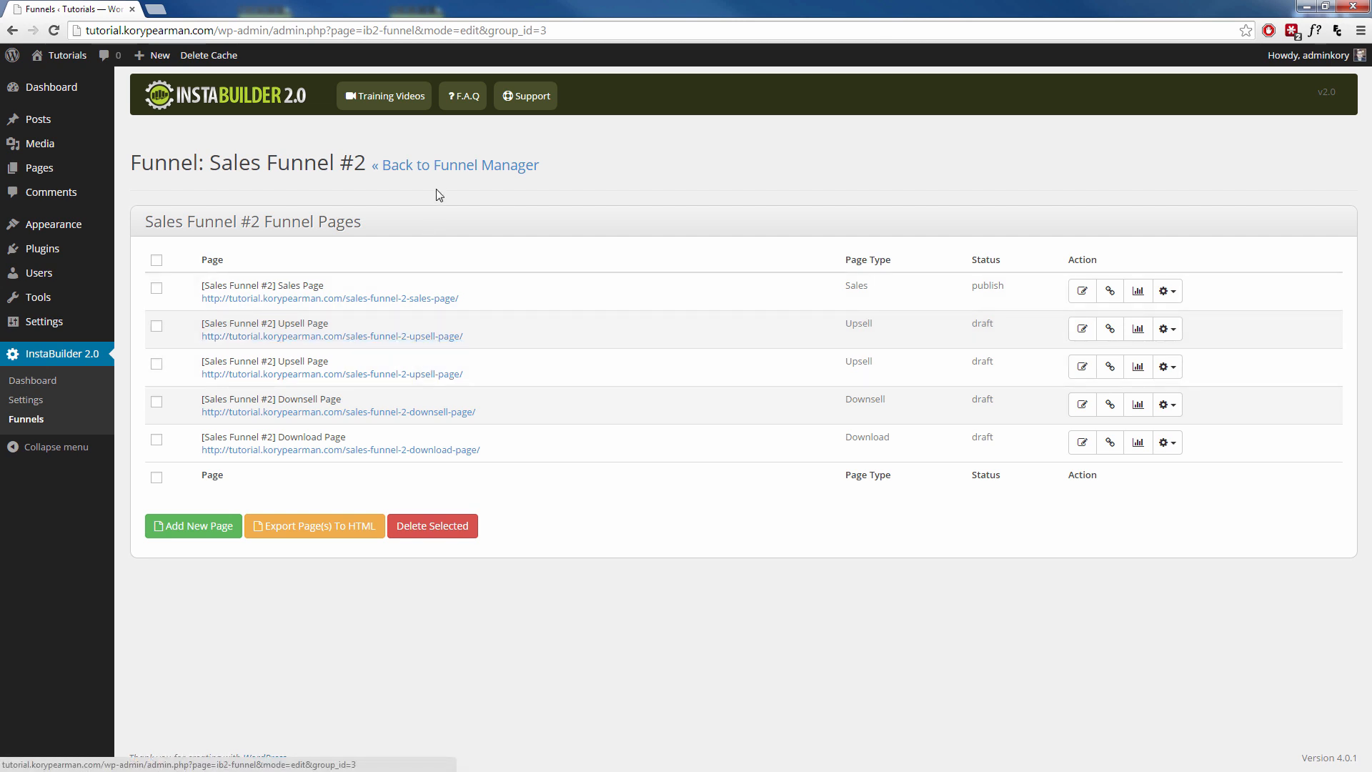
Return to the Funnel Manager and begin a new funnel named 'Optin Funnel'
left_click(461, 164)
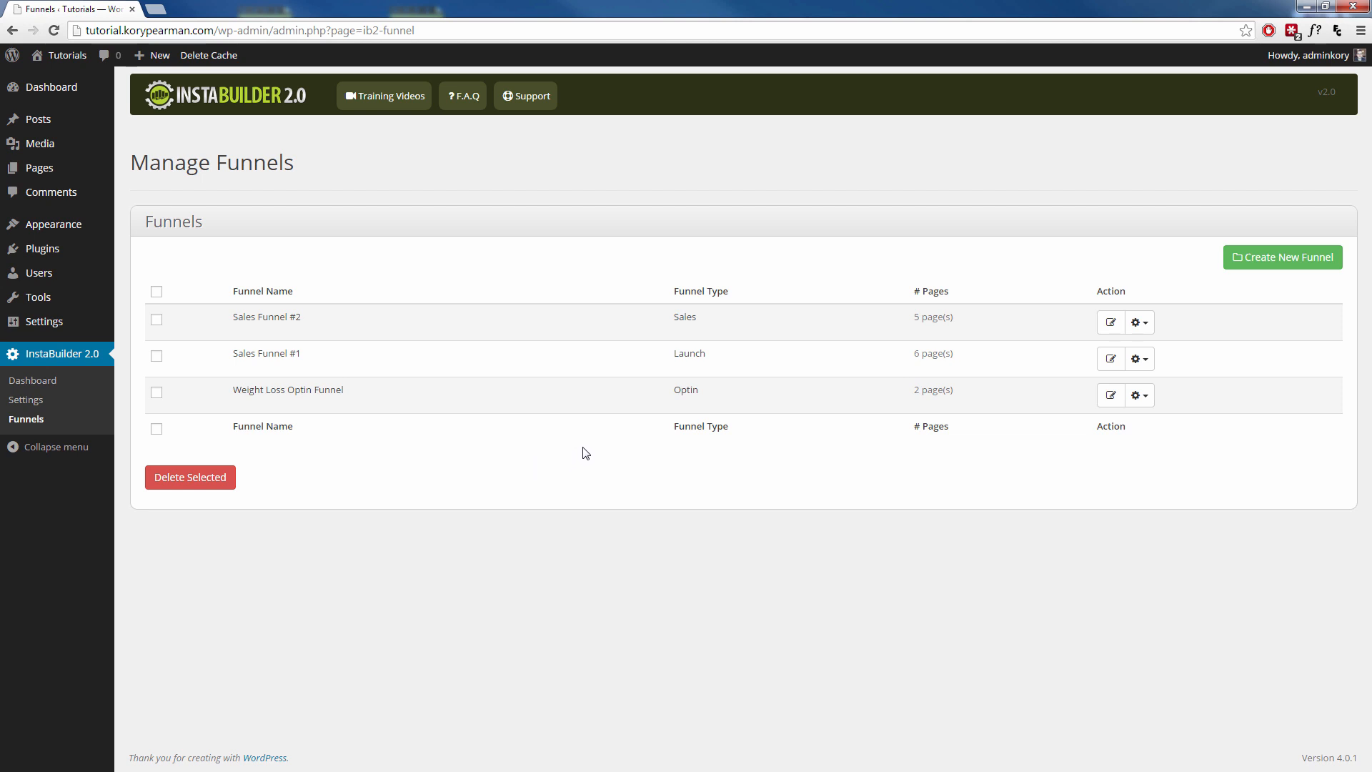
mouse_move(525, 489)
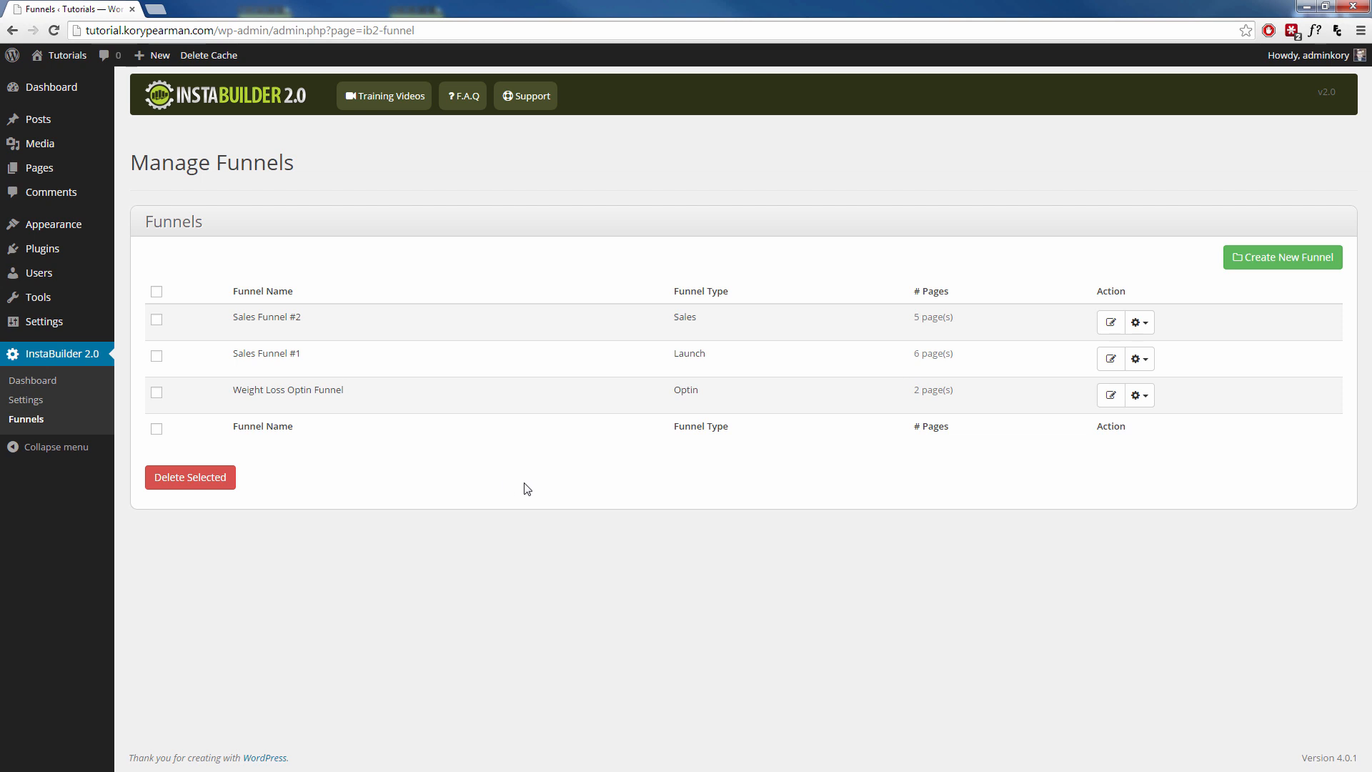
left_click(1282, 258)
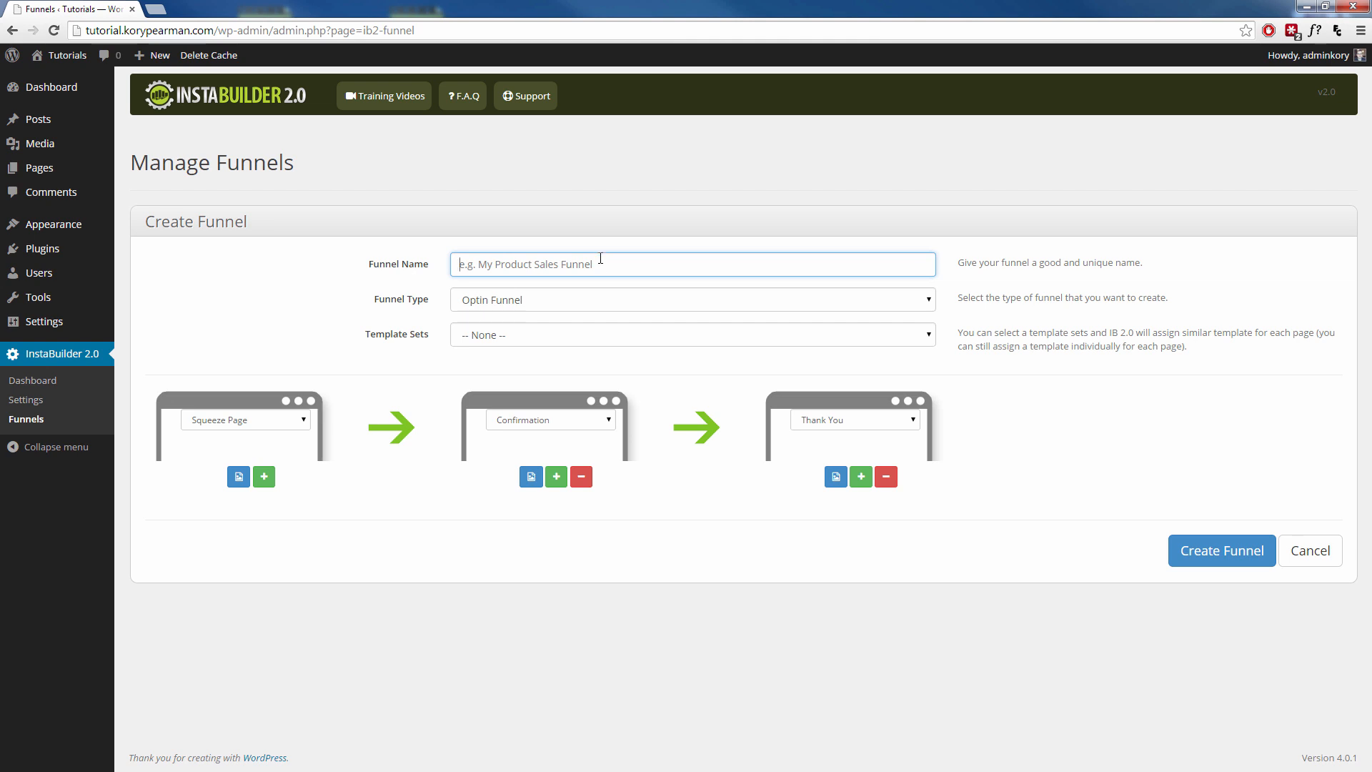
type("Optin Funnel")
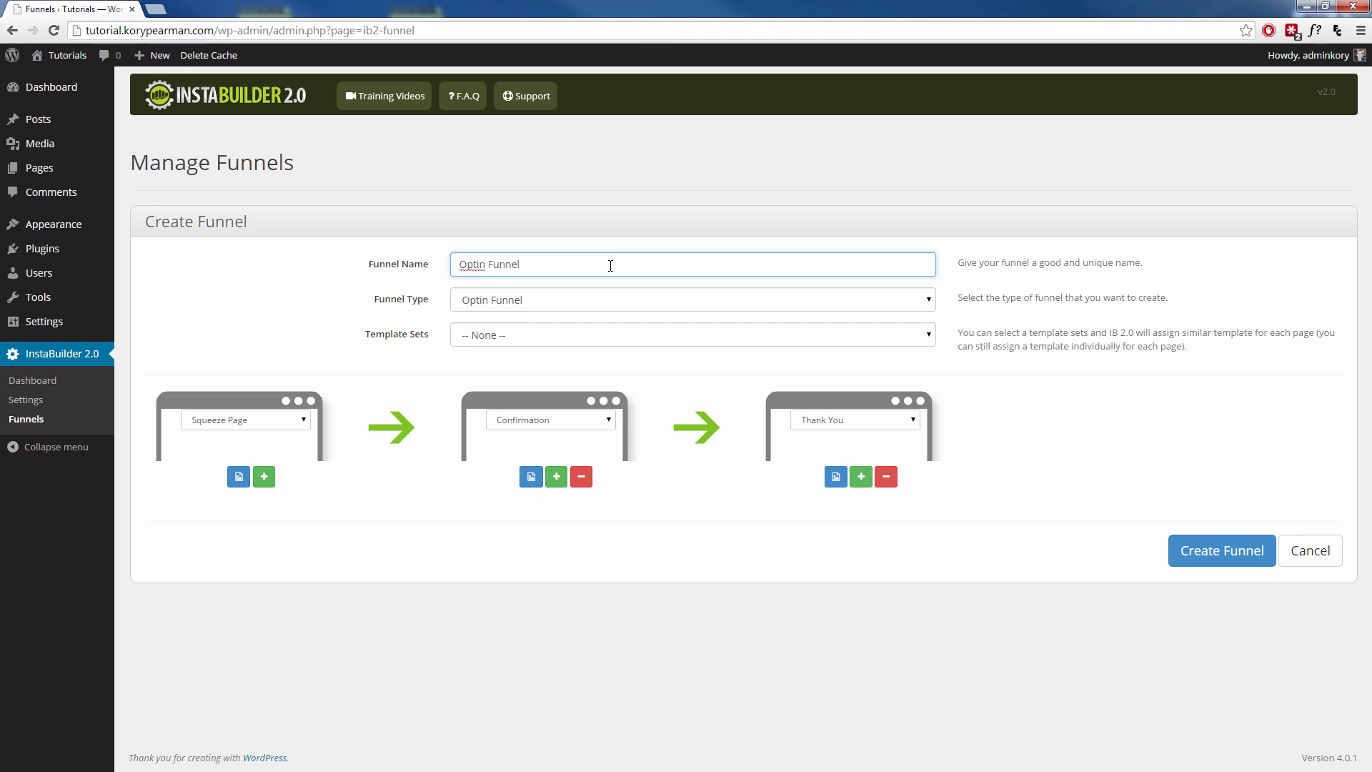
Keep the Optin Funnel type and apply the Classic Hybrid template set
left_click(692, 299)
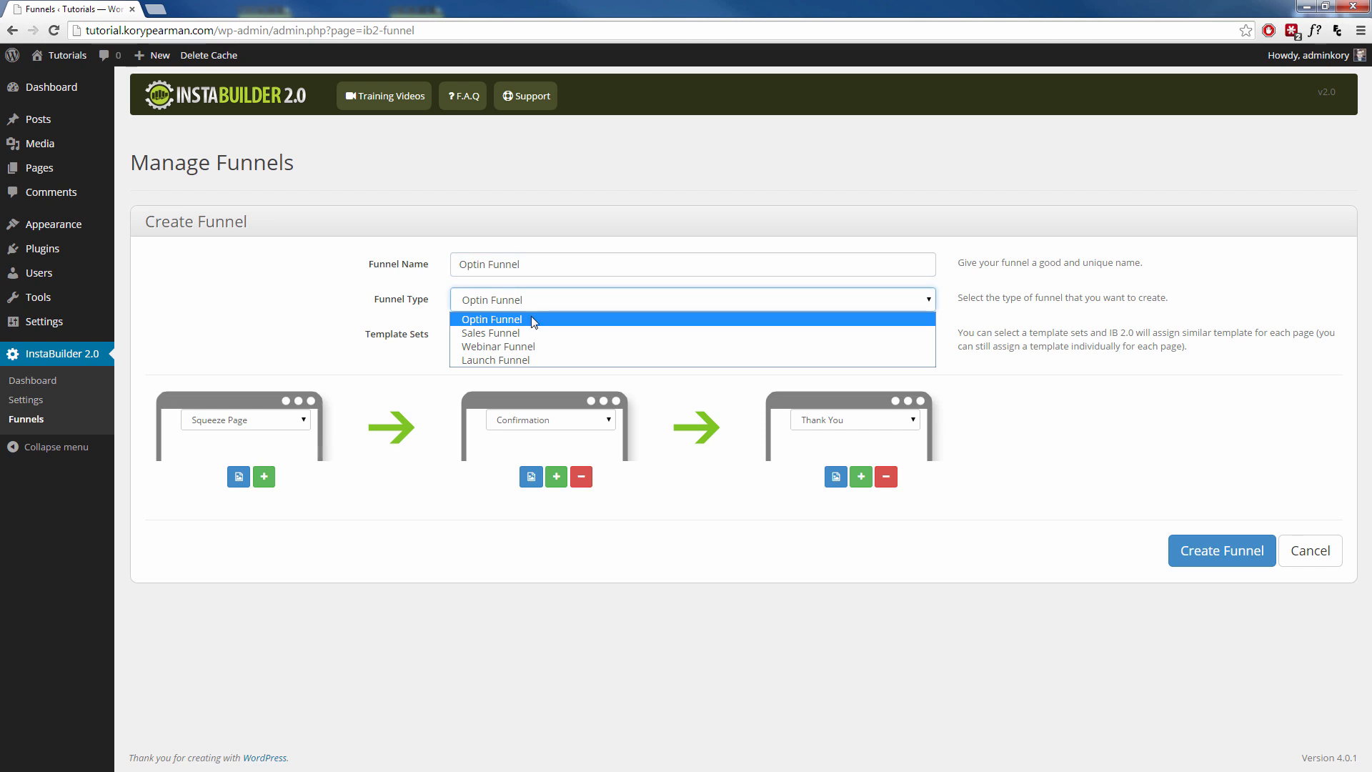
left_click(490, 319)
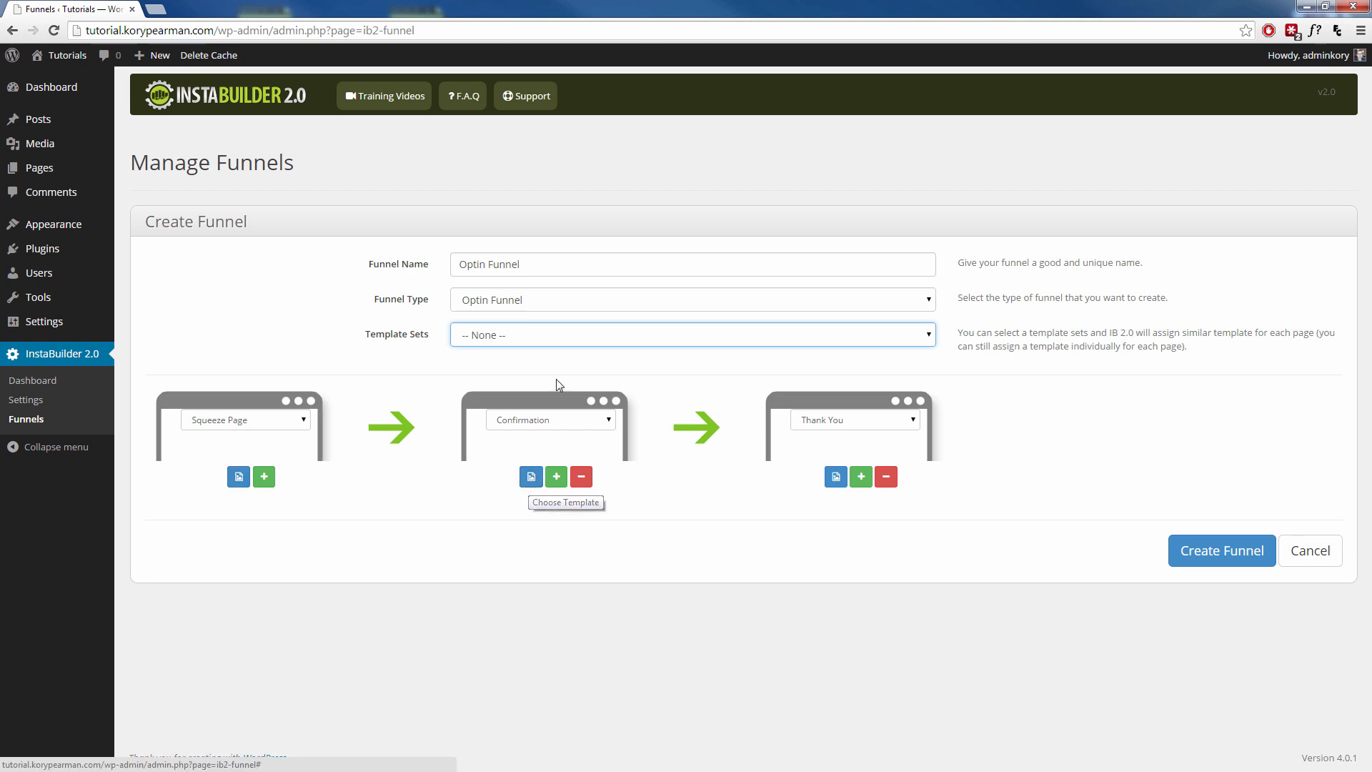
left_click(691, 334)
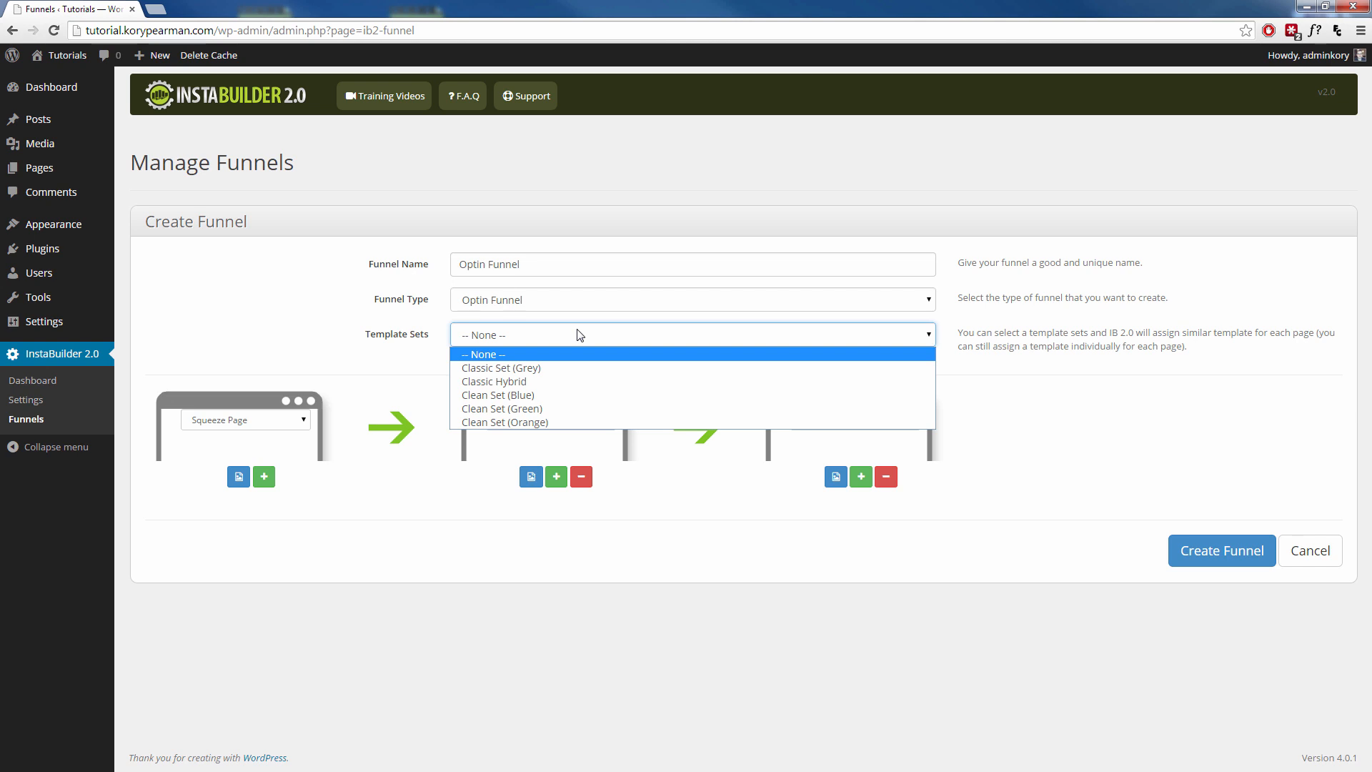
mouse_move(593, 368)
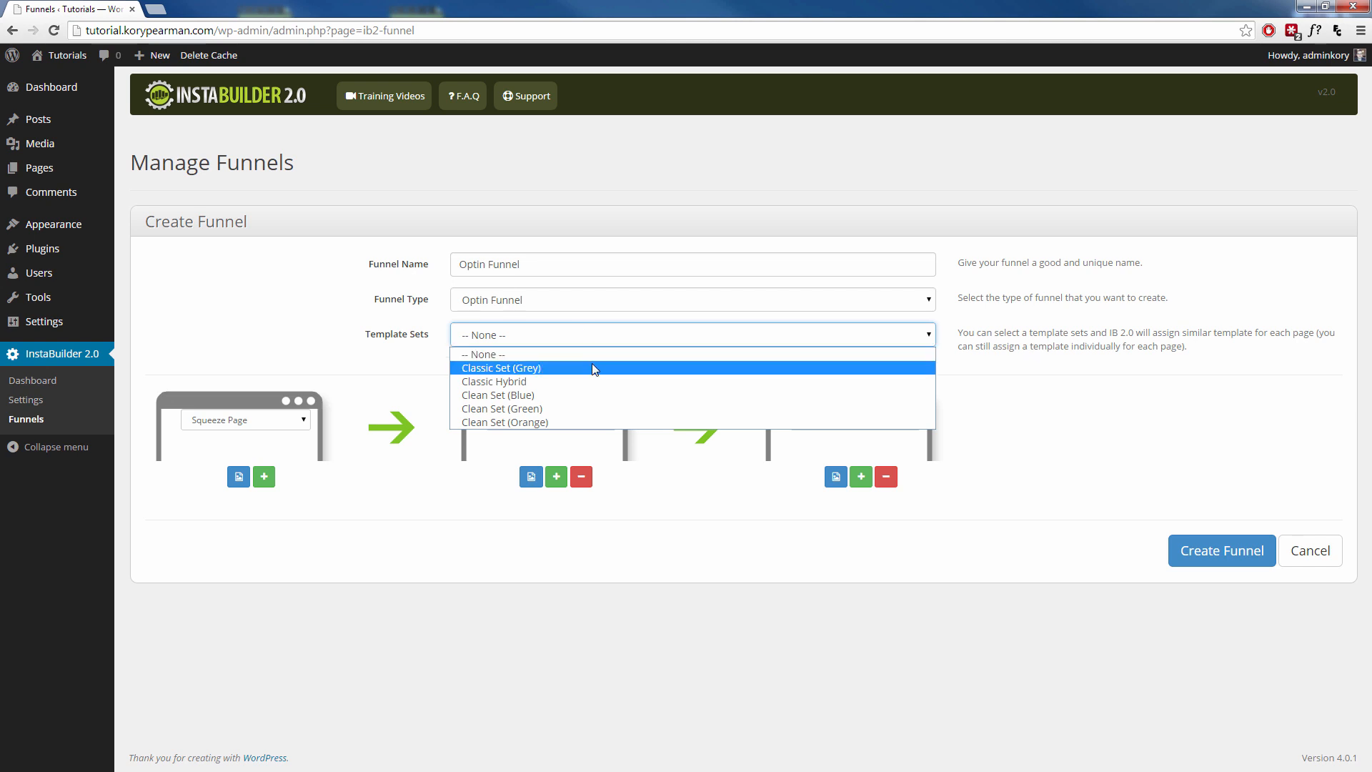
left_click(493, 380)
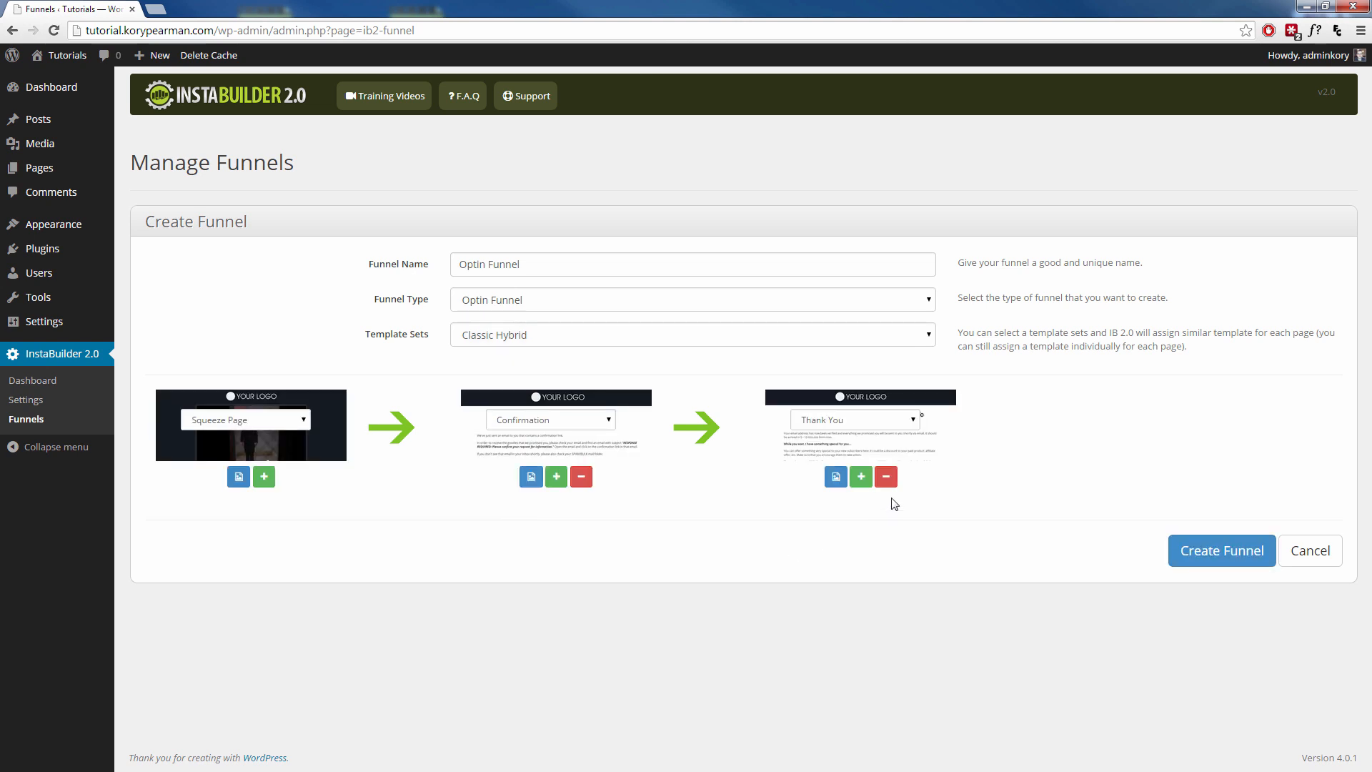
mouse_move(367, 524)
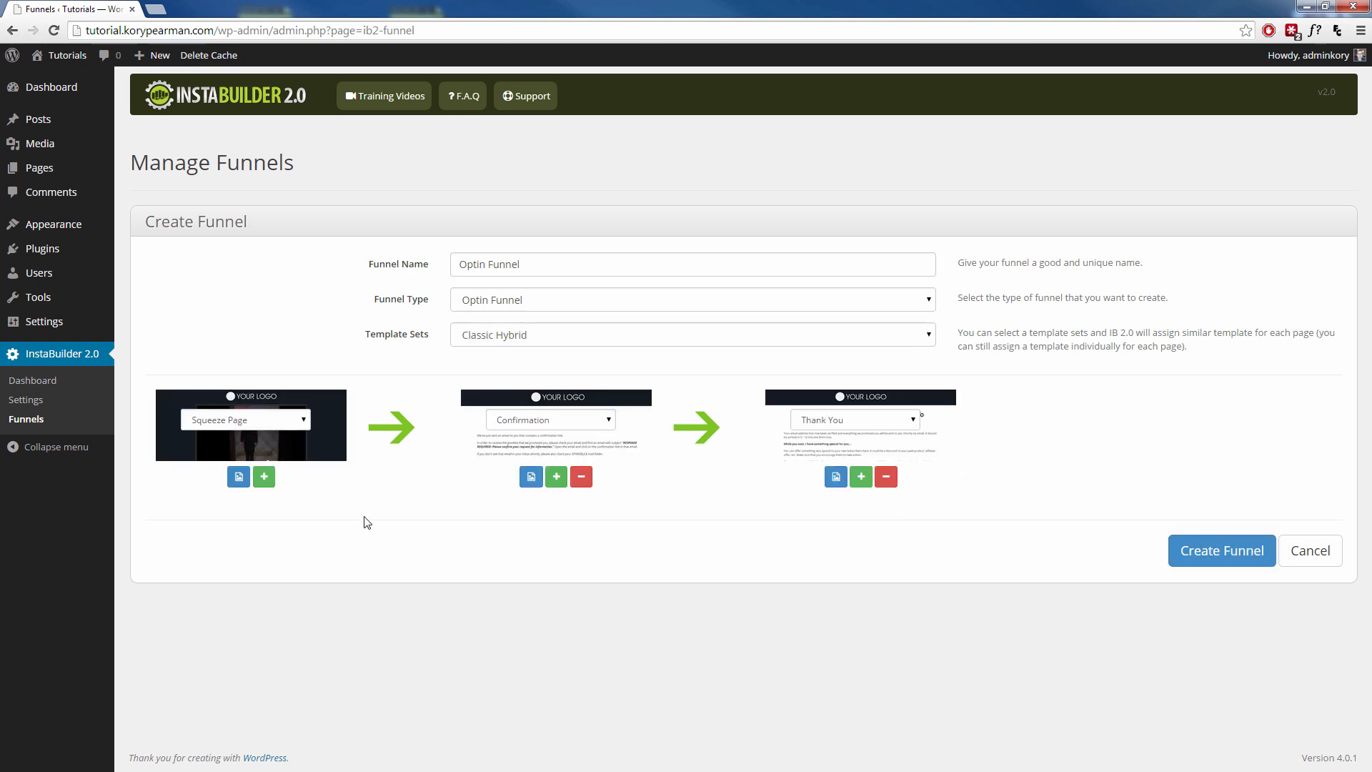
mouse_move(589, 502)
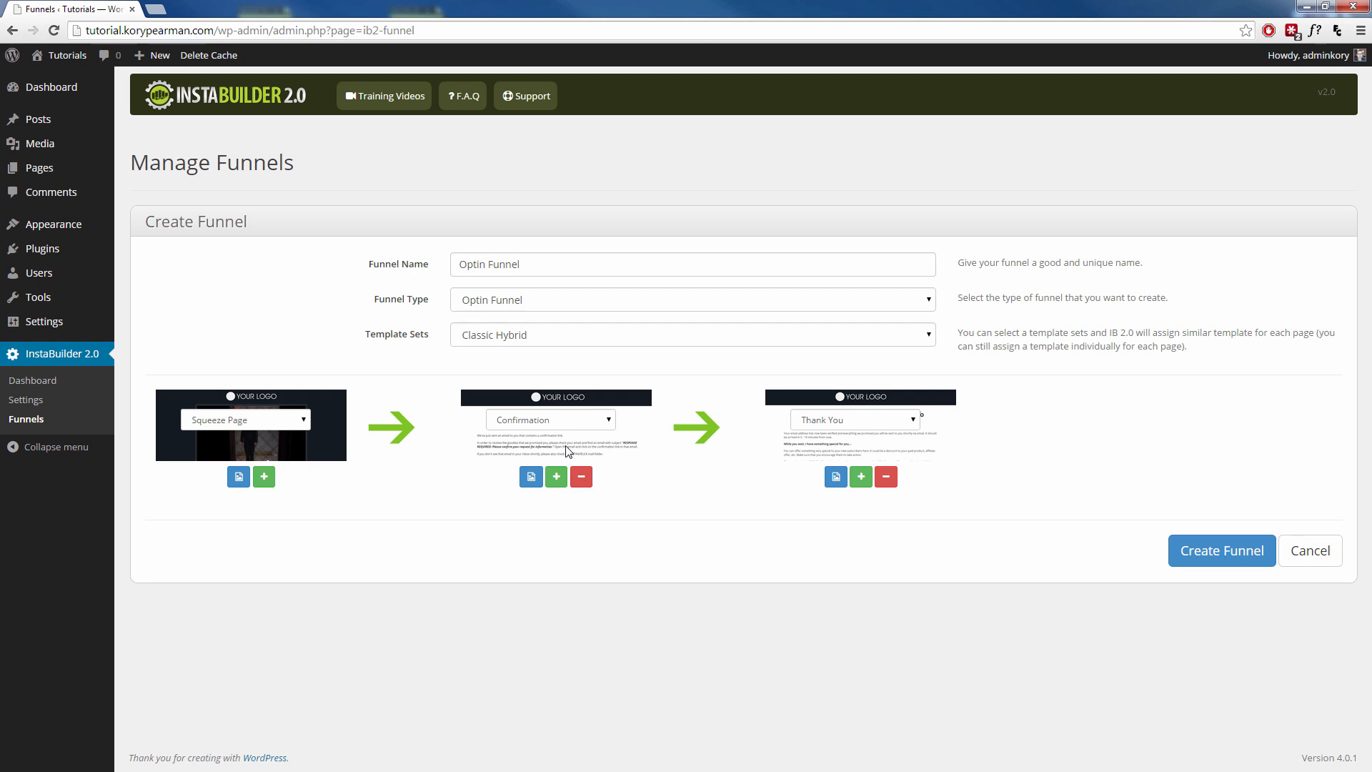
mouse_move(614, 441)
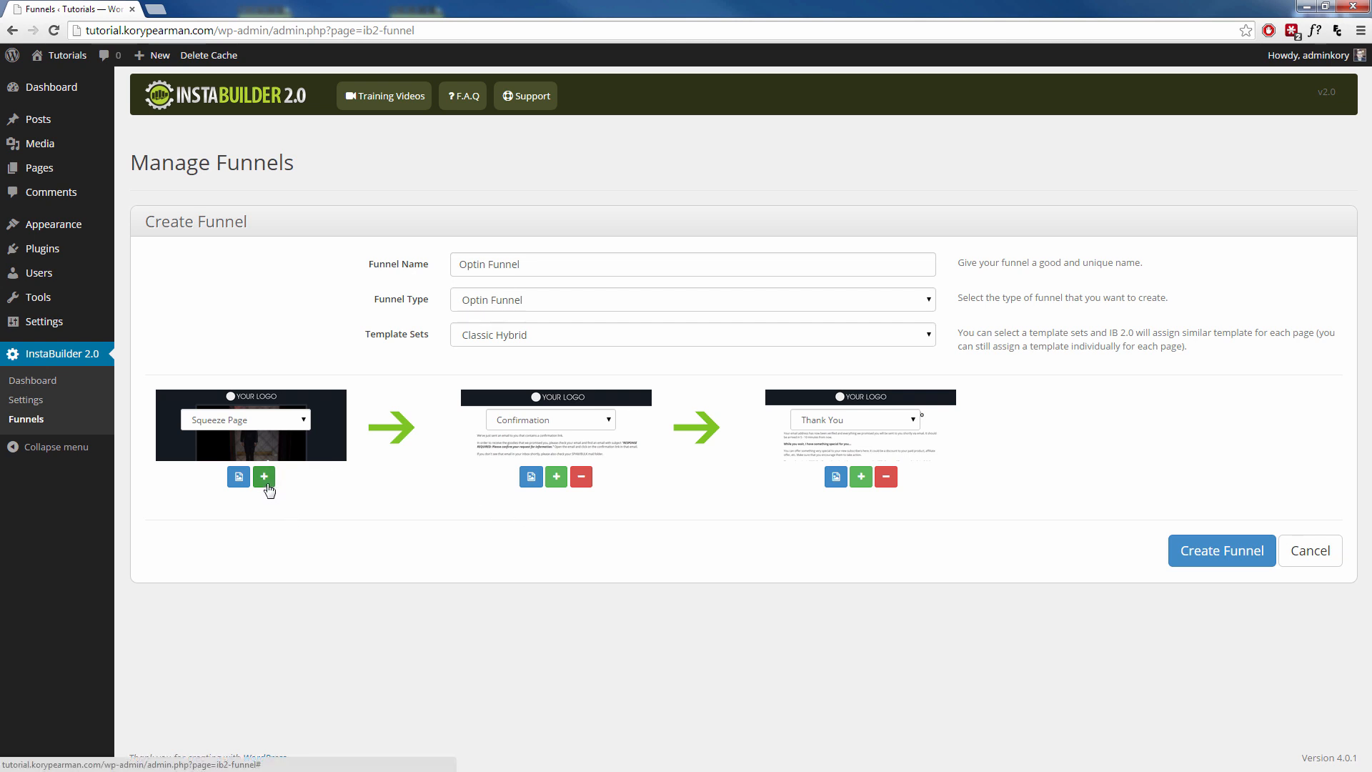
Add an Upsell Page after the squeeze page and remove the Confirmation page
left_click(263, 476)
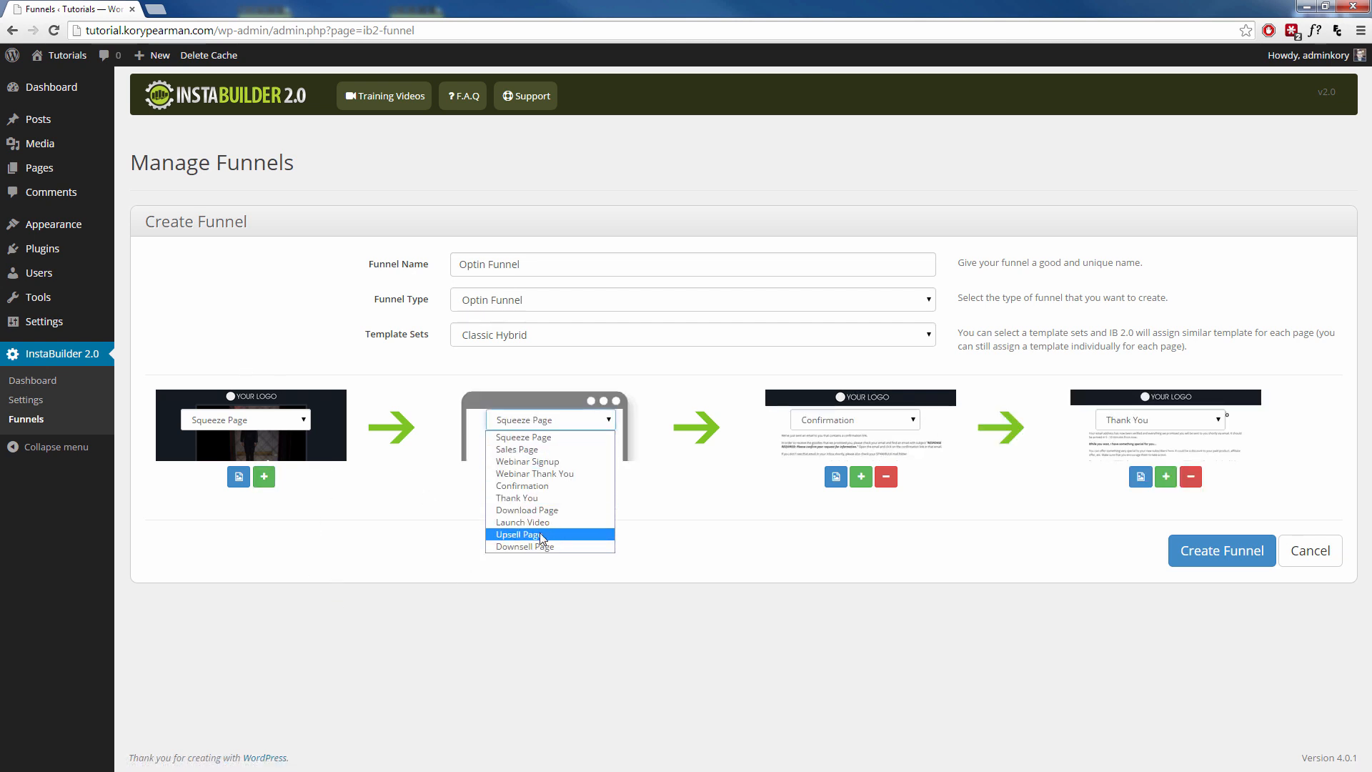
left_click(519, 533)
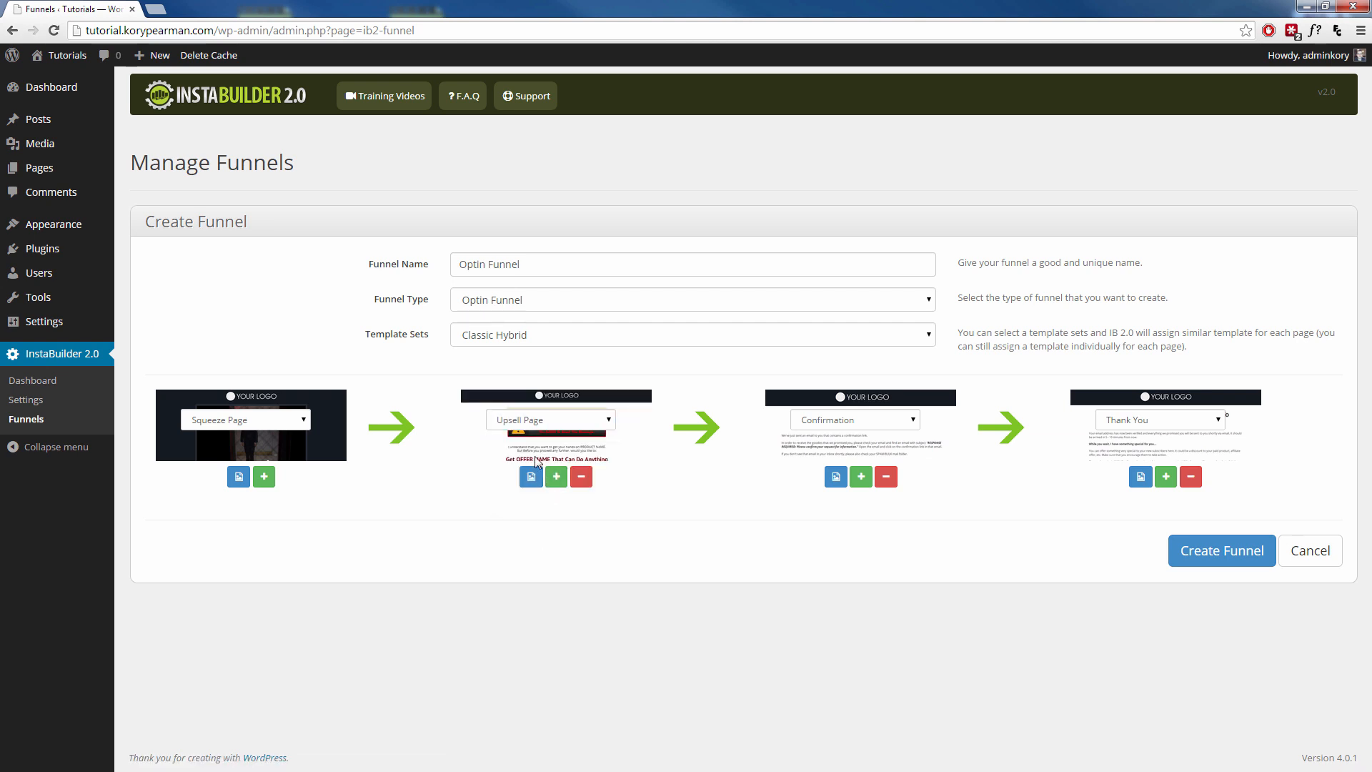
mouse_move(594, 442)
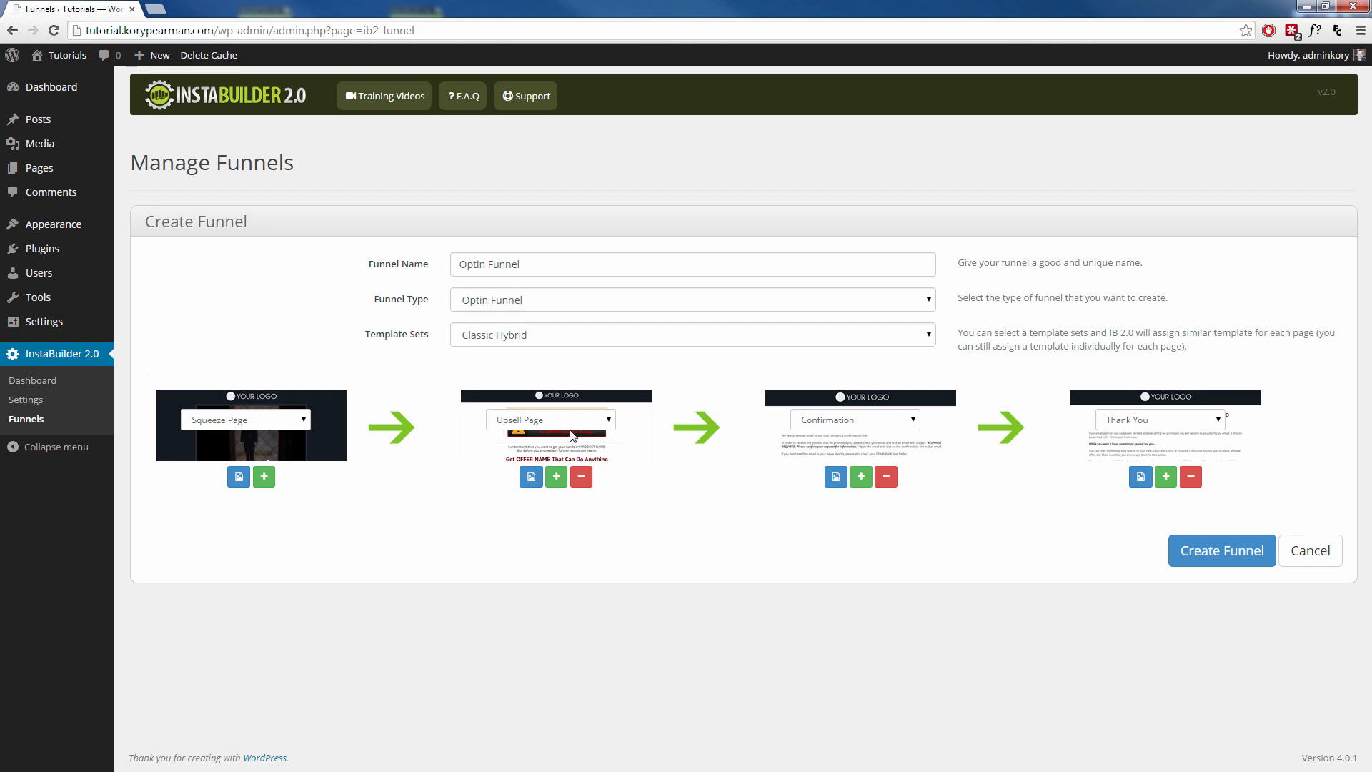
mouse_move(816, 458)
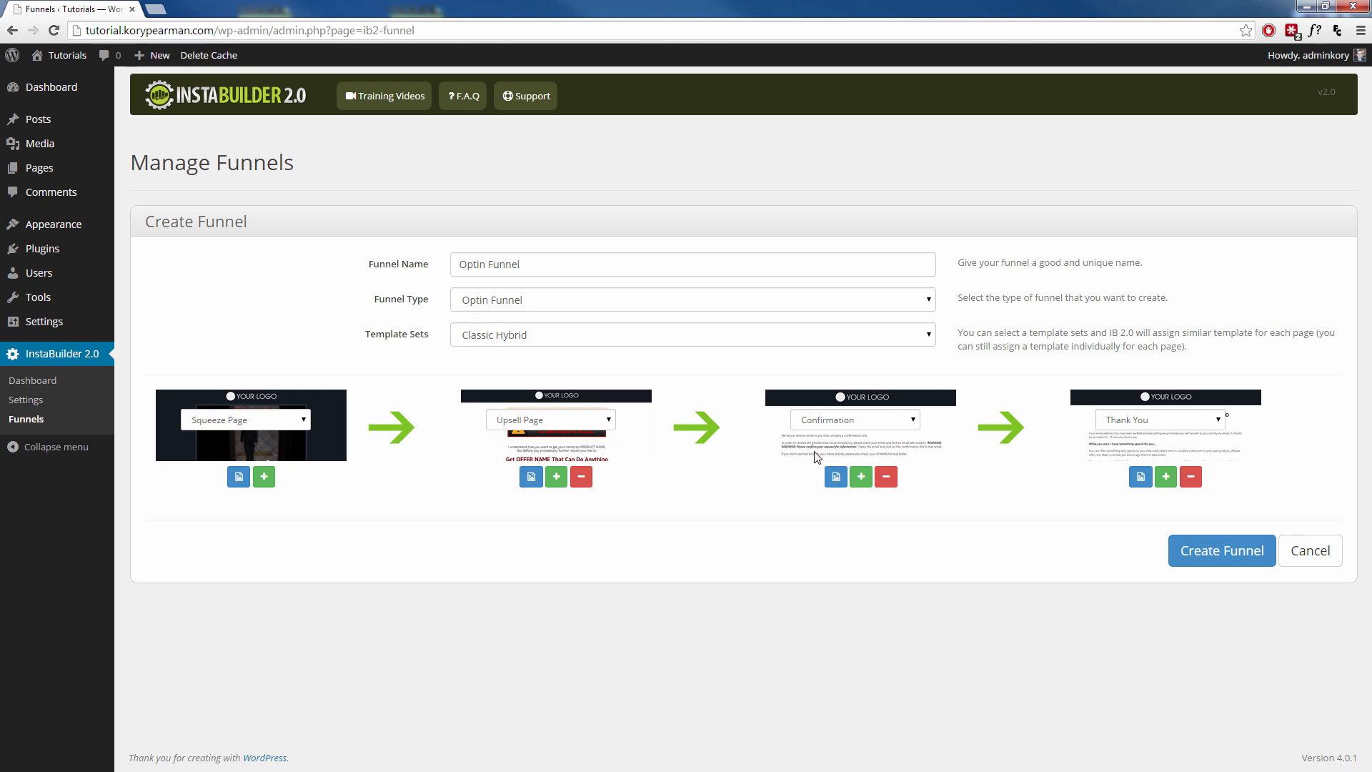
mouse_move(1152, 448)
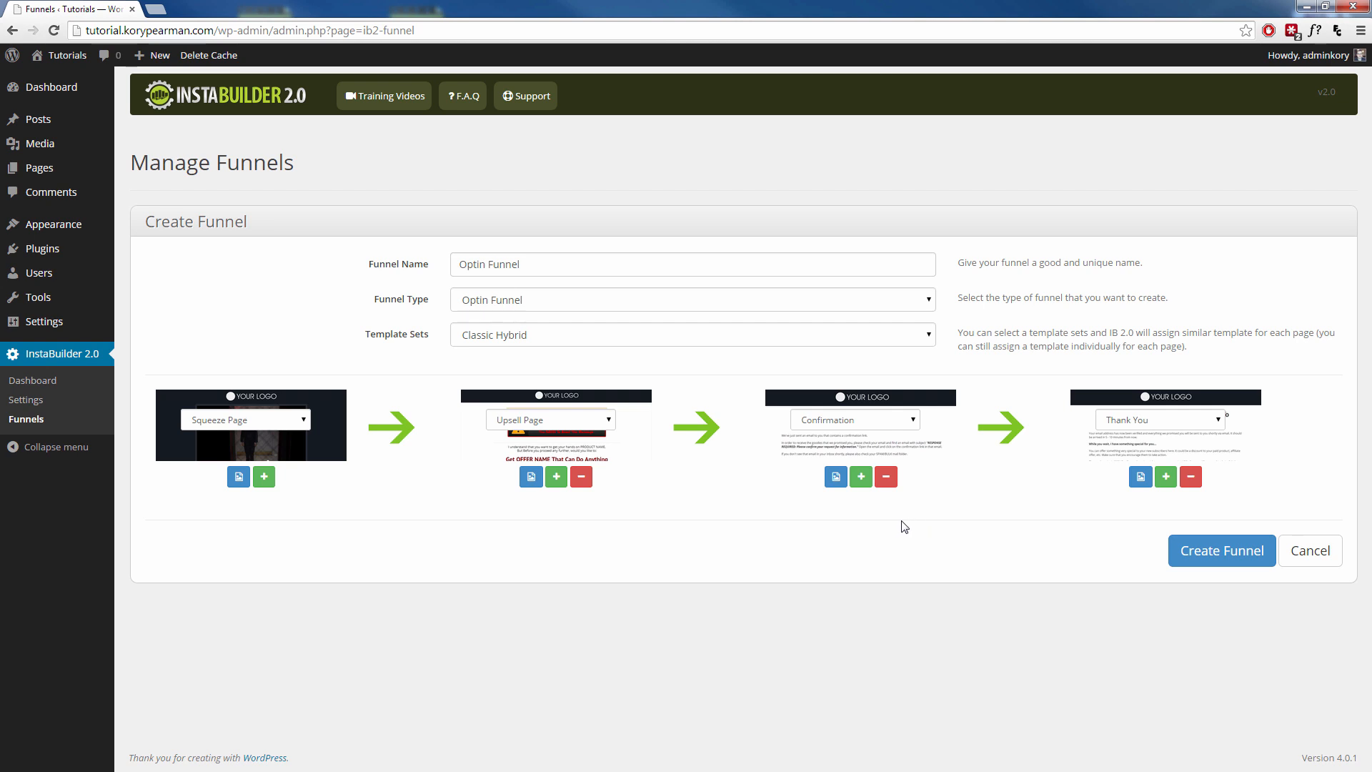
mouse_move(902, 512)
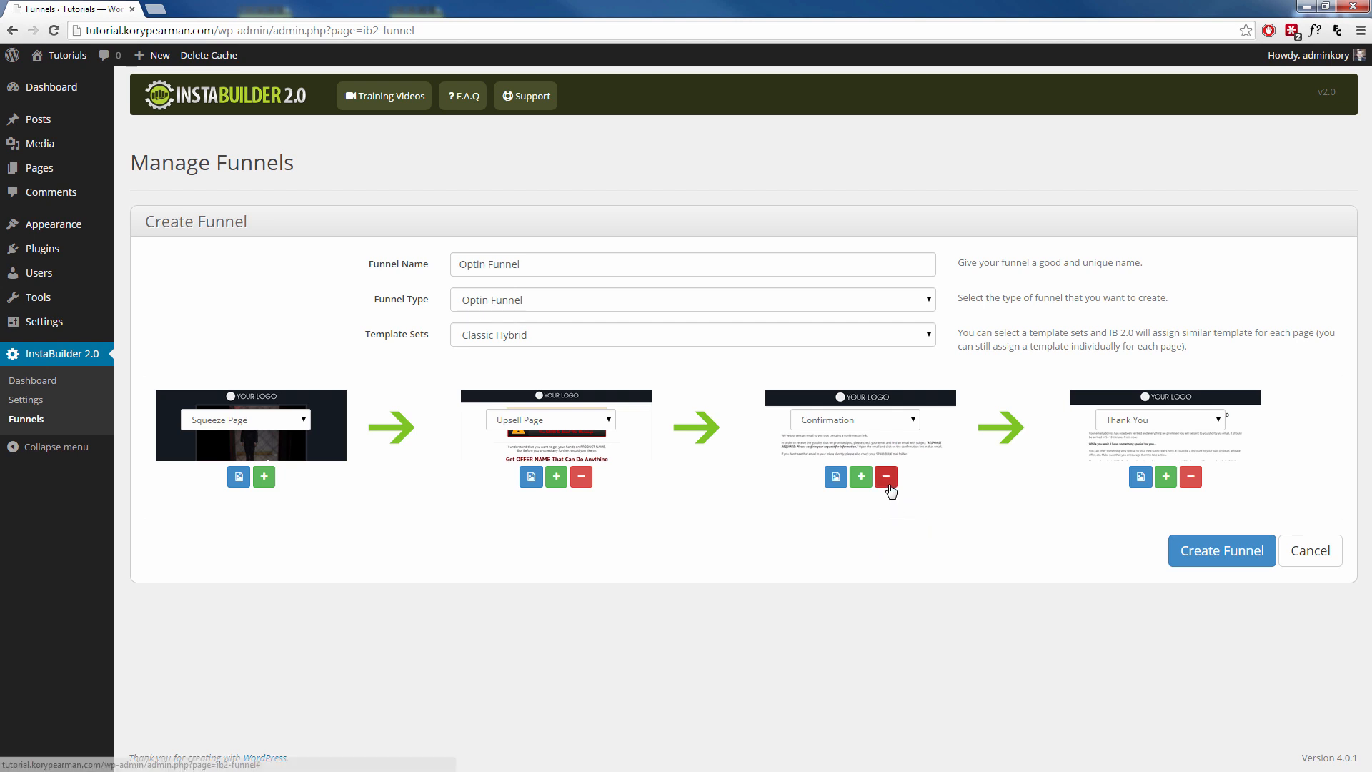
left_click(884, 478)
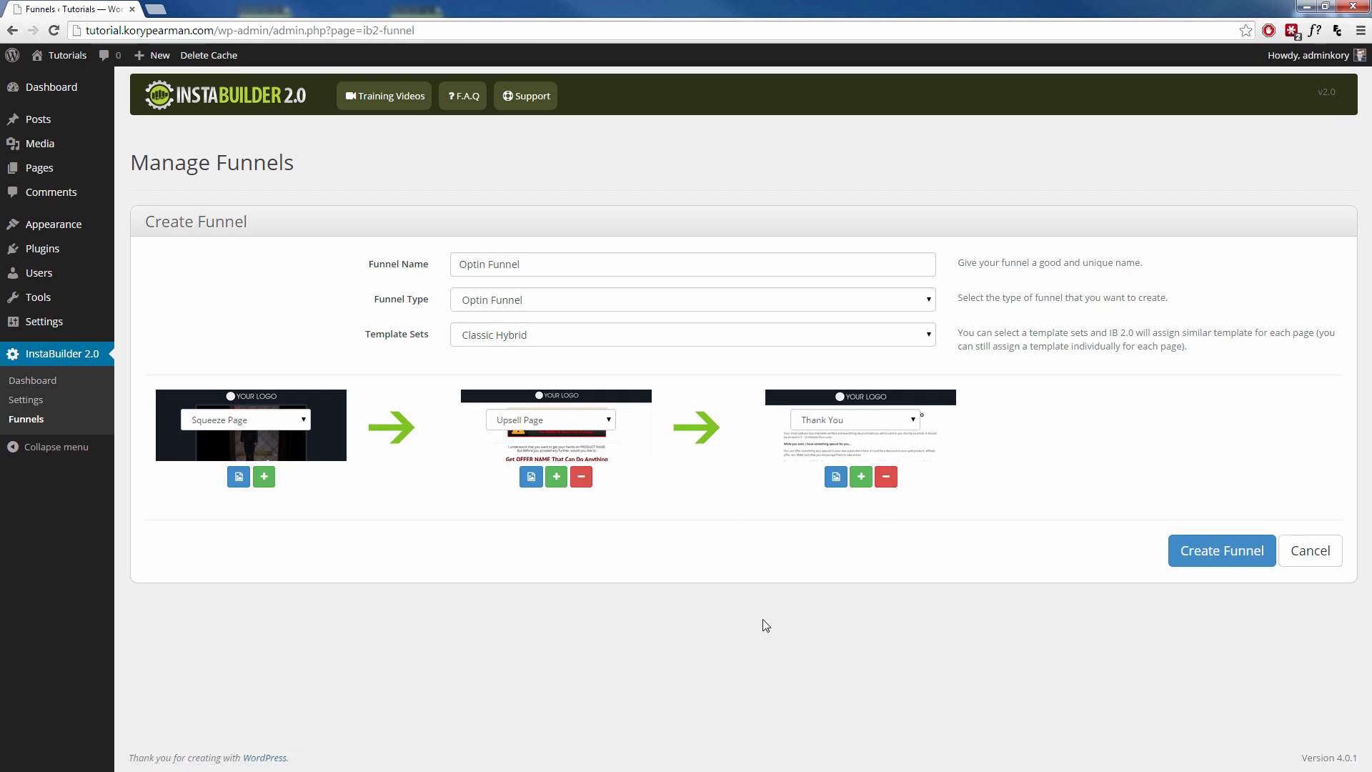
mouse_move(933, 575)
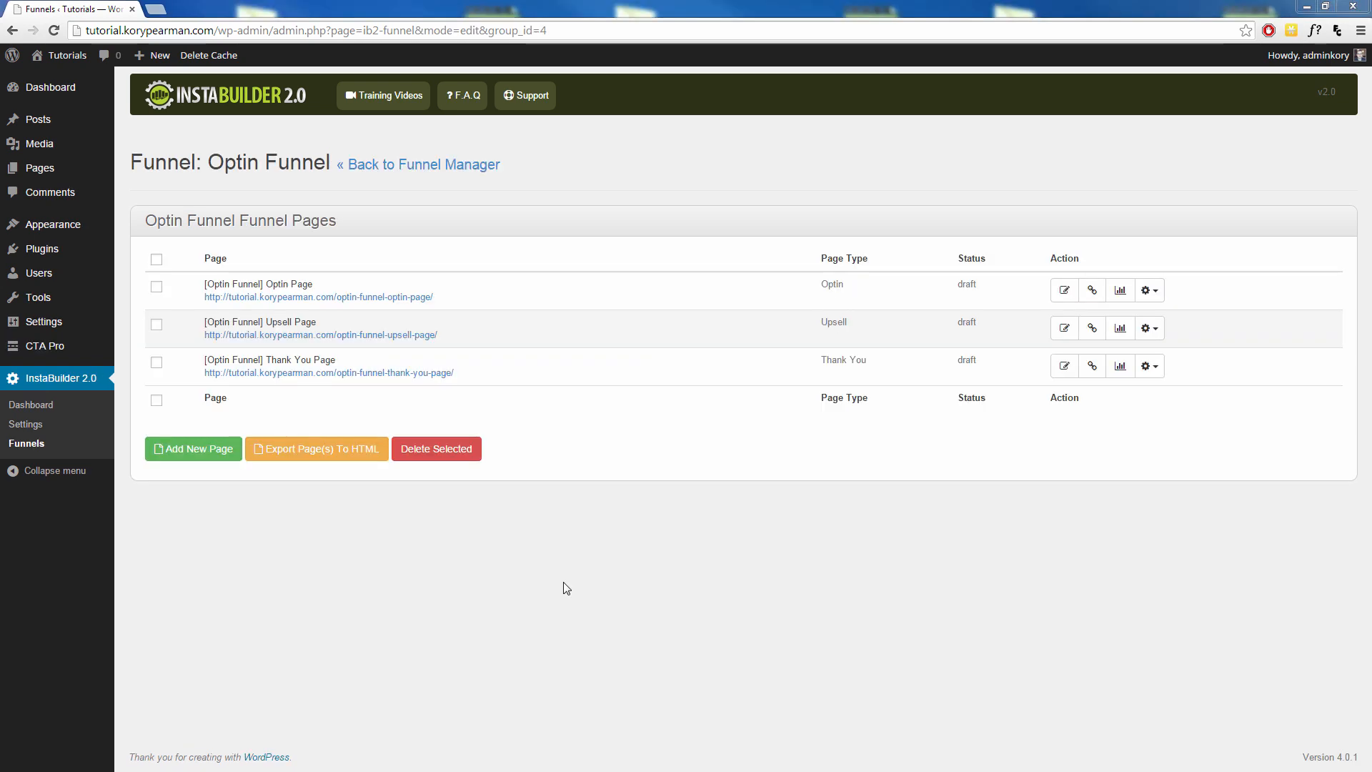
mouse_move(462, 503)
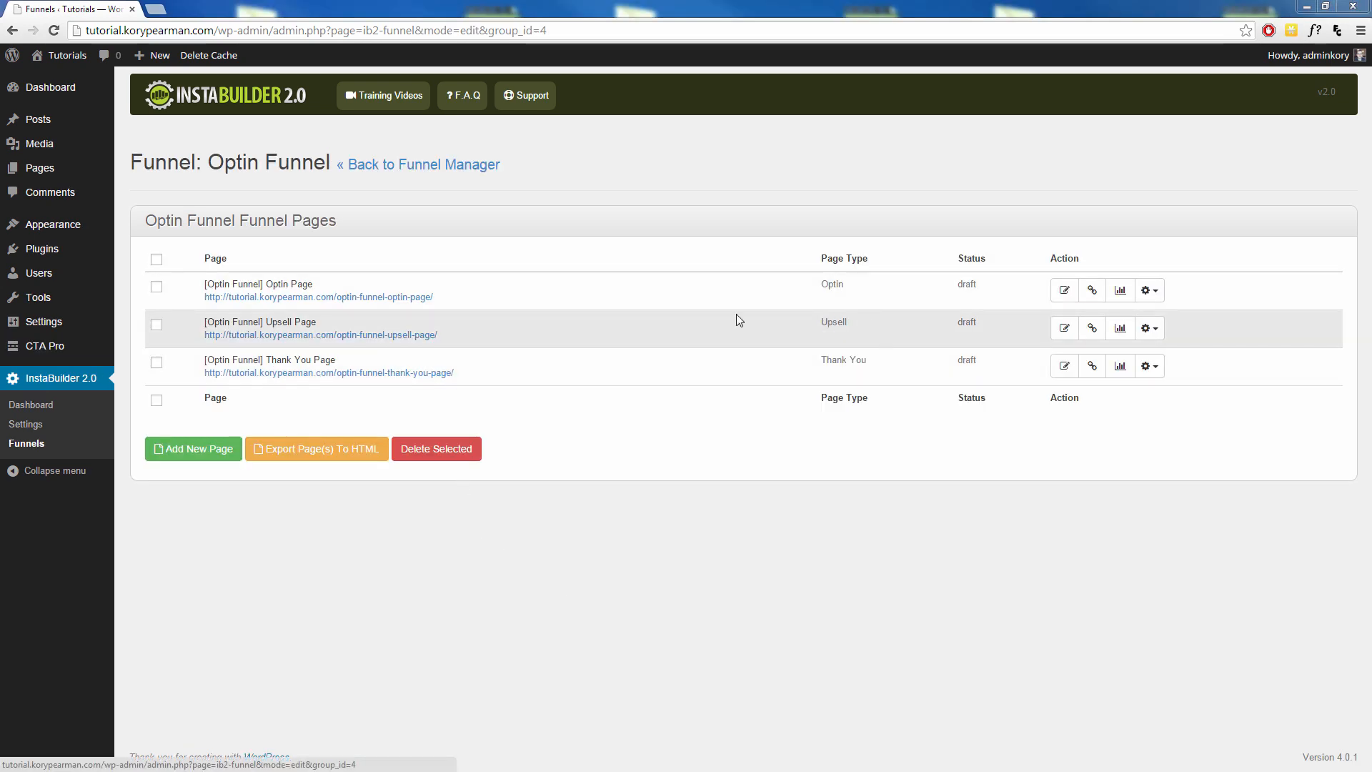
mouse_move(1063, 290)
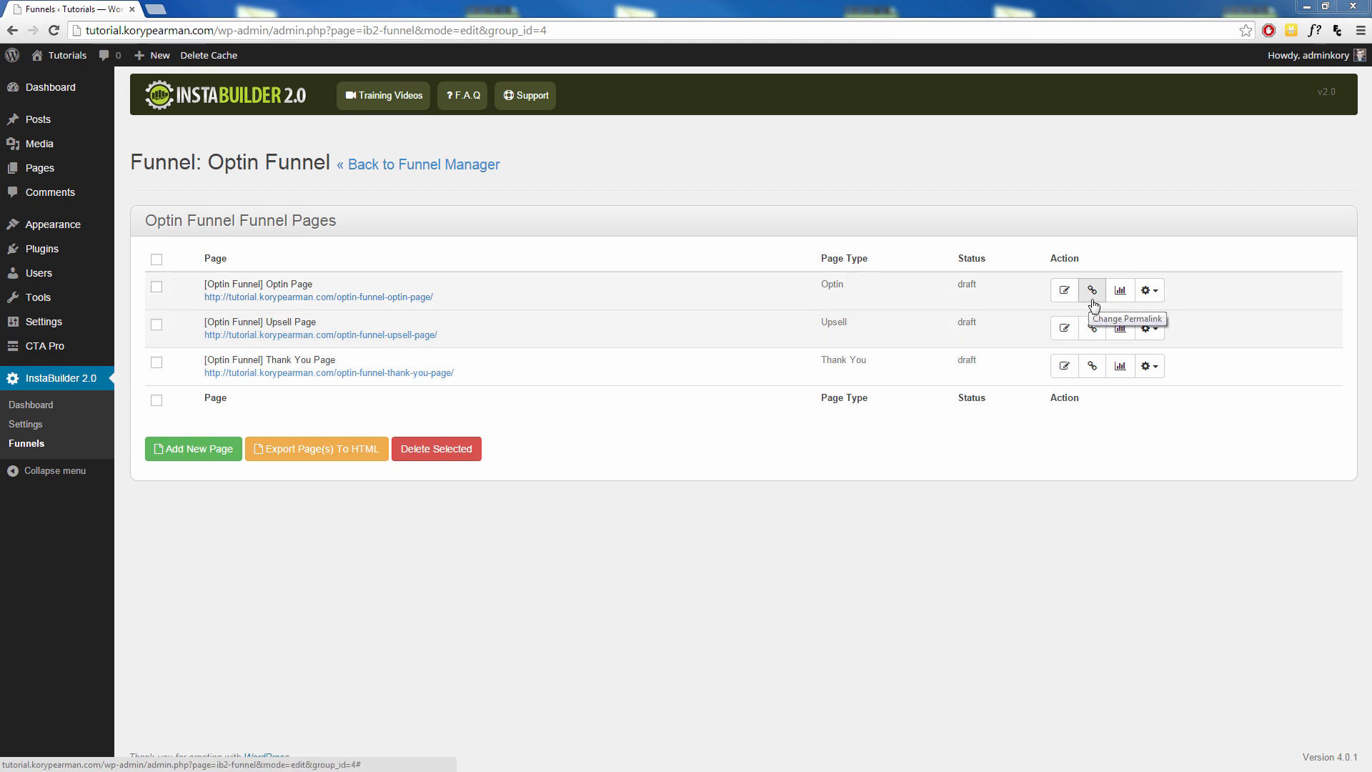
mouse_move(1092, 365)
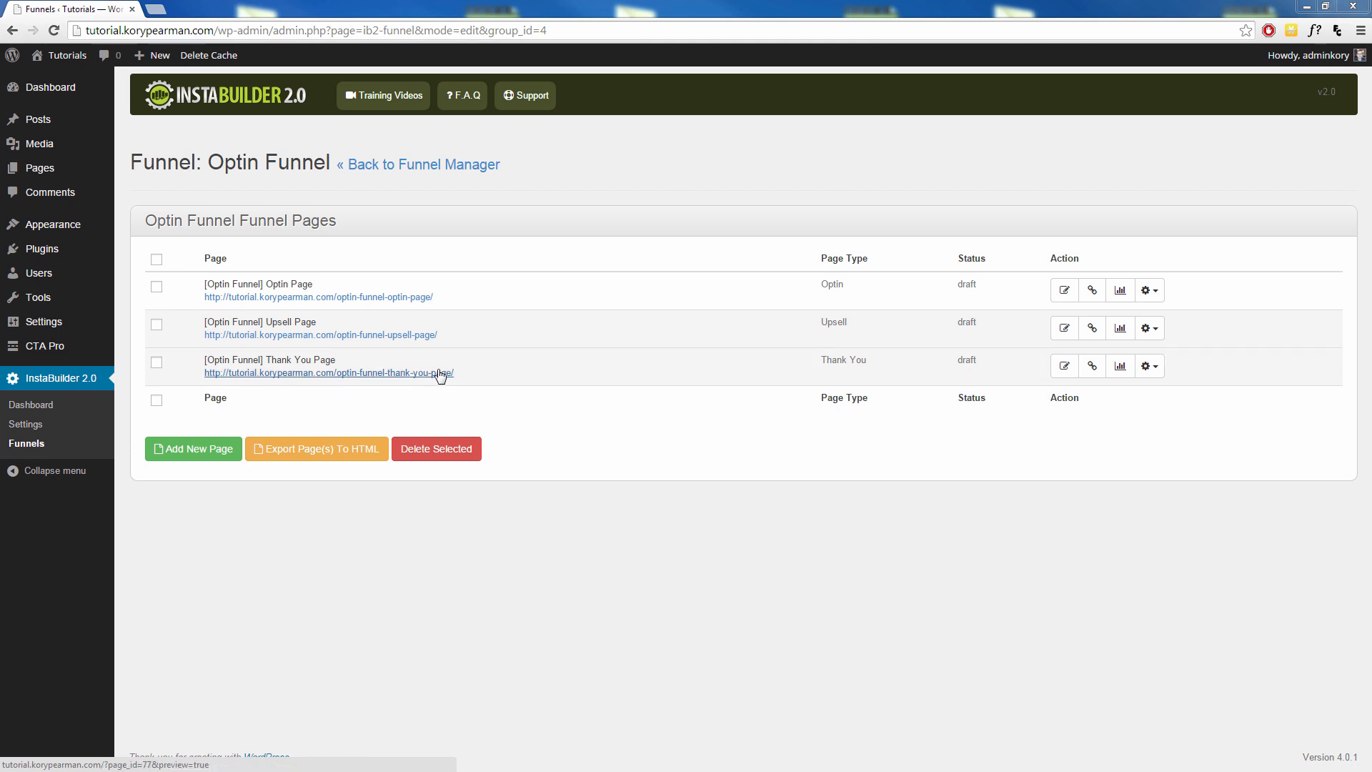
left_click(1091, 366)
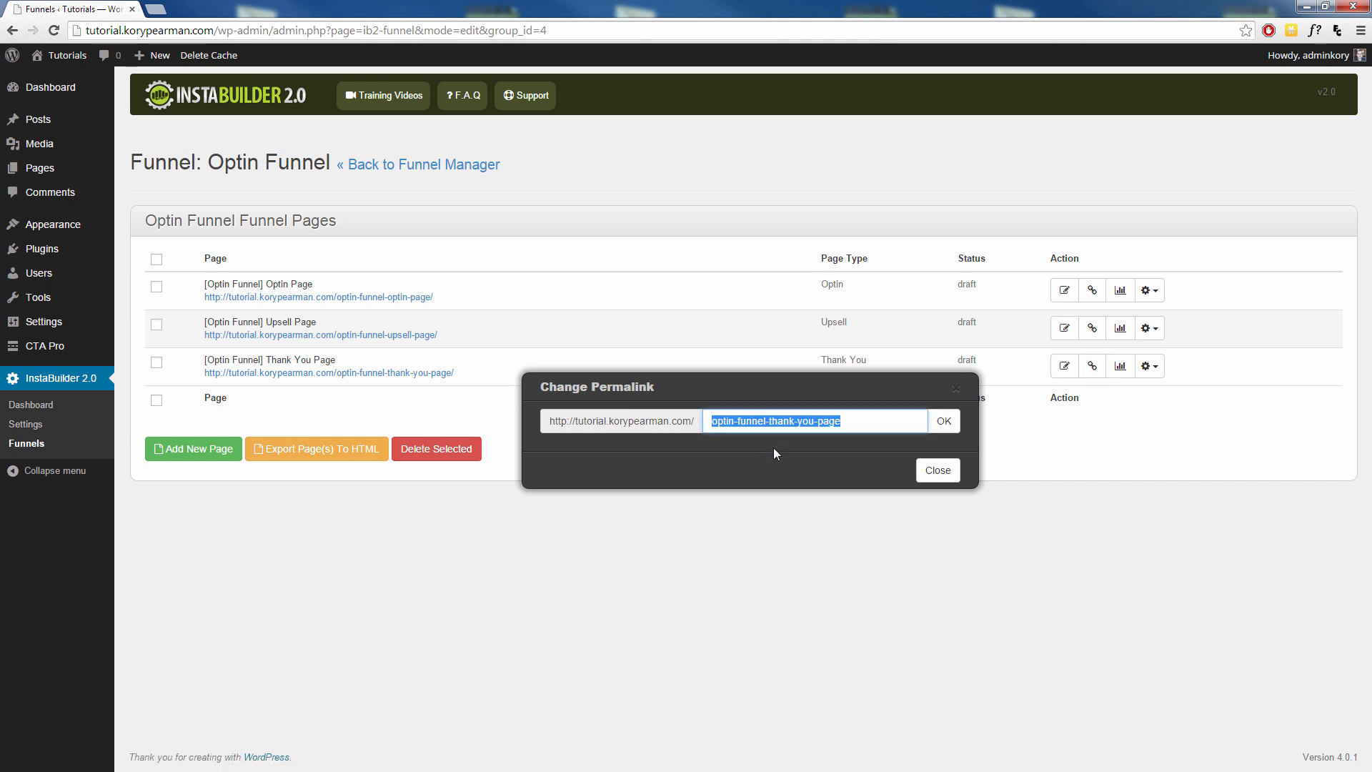
left_click(936, 470)
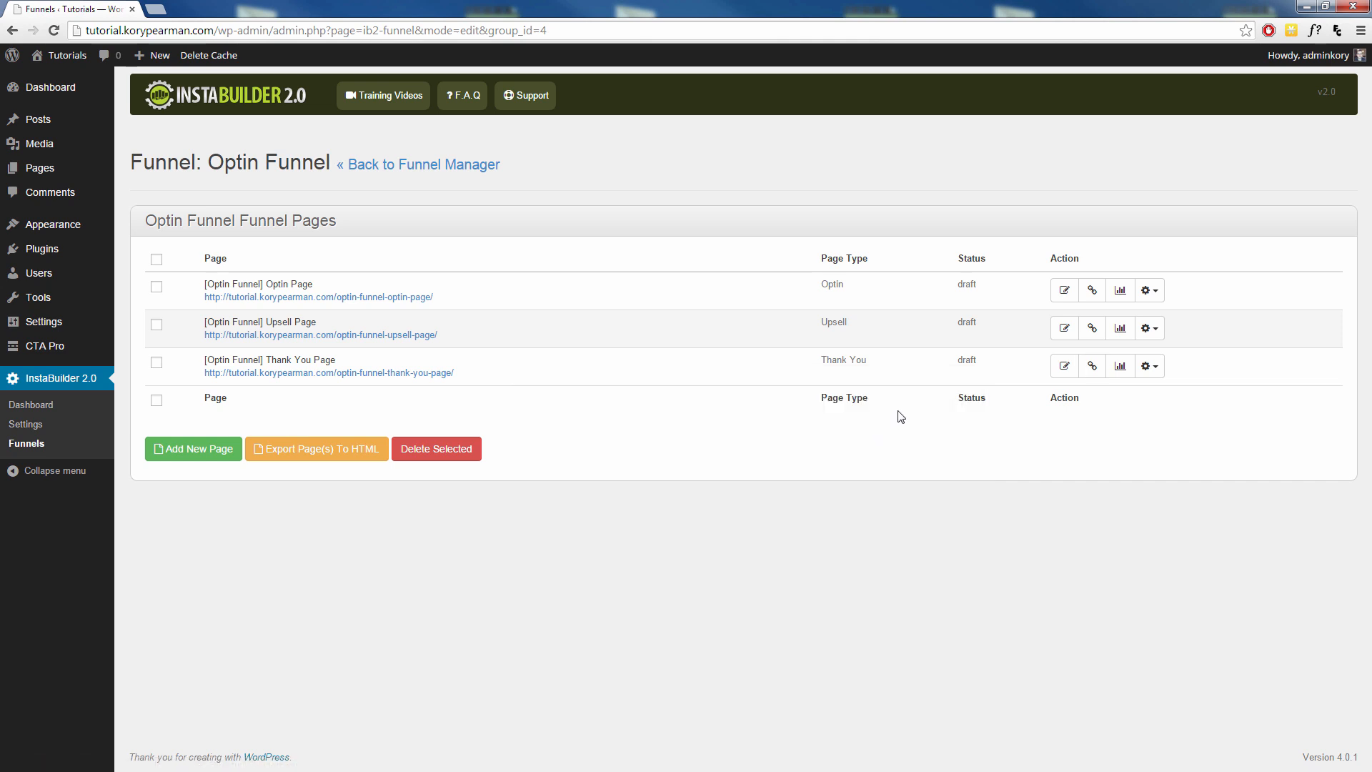
mouse_move(1121, 364)
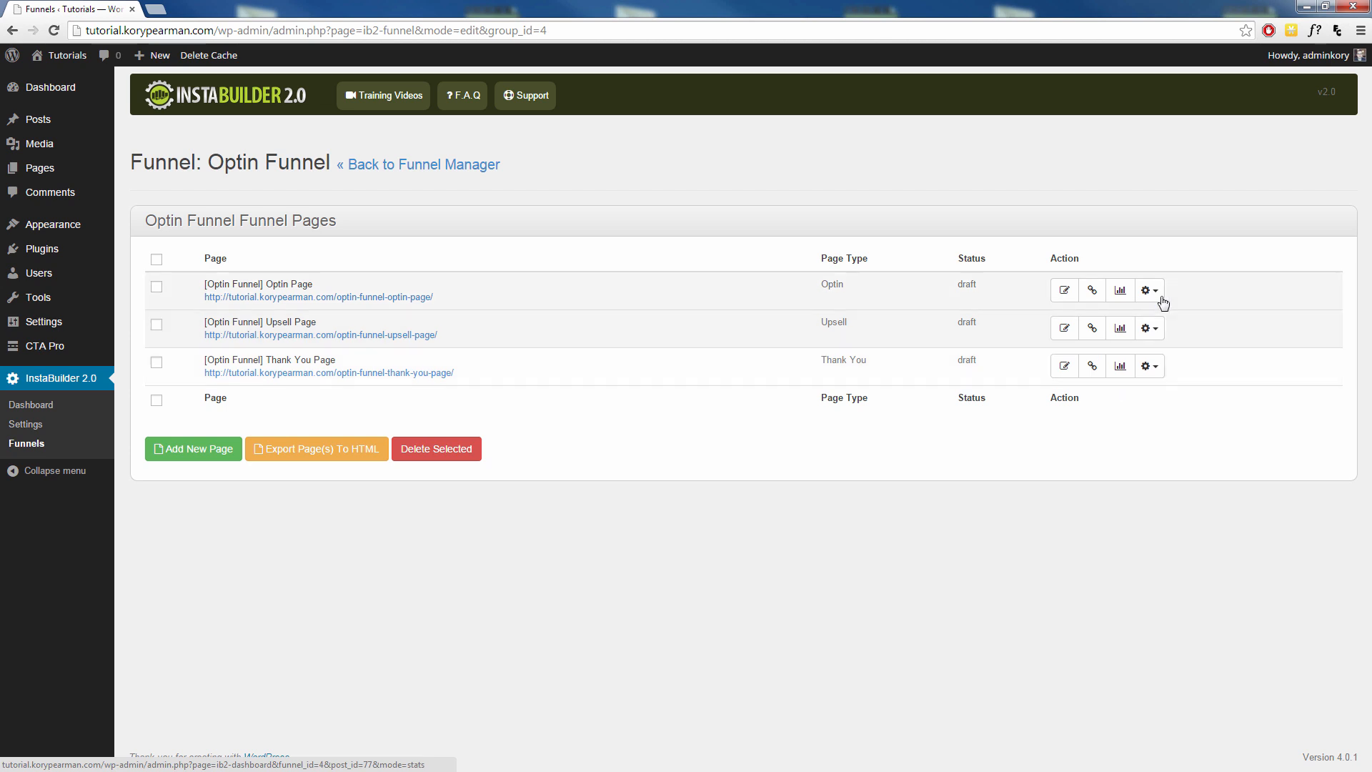
left_click(1155, 290)
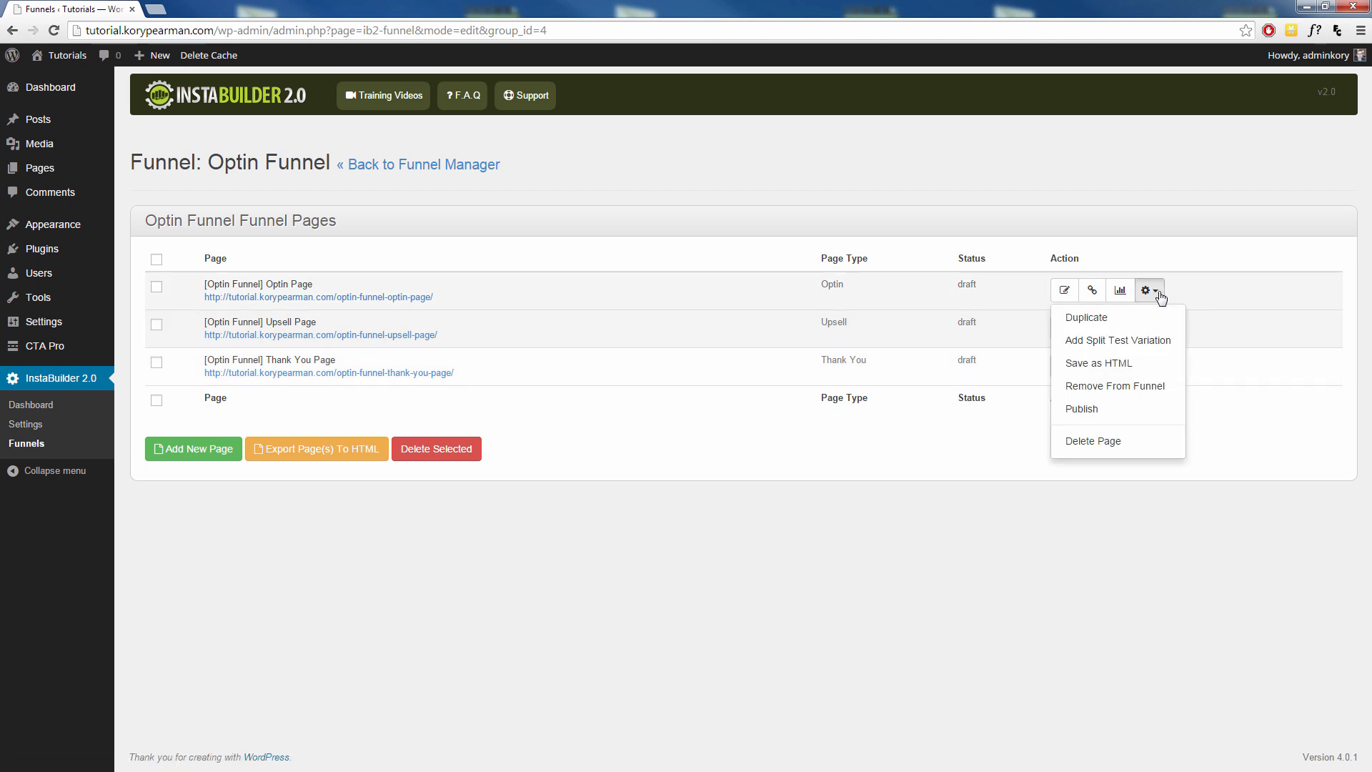
mouse_move(1136, 340)
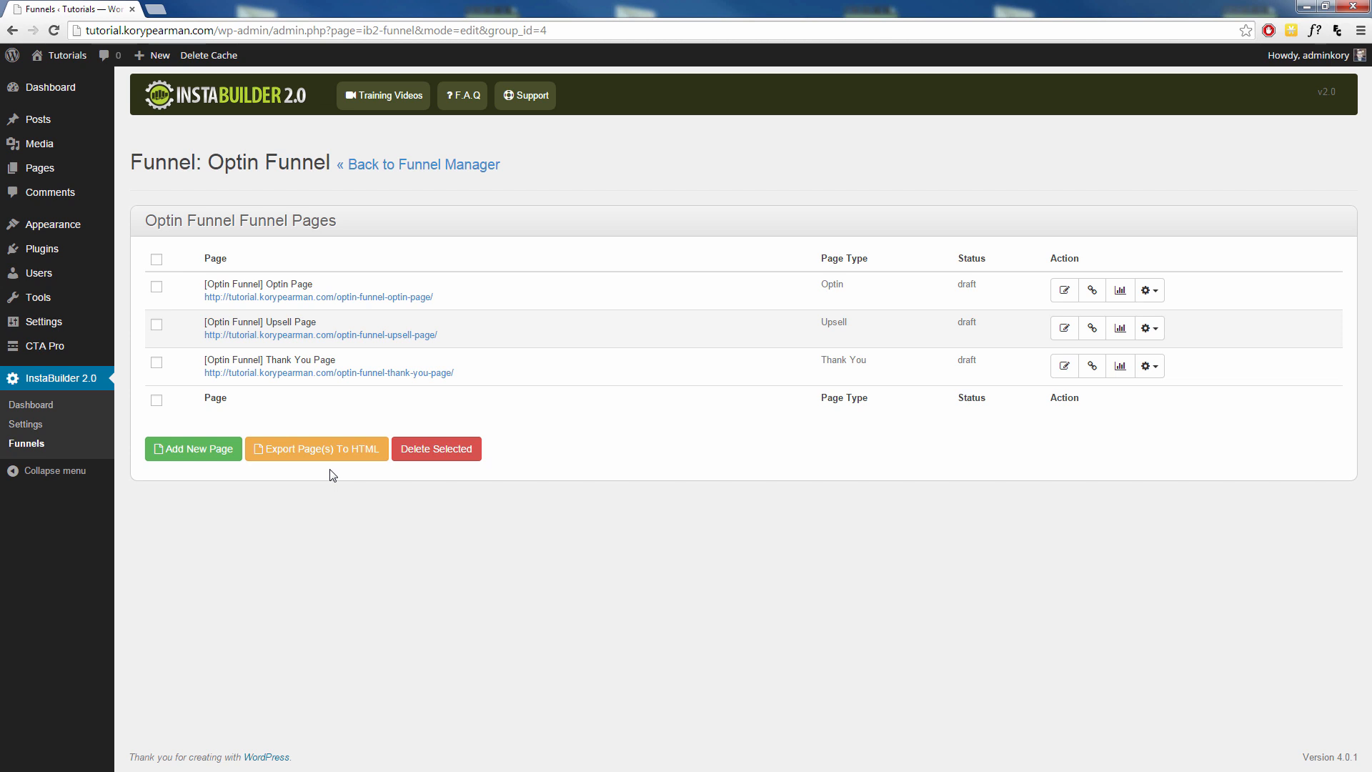
mouse_move(335, 477)
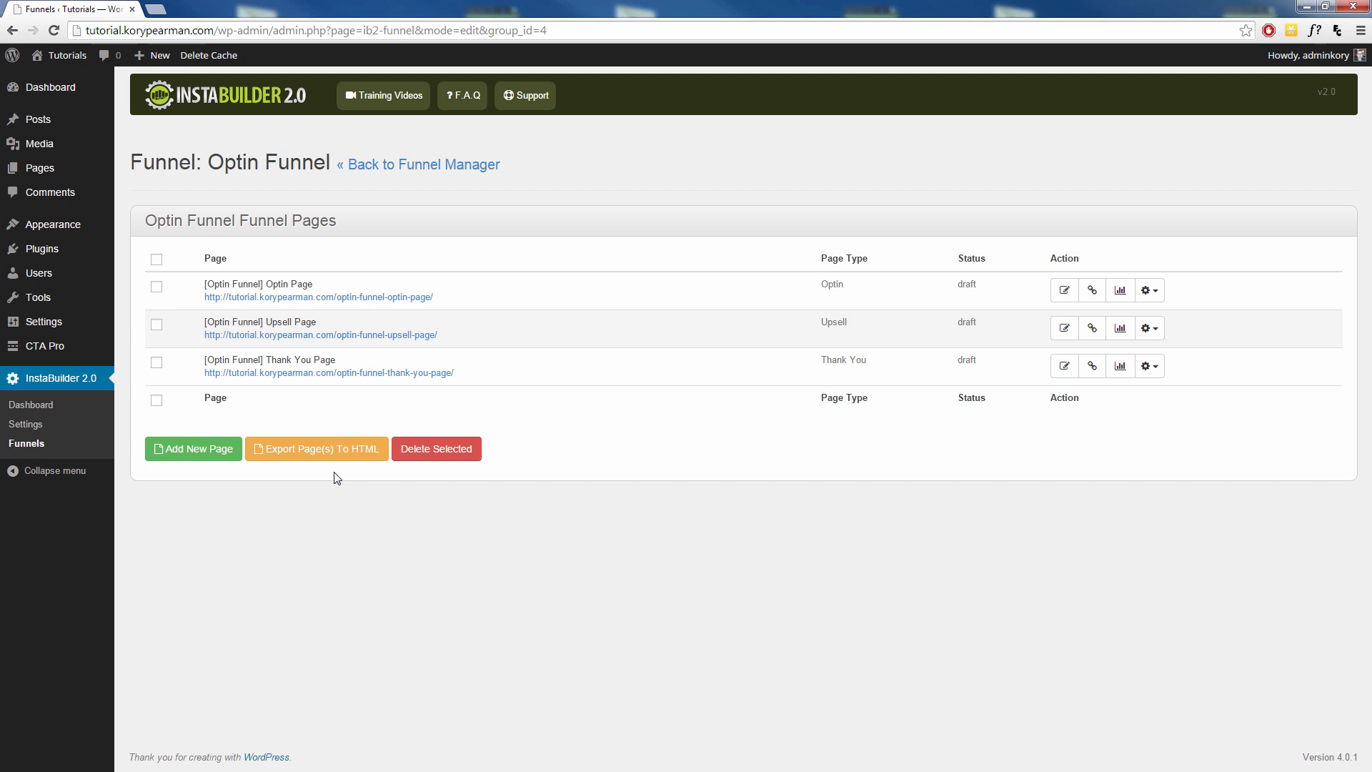